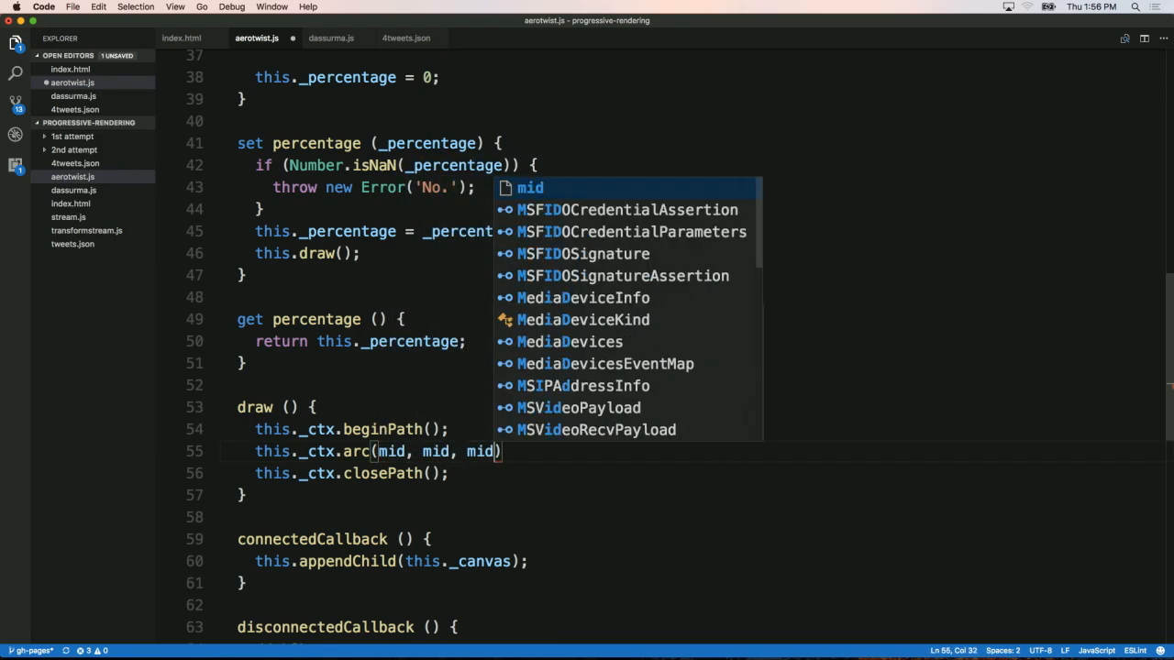
Complete the arc call as this._ctx.arc(mid, mid, mid, 0, Math.PI * 0.4).
text(,)
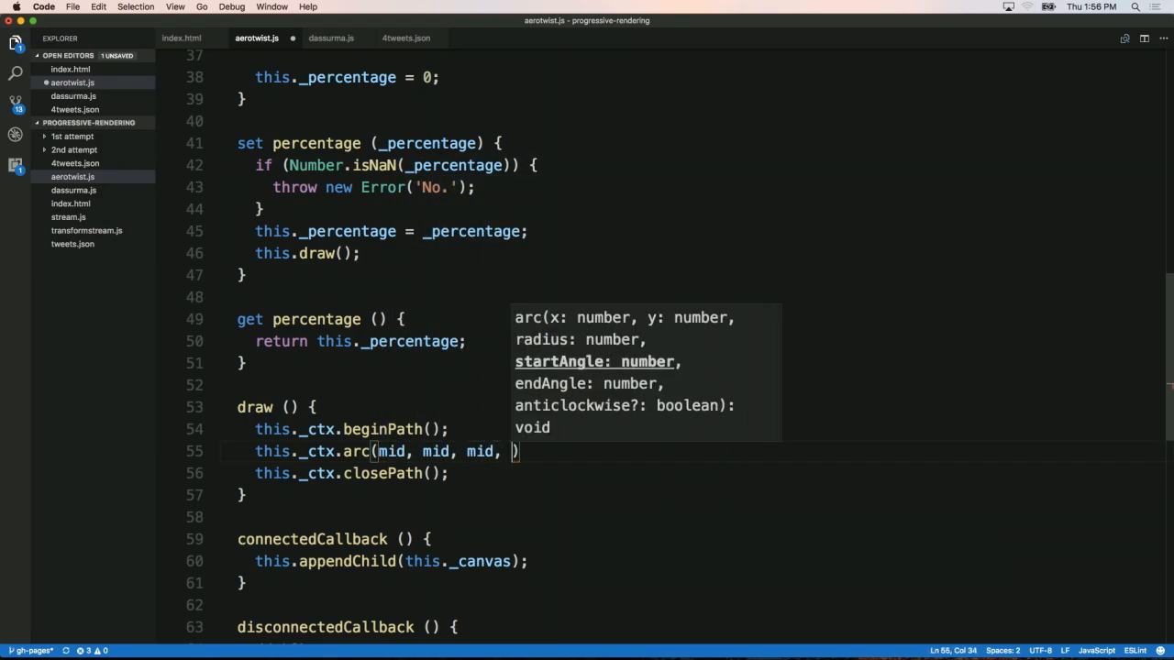
text(0,)
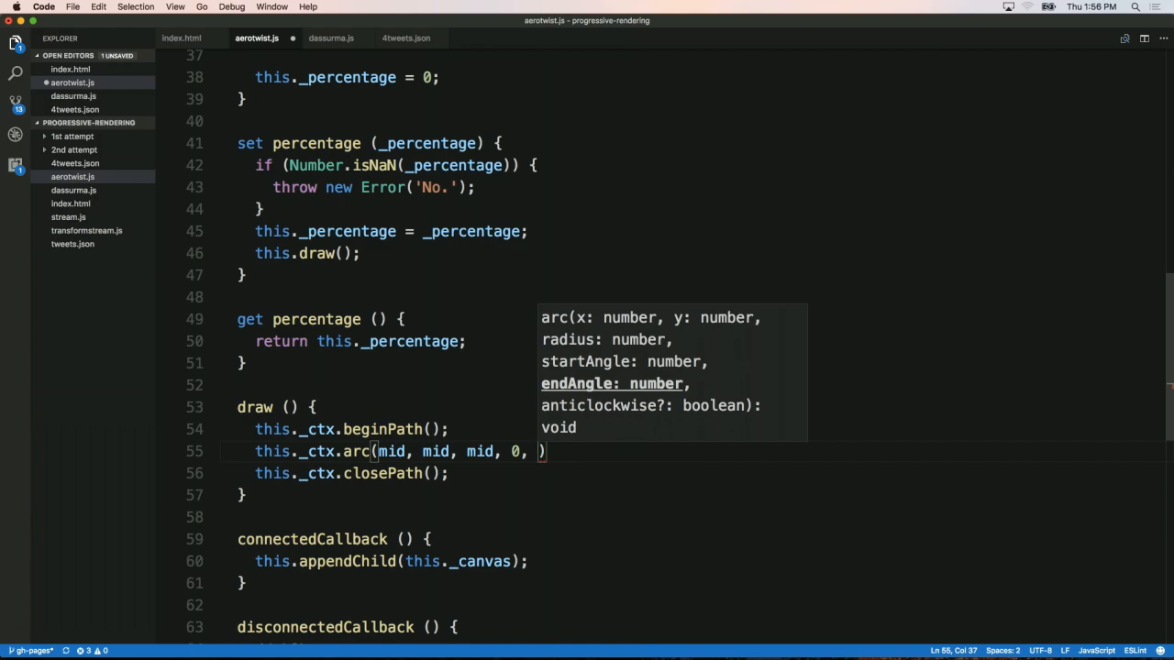
text(Math.PI * 0.4)
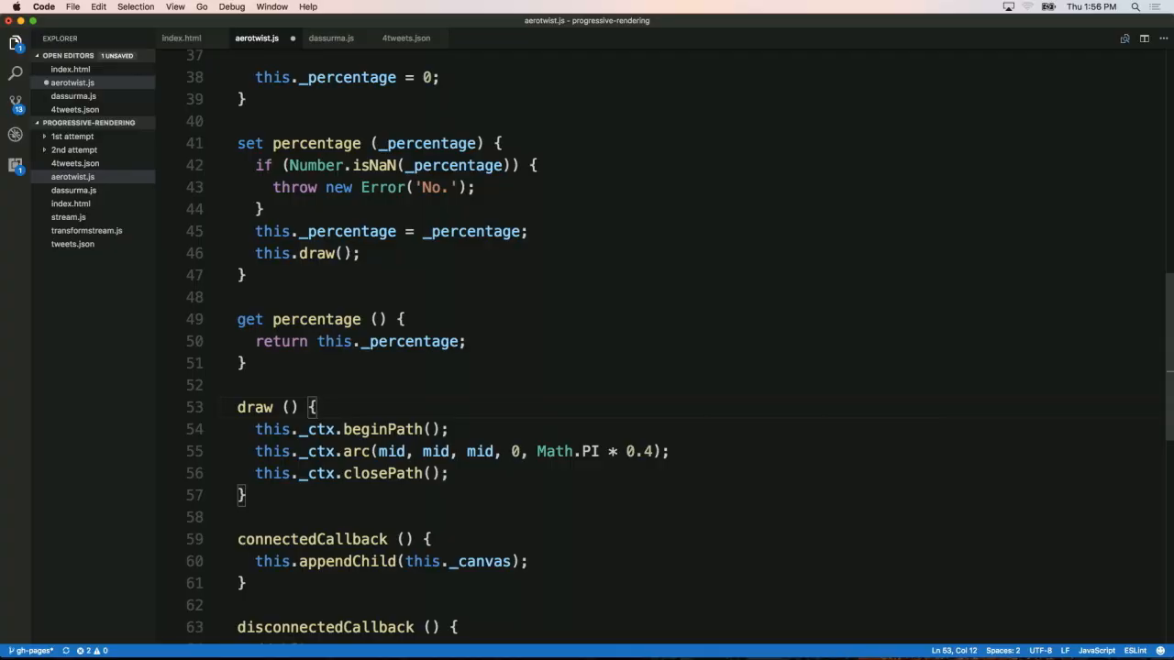
Define const mid = SCDial.SIZE * 0.5 at the top of draw() and start the next context call.
text(const mid = SCDial)
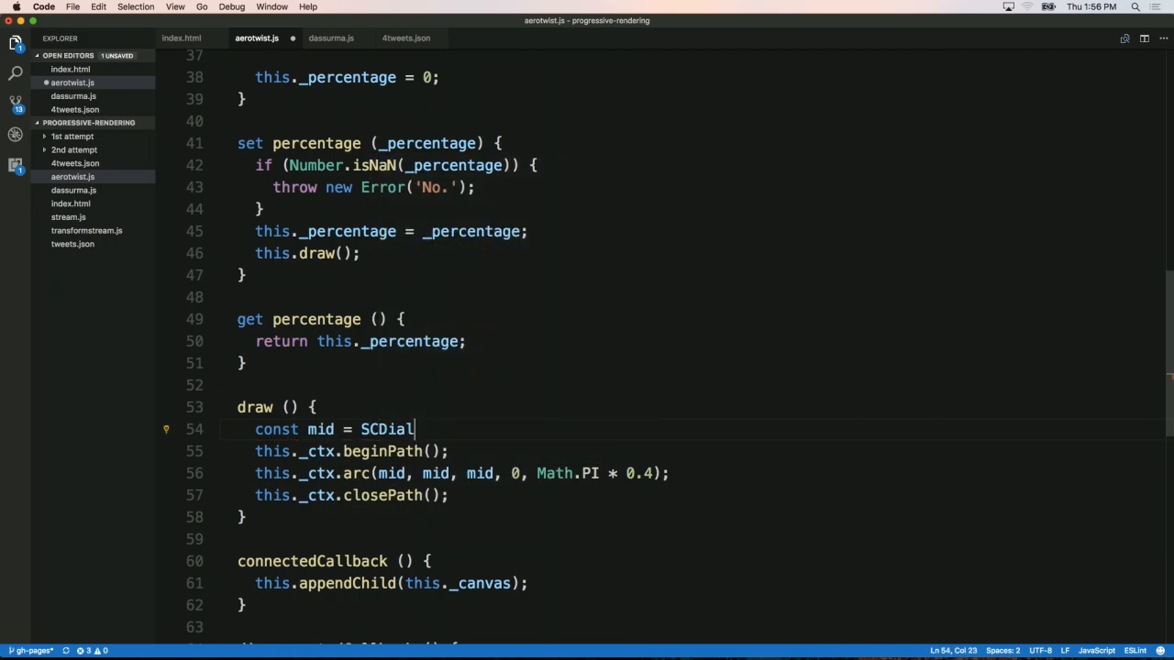
text(.SIZE *)
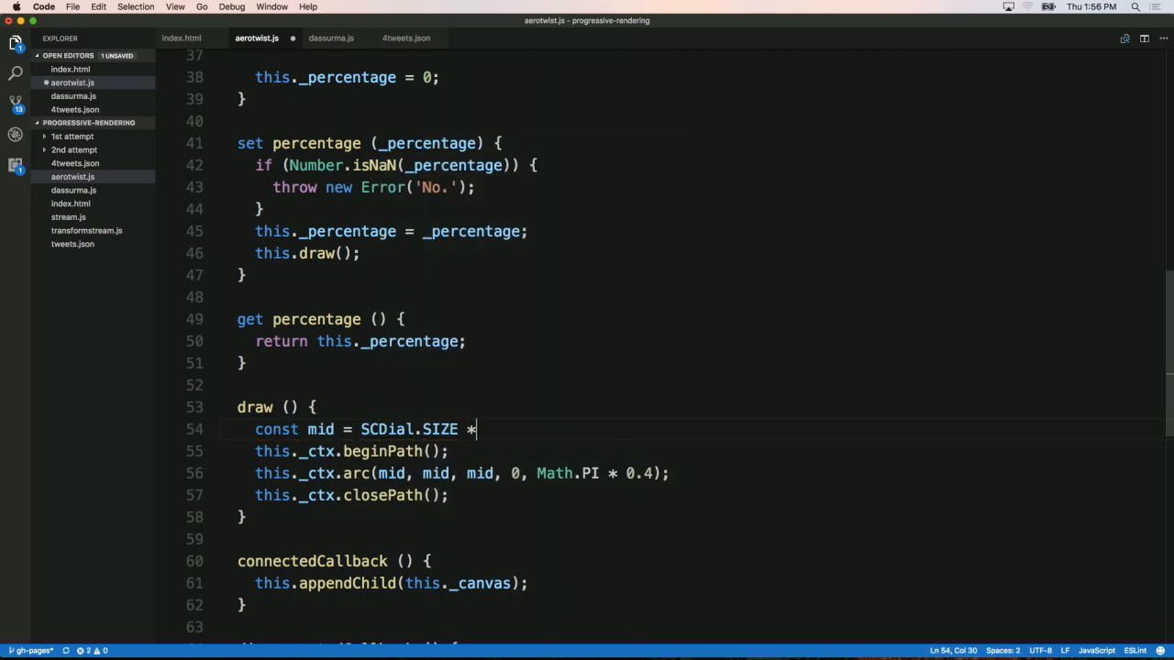
text(0.5;)
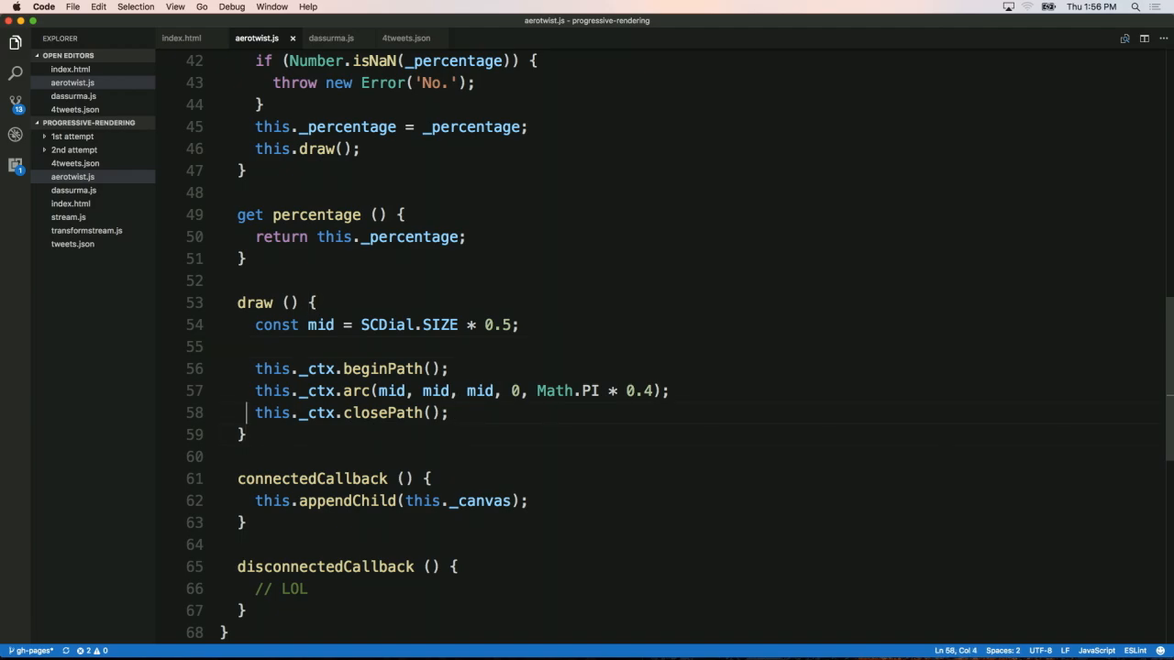
text(this._ctx)
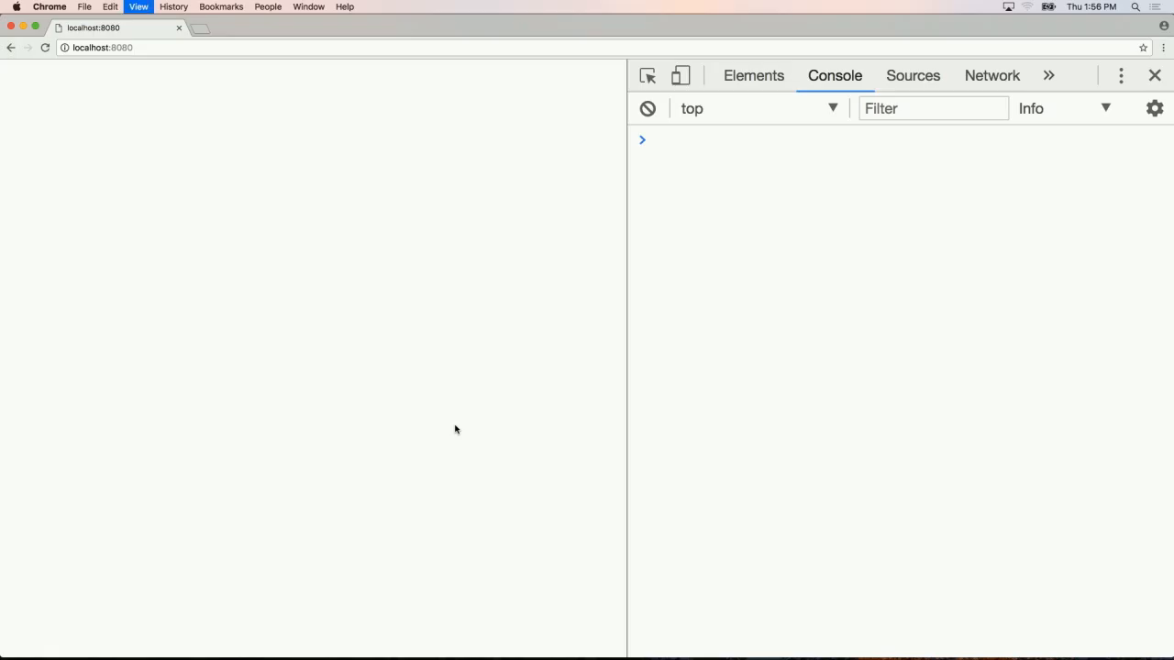
mouse_move(437, 389)
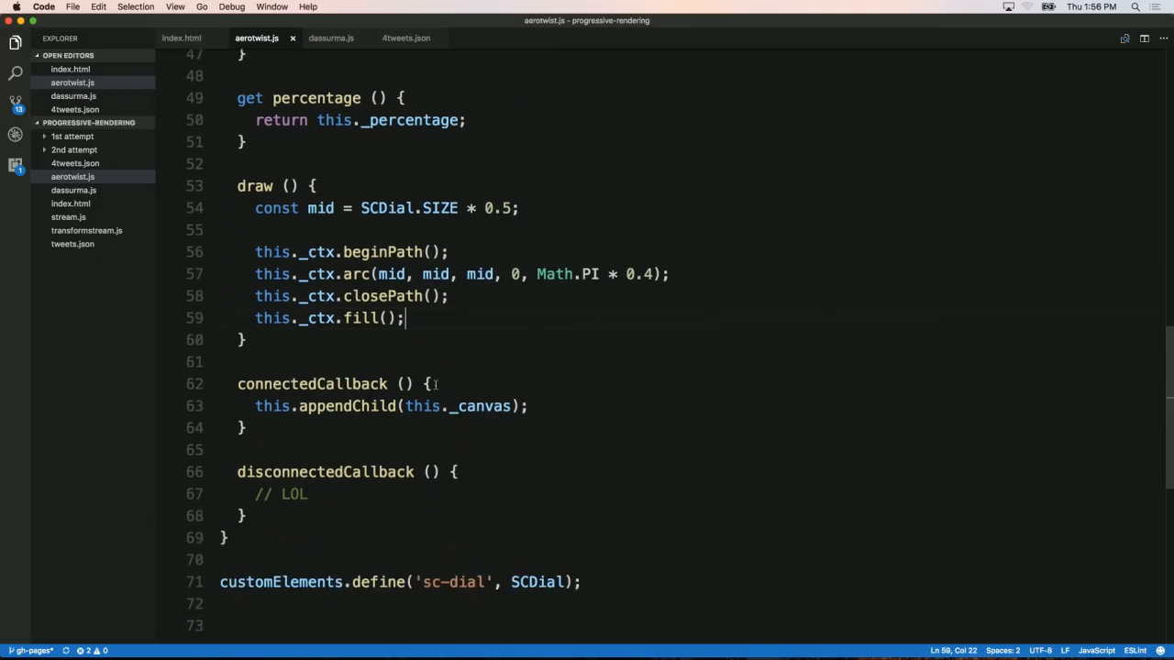
Add this._ctx.moveTo(mid, mid) before the arc so the filled path starts at the centre.
text(this._ctx.move)
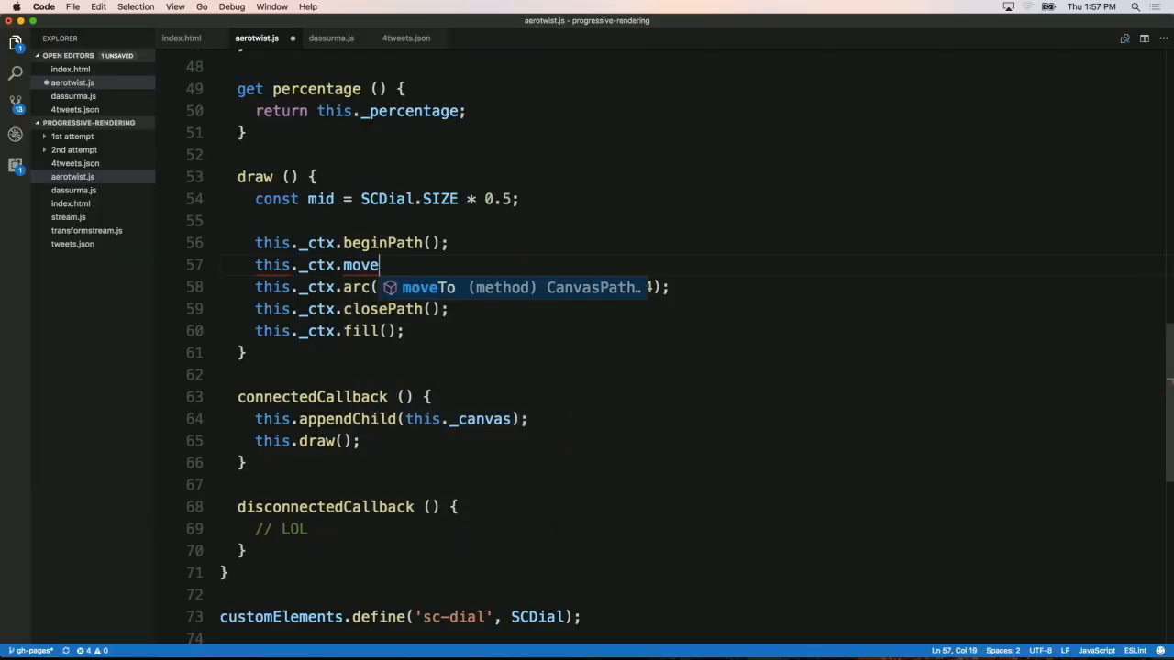
text(To(mid, mid);)
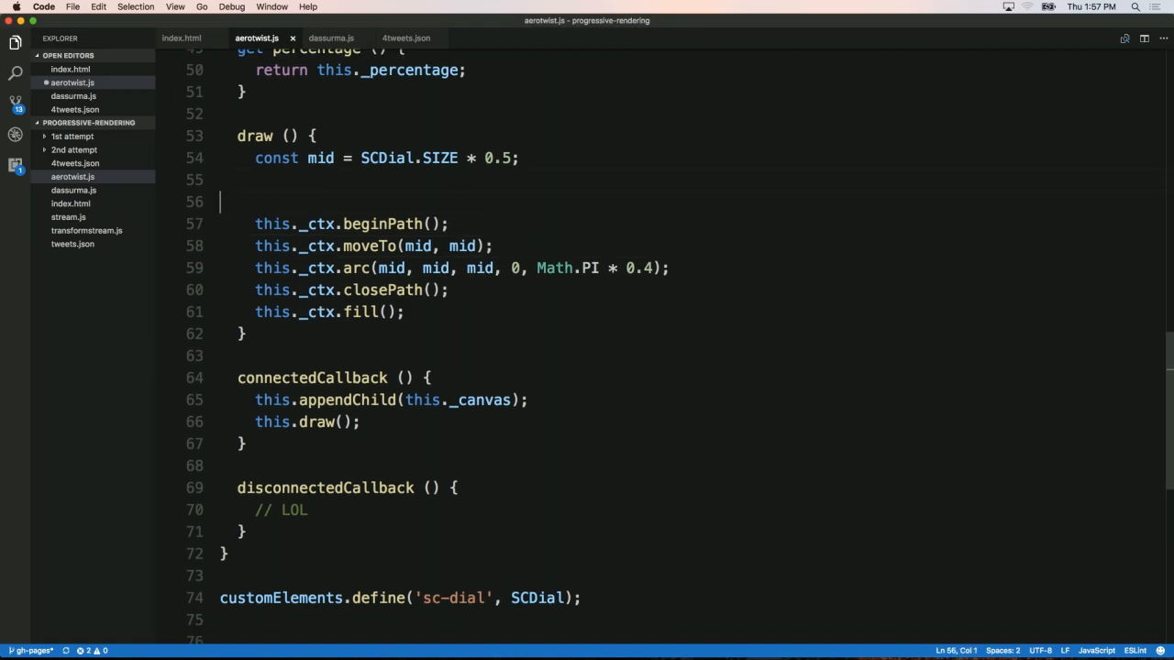
Label the arc drawing block with an // Outer arc comment.
text(// Outer)
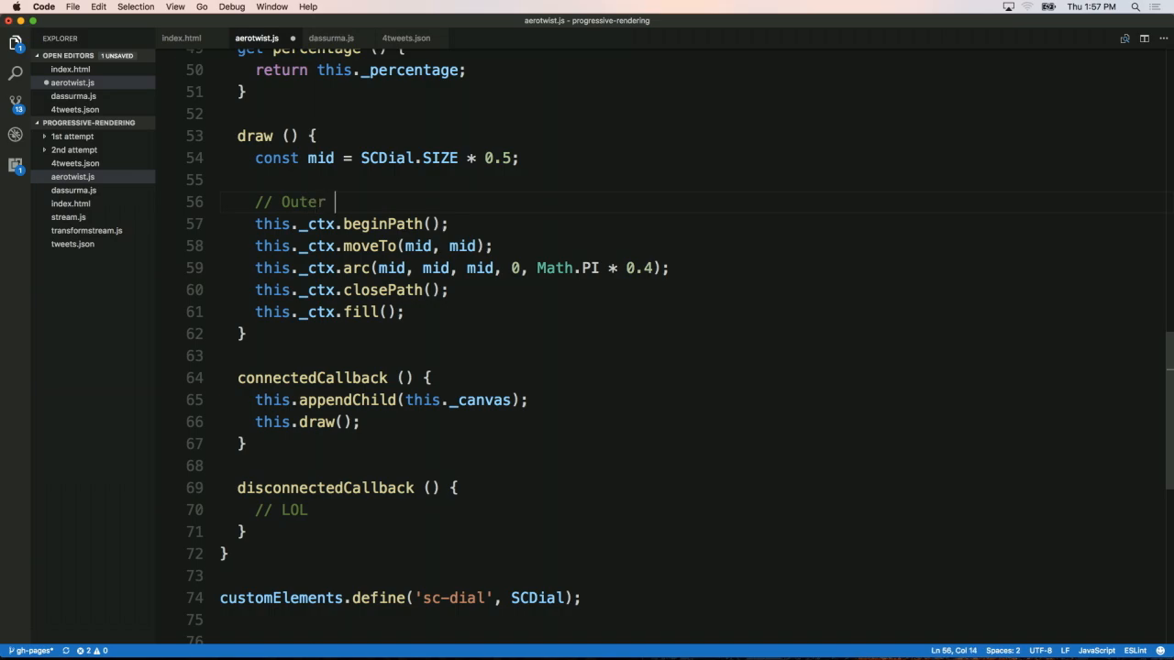
text(arc)
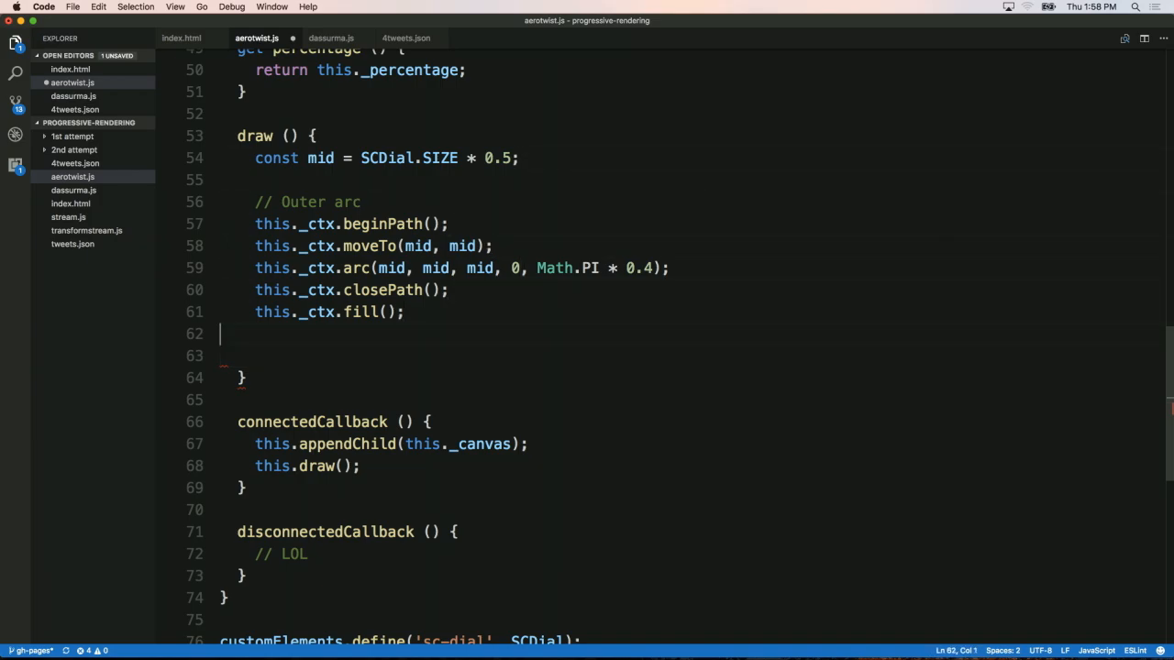
key(Backspace)
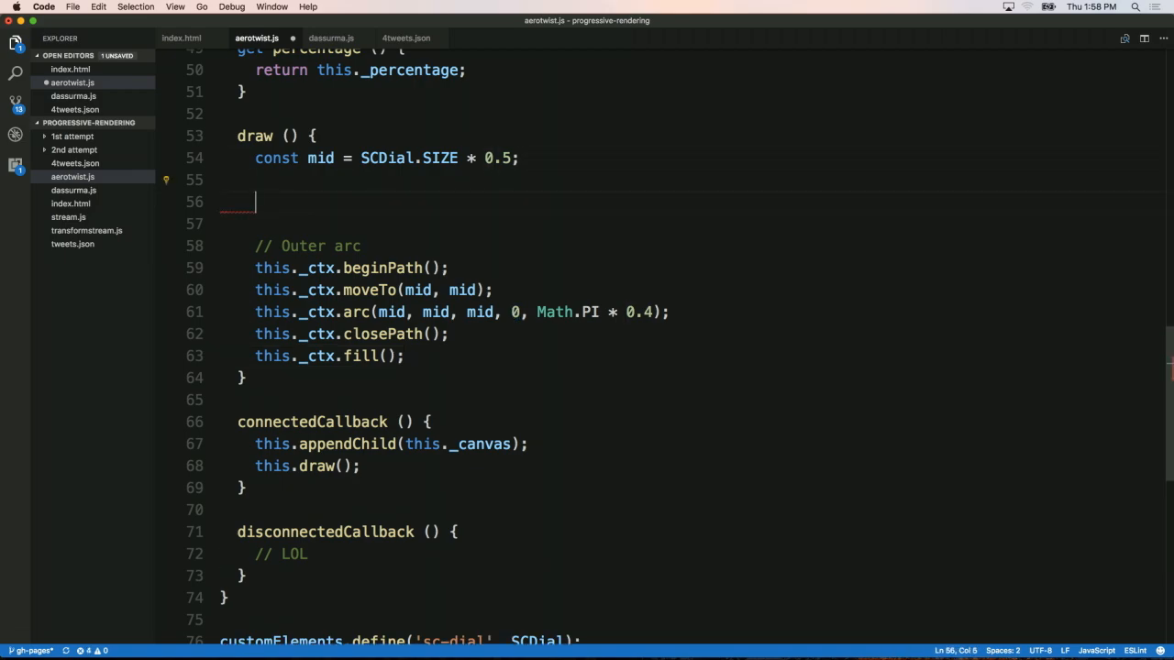
Rotate the context with this._ctx.rotate(-SCDial.NINETY_DEGREES) before drawing.
text(this._)
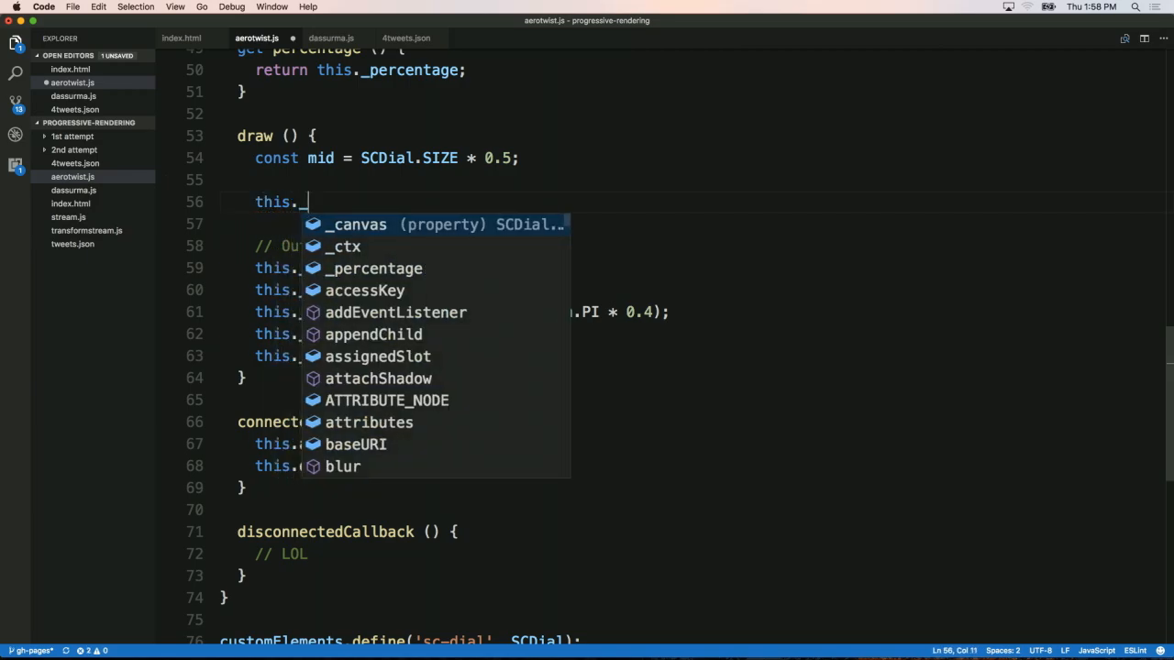
text(ctx.)
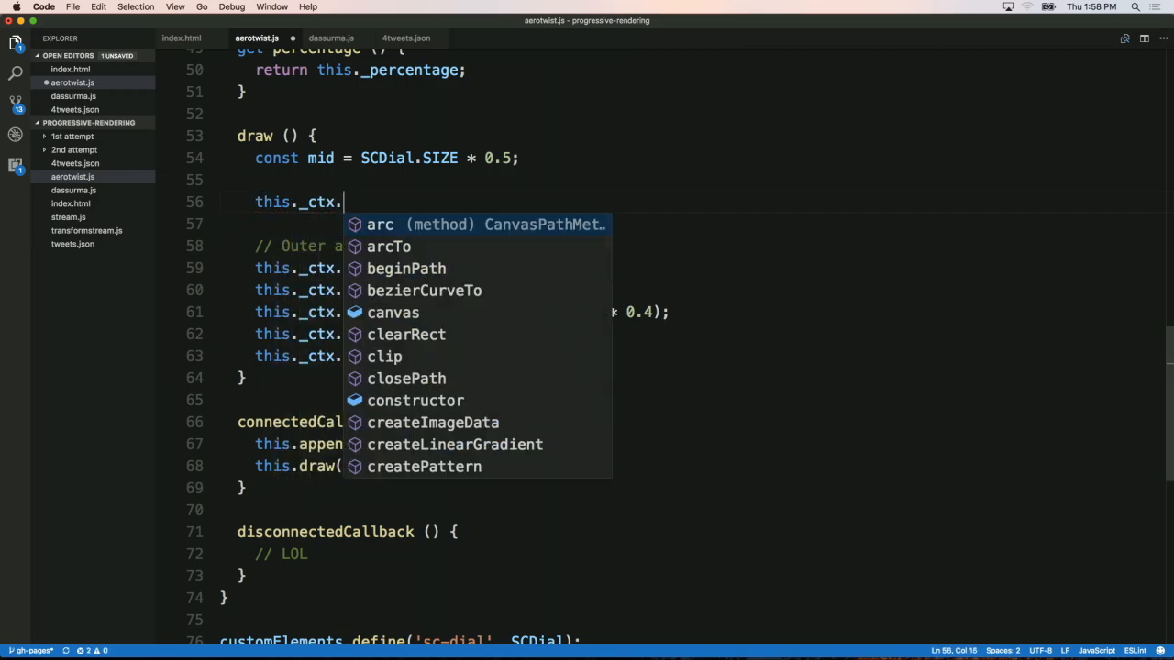
text(rotate)
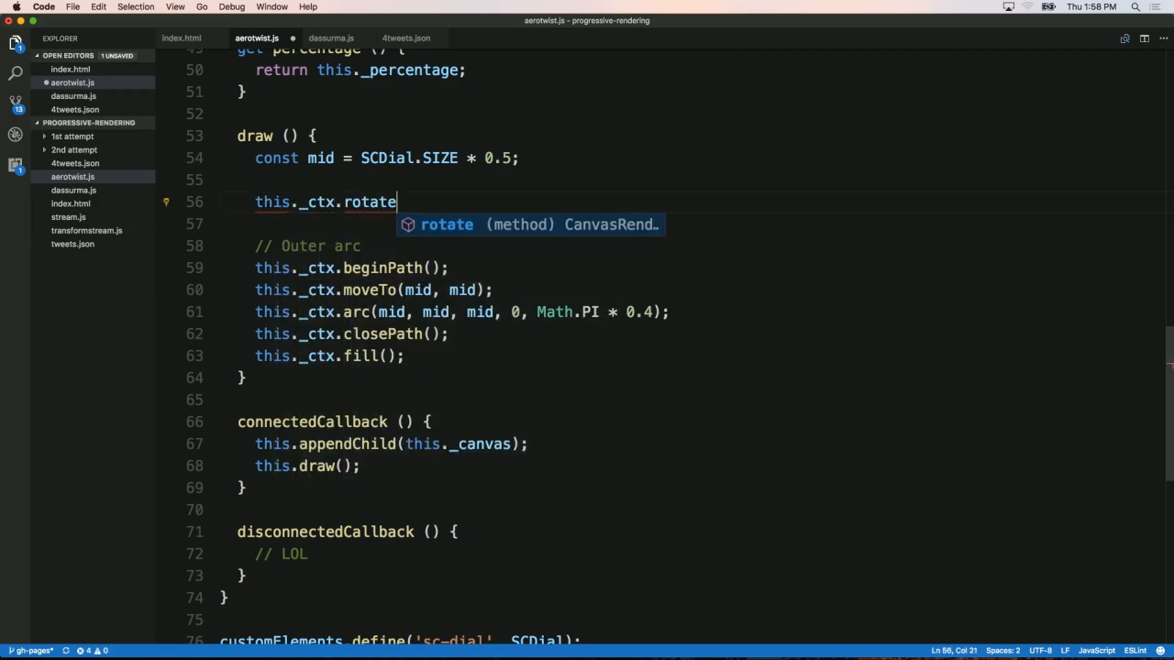
text(()
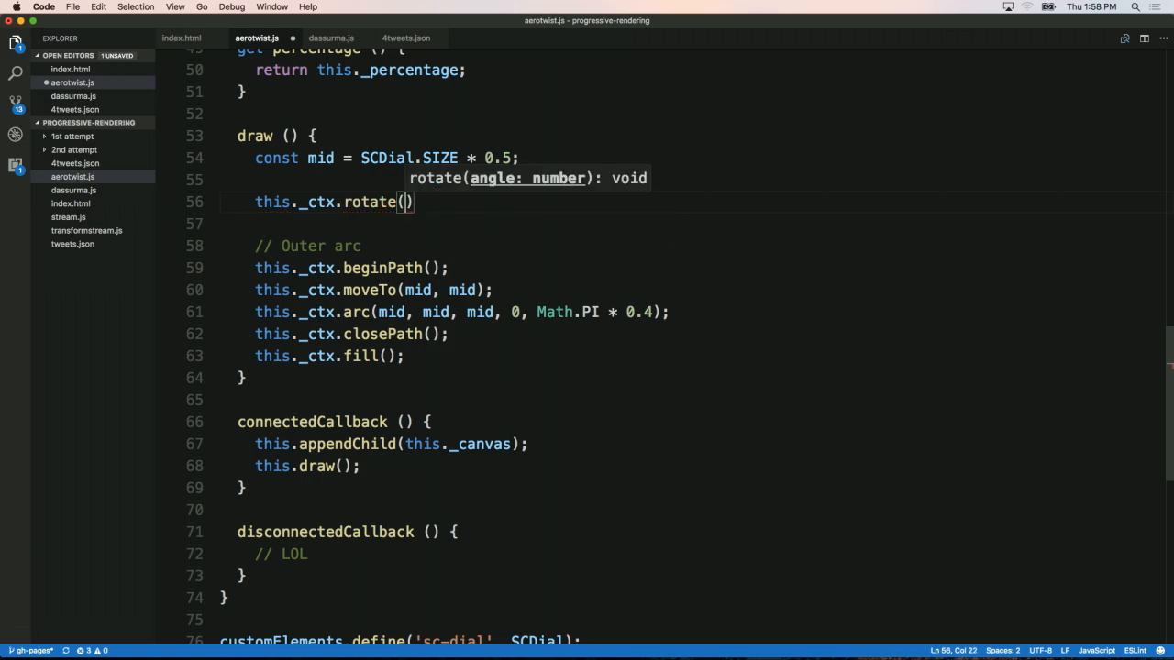
text(-S)
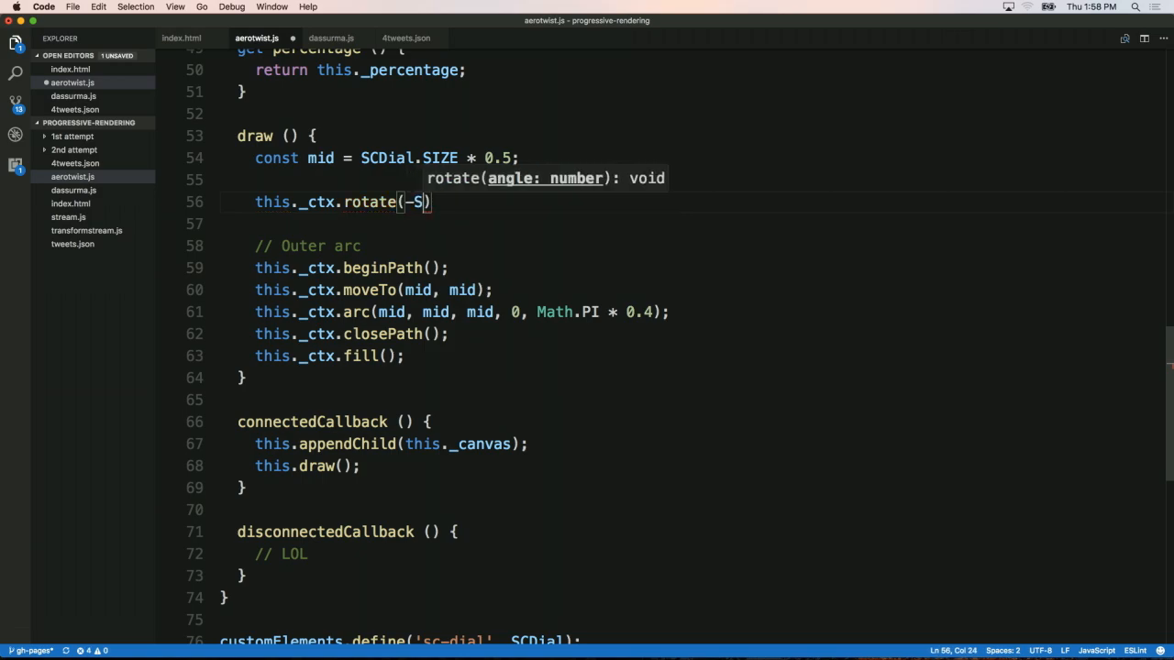
text(CDial.NINETY_DER)
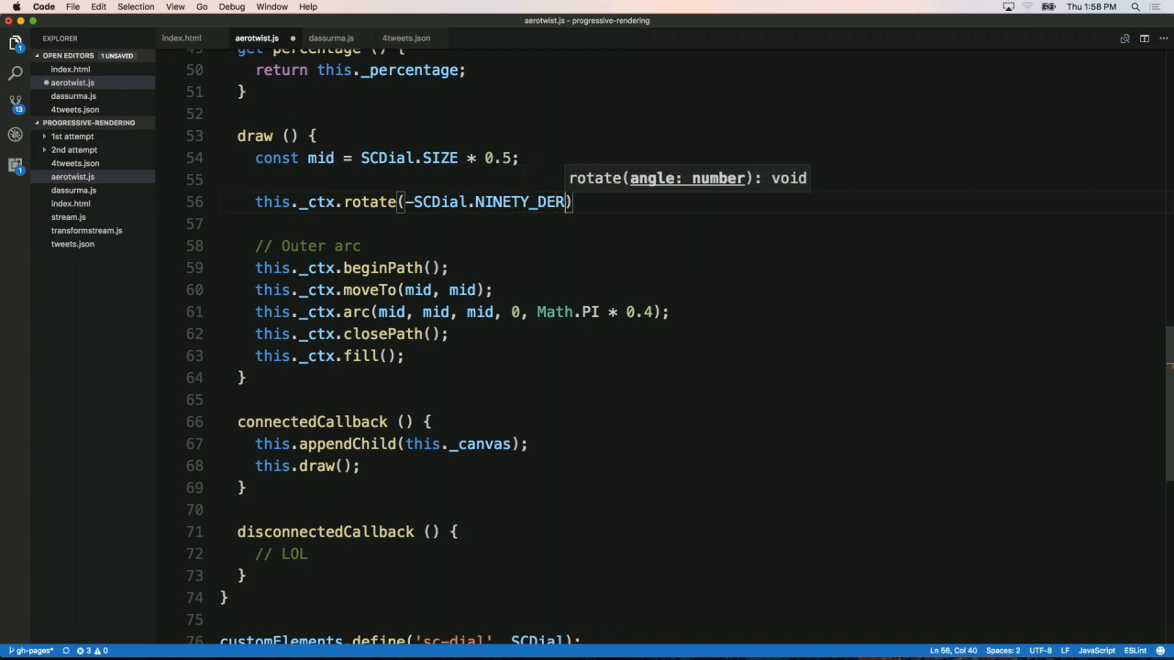
text(GREES);)
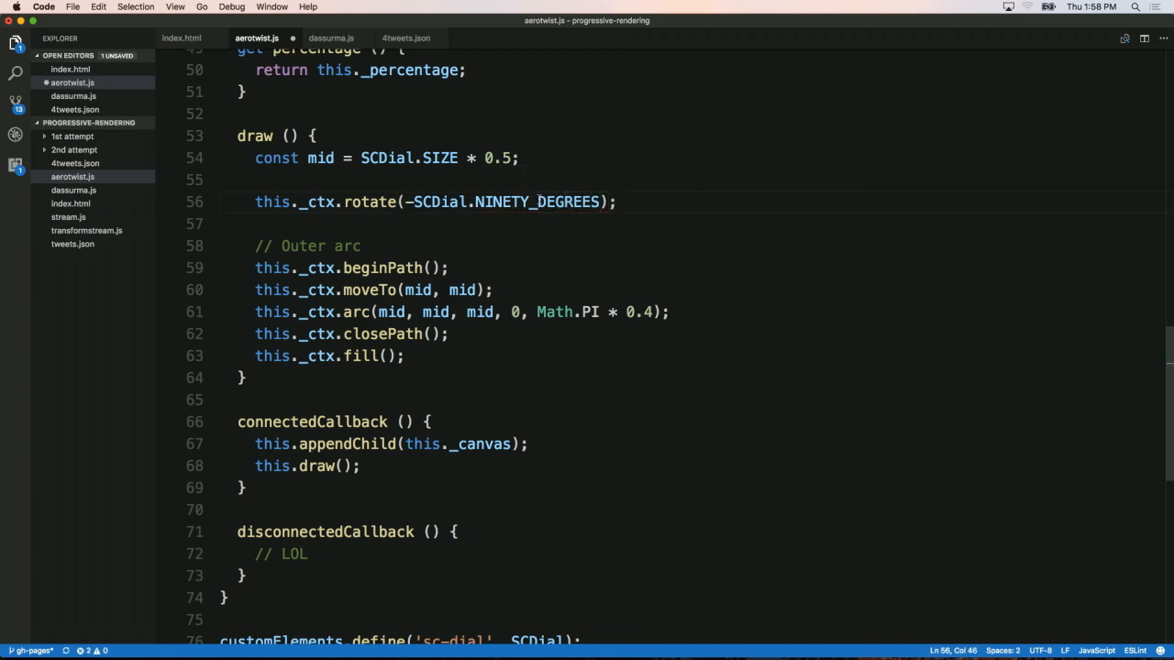
Add a static get NINETY_DEGREES () getter to the SCDial class.
scroll(up, 3)
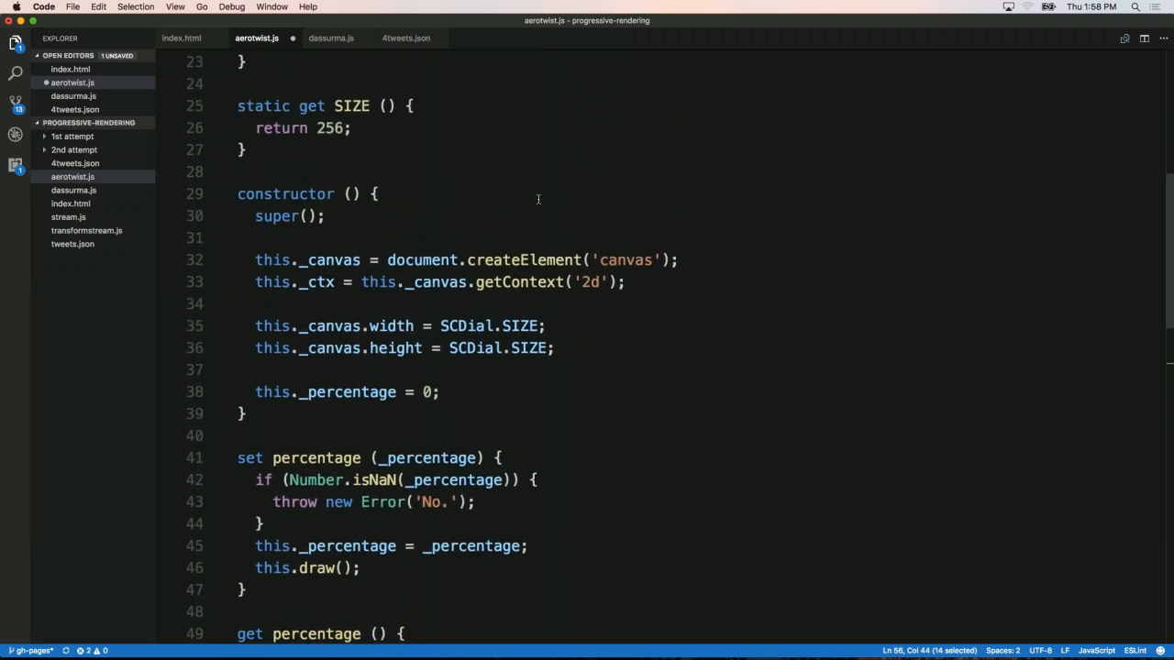
text(stat)
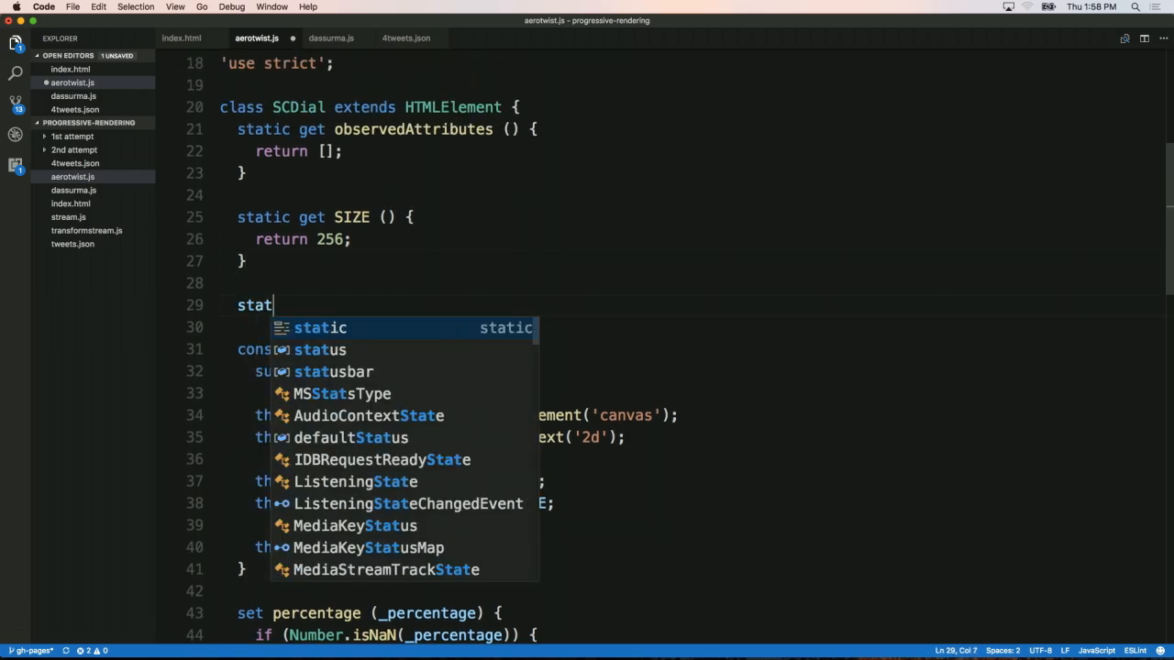
text(ic get NINETY_DEGREES ())
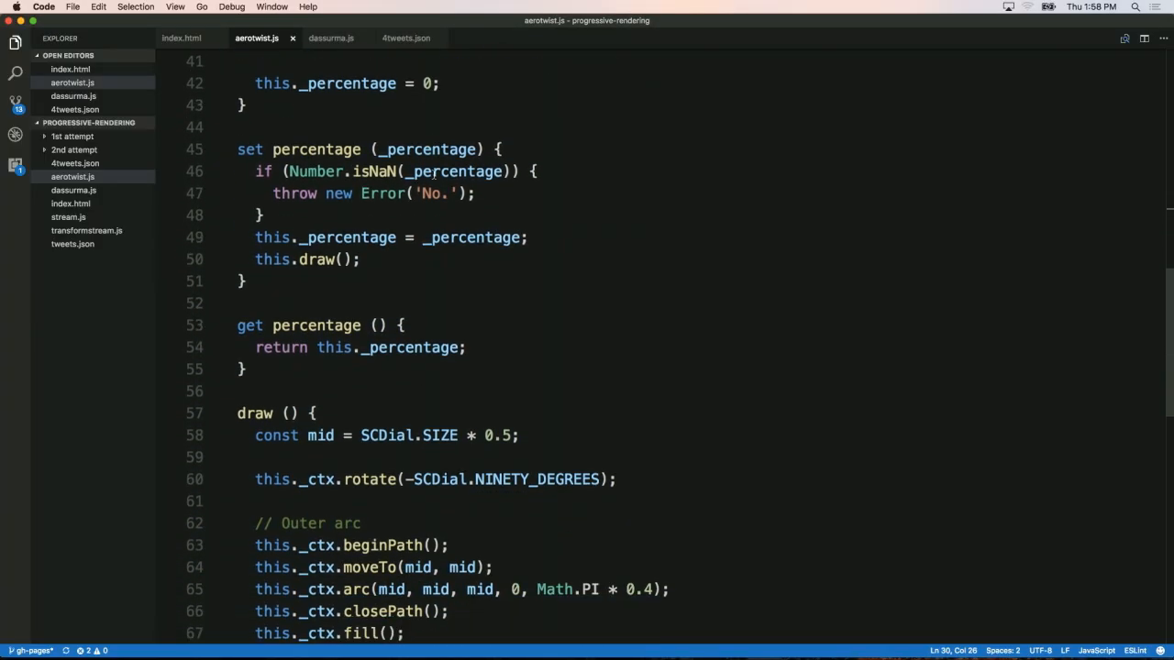
scroll(down, 3)
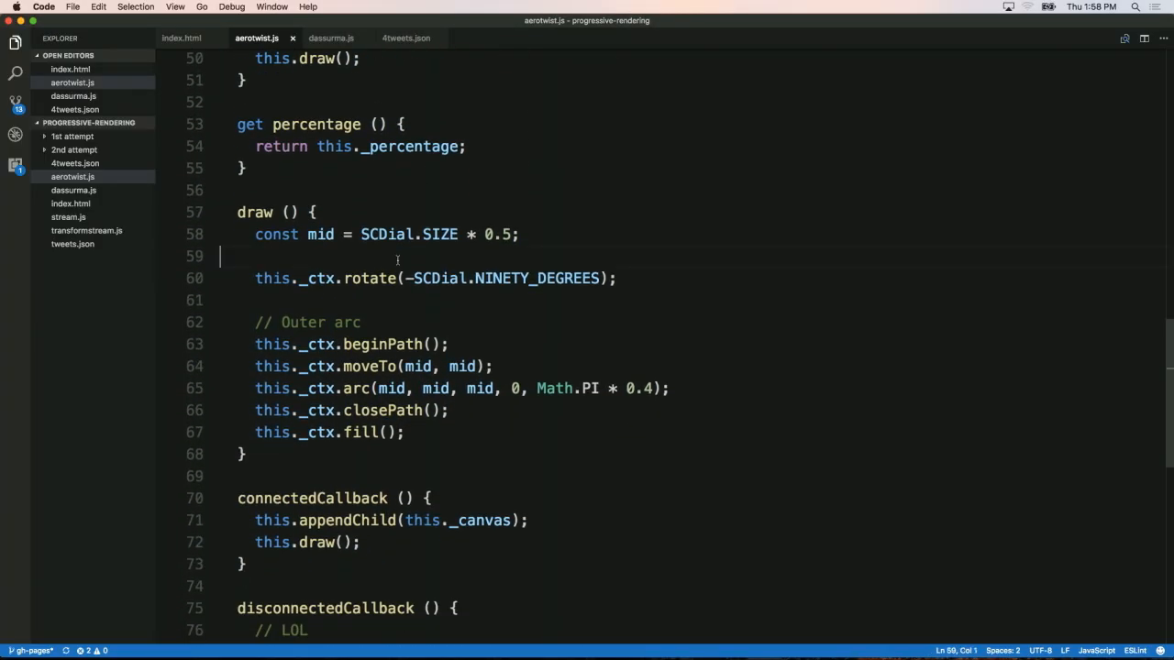
Insert this._ctx.translate(mid, mid) above the rotate call.
text(this)
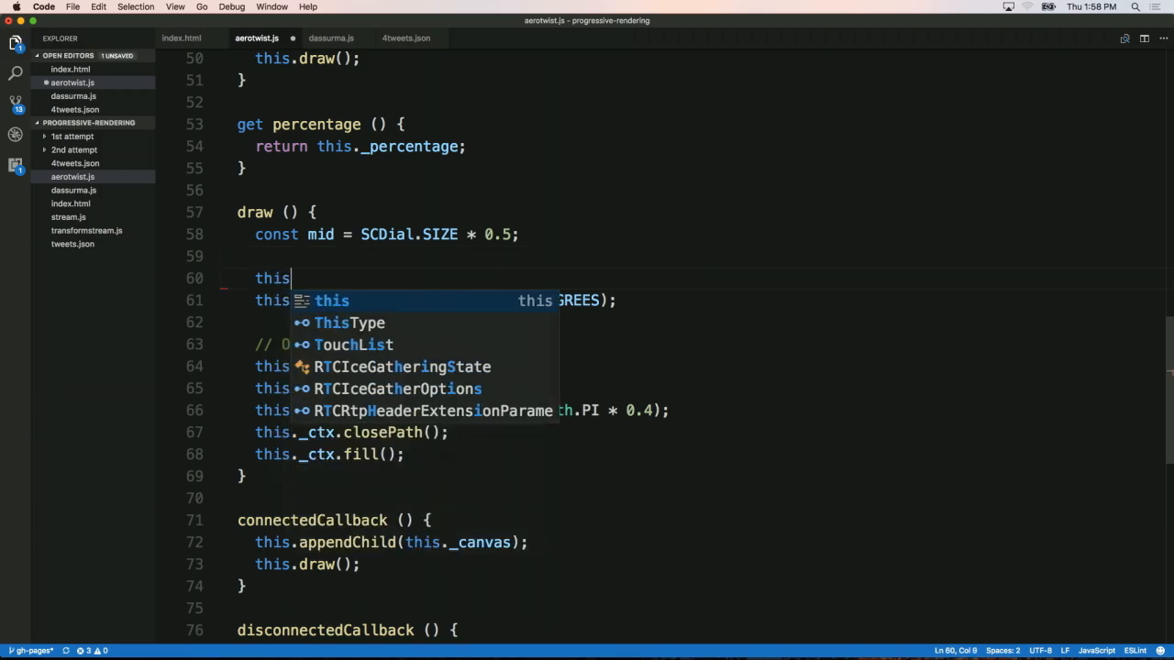
text(._ctx.)
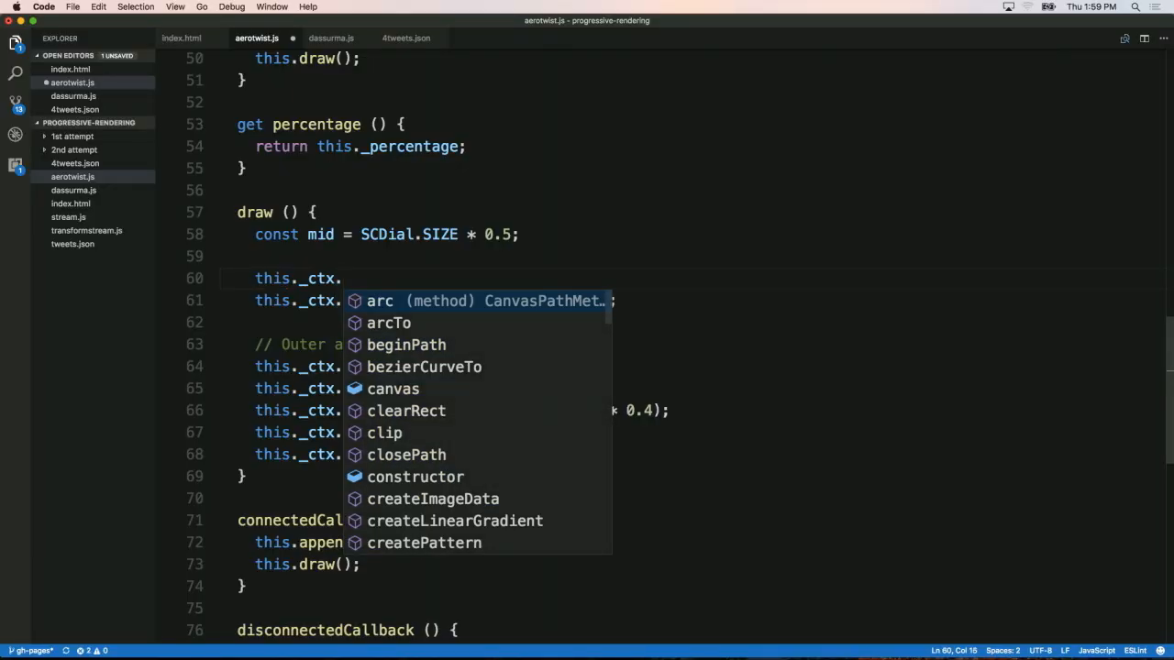
text(translate()
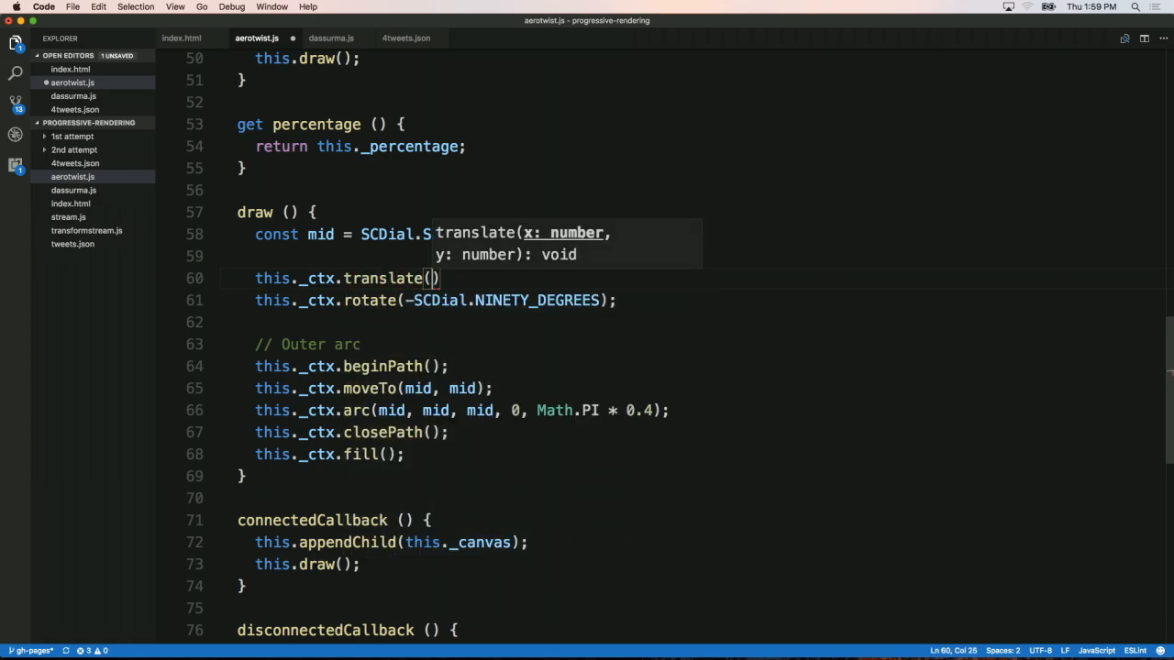
text(mid, mid)
click(692, 321)
text(this)
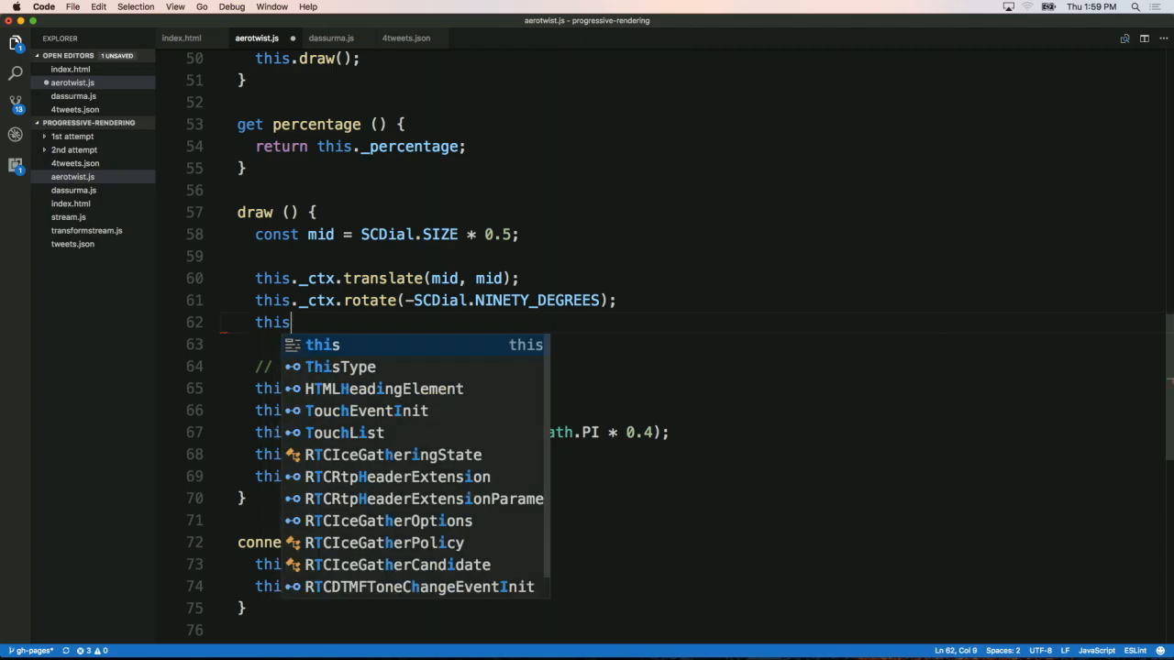
Begin this._ctx.translate(-mid, -mid) below the rotate to shift the origin back.
text(._ctx.)
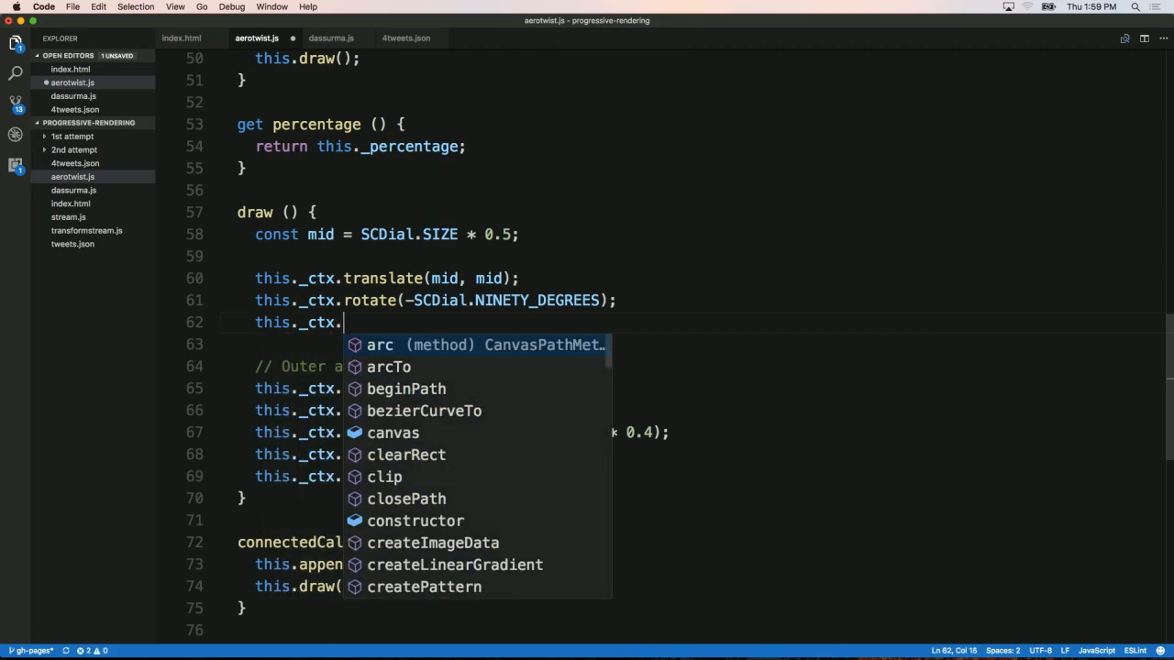
text(translate(-m)
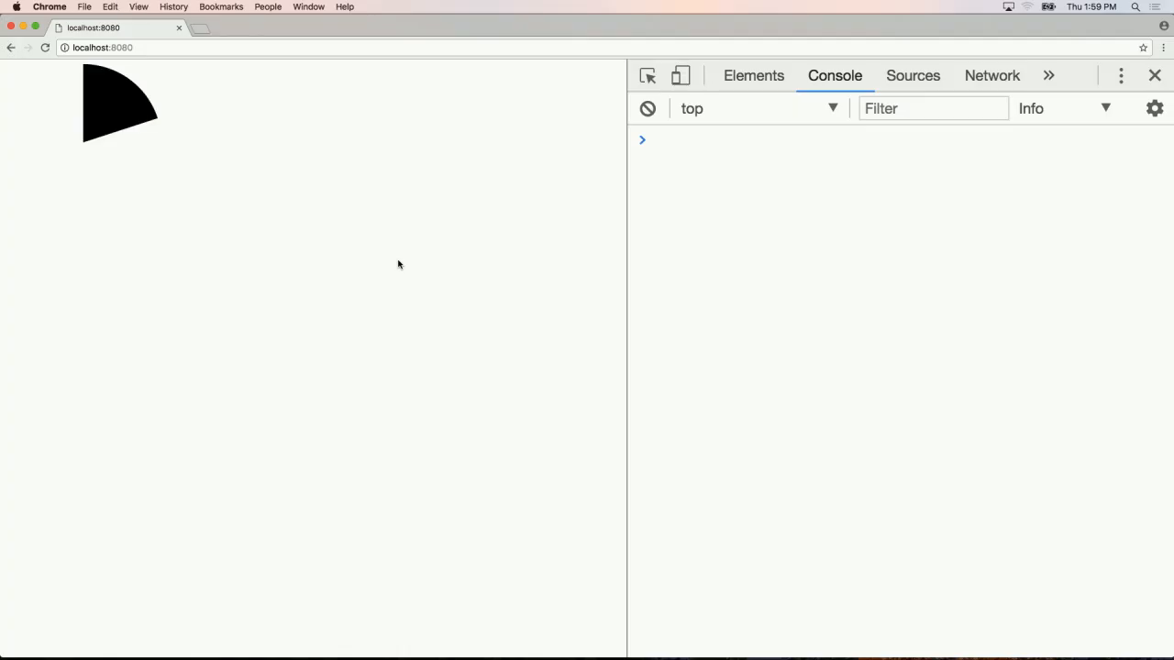
key(cmd+tab)
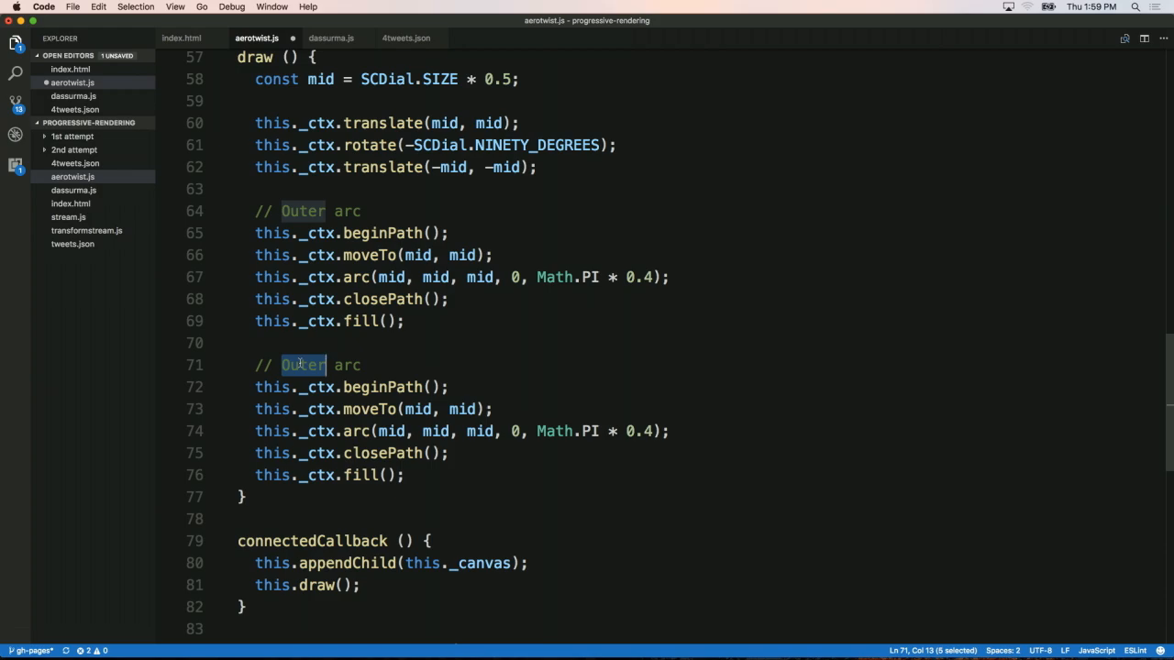
Label the duplicate block // Inner arc, set its angle to Math.PI * 2, and start an SCDial TAU constant.
text(Inner)
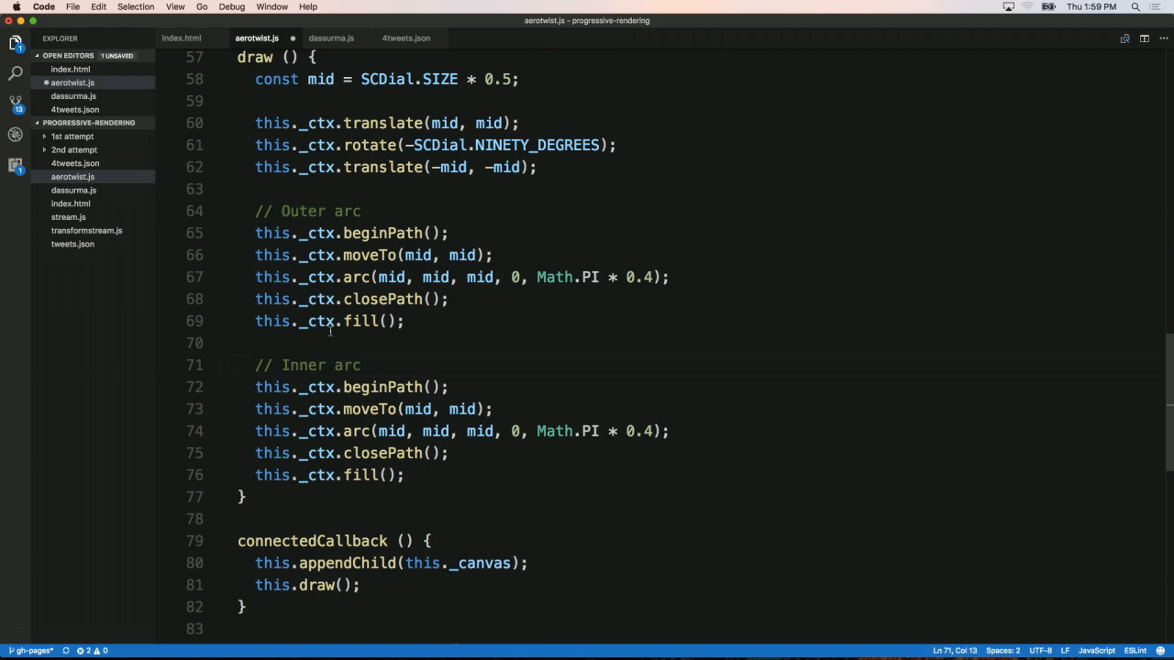
mouse_move(576, 422)
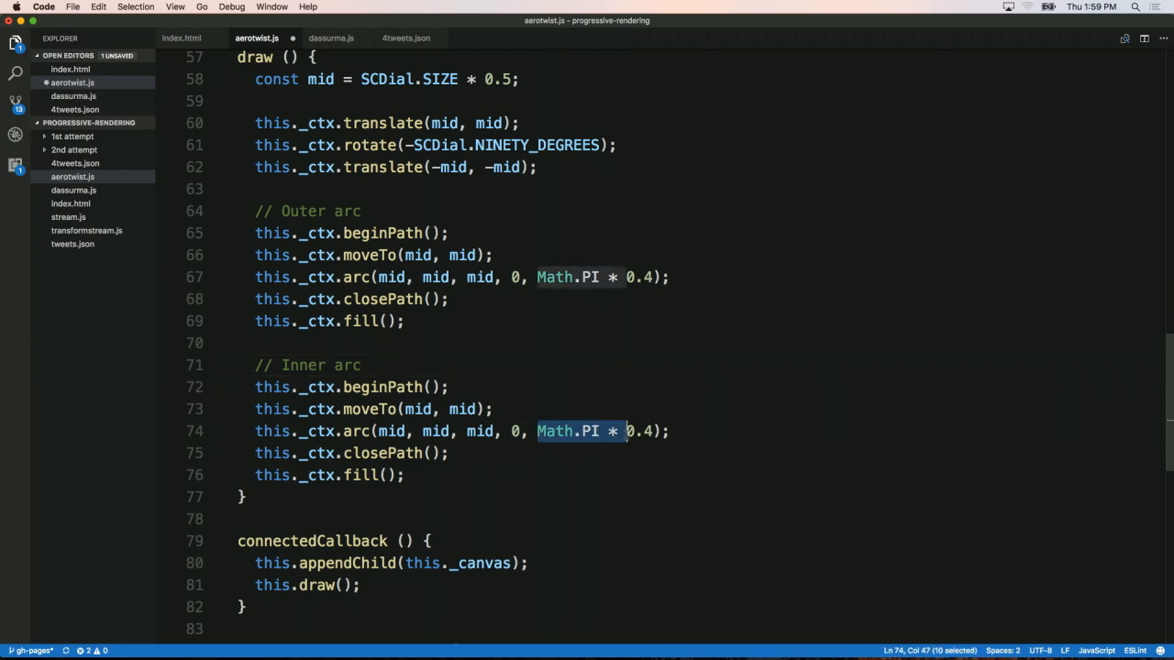
text(2)
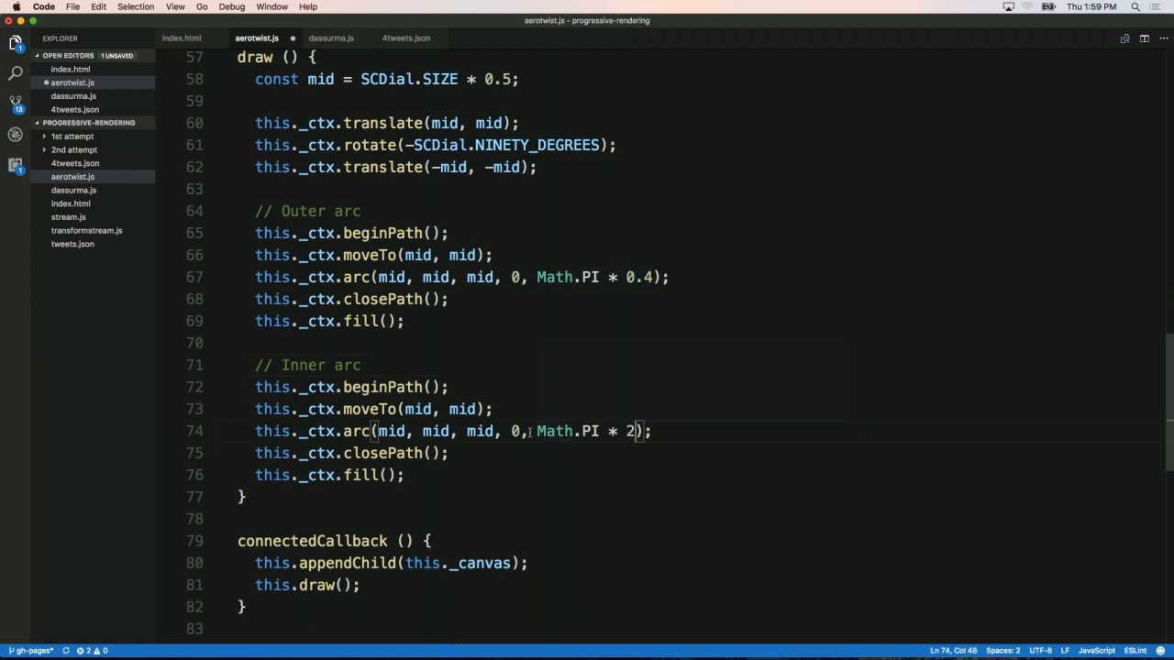
drag(538, 431, 633, 431)
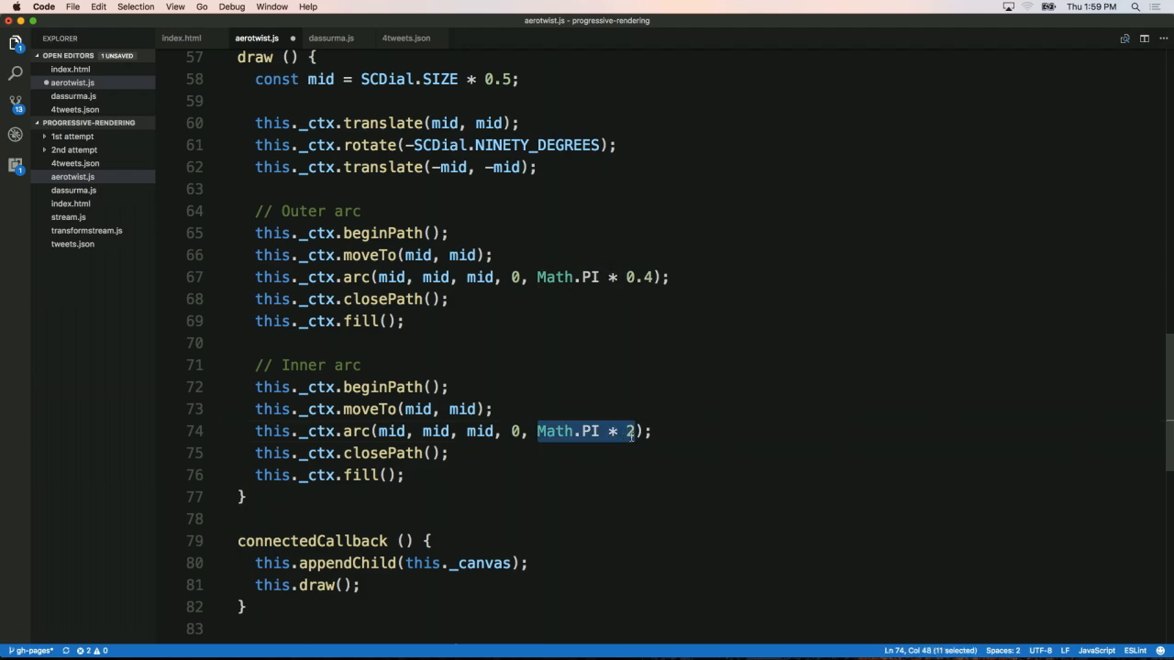
text(SC)
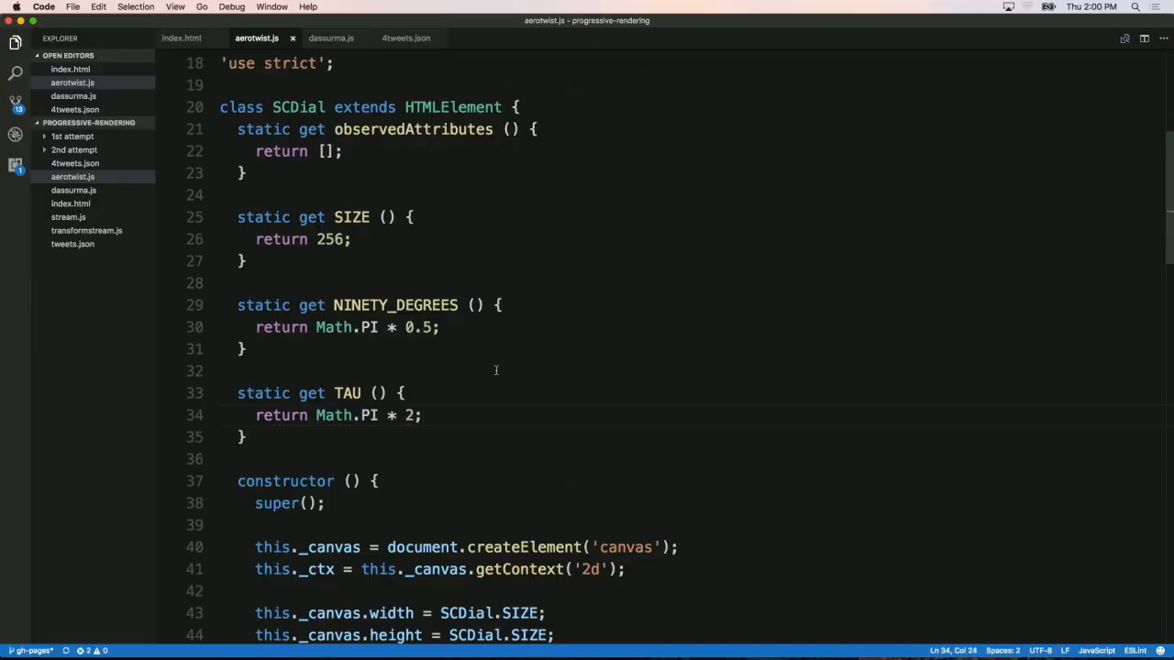
Add fillStyle '#000' and '#FFF' for the arcs and make the inner radius mid * 0.8.
scroll(down, 3)
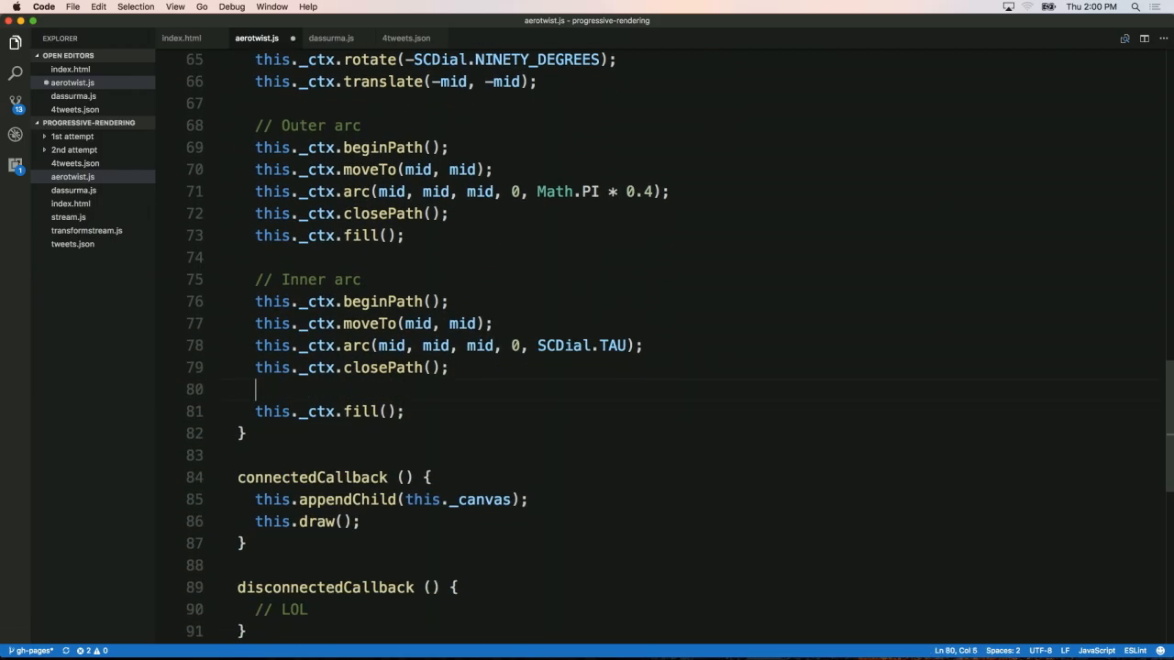
text(this._ctx.f)
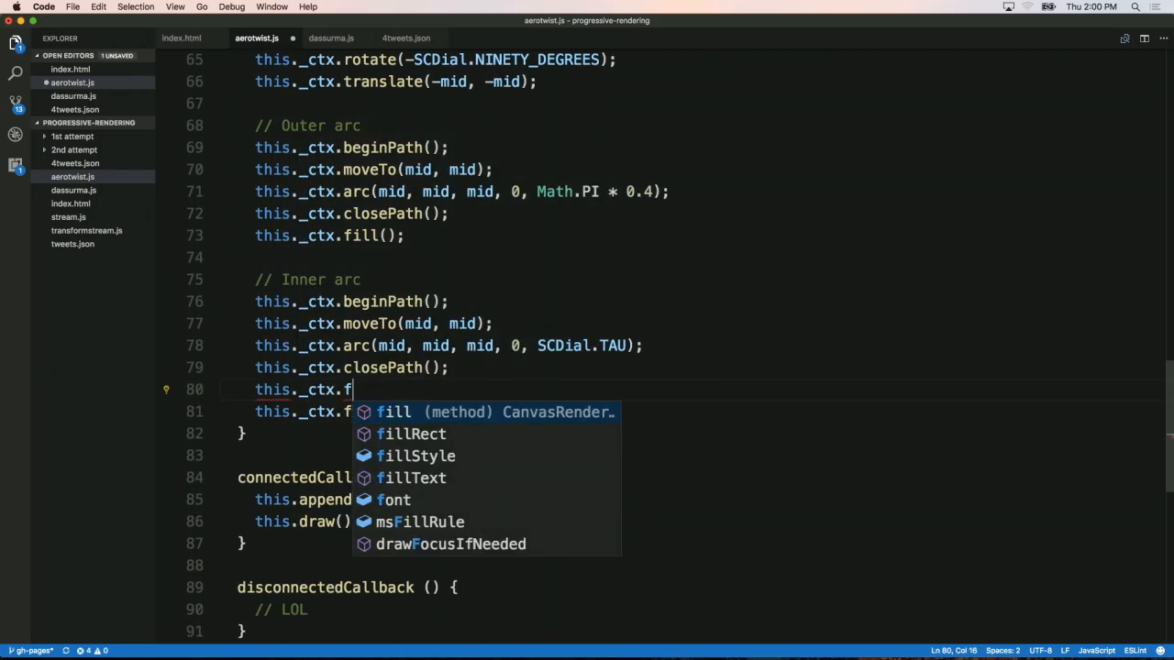
text(illStyle = '#FFF';)
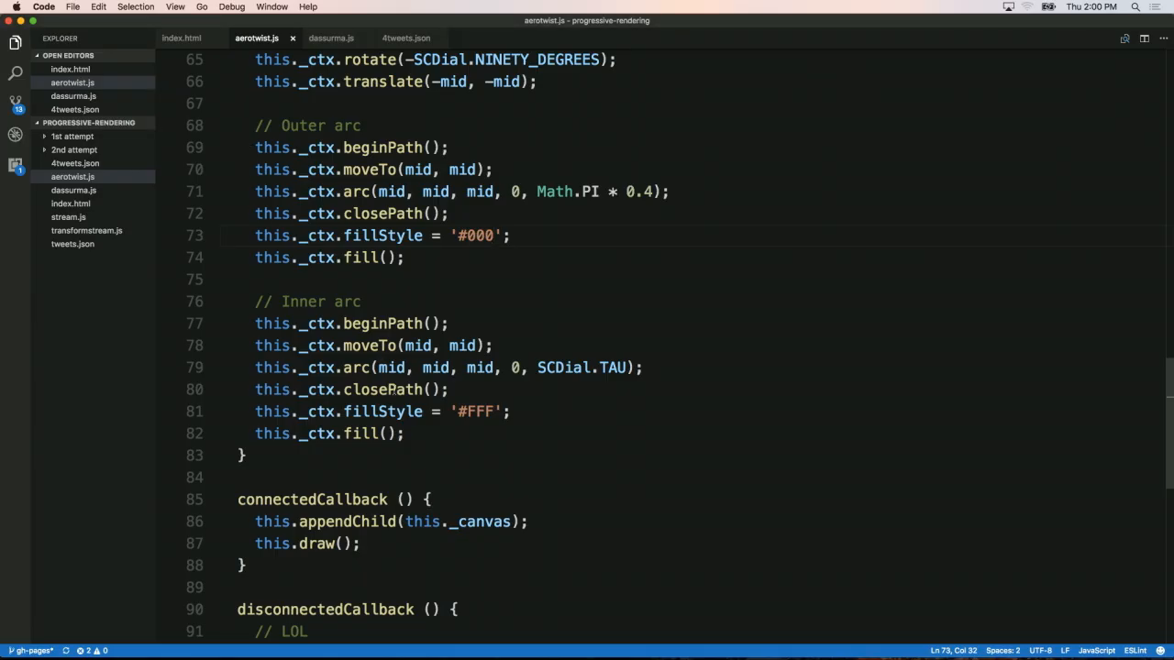
text(*)
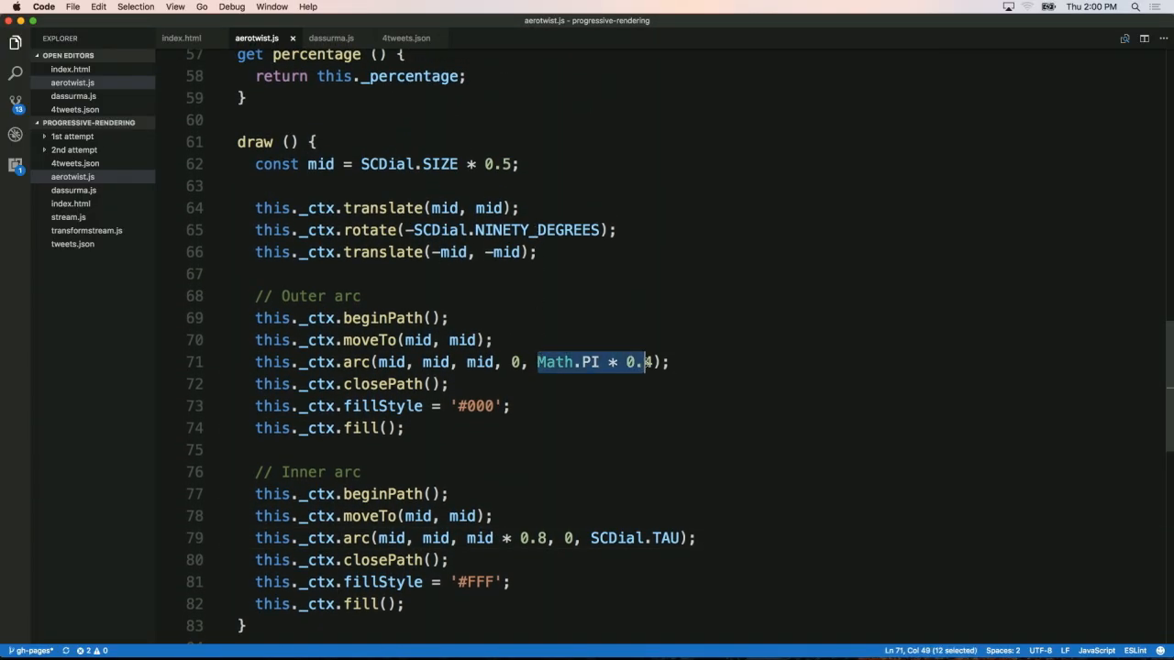
Drive the outer arc sweep with this._percentage * SCDial.TAU.
text(this._ep)
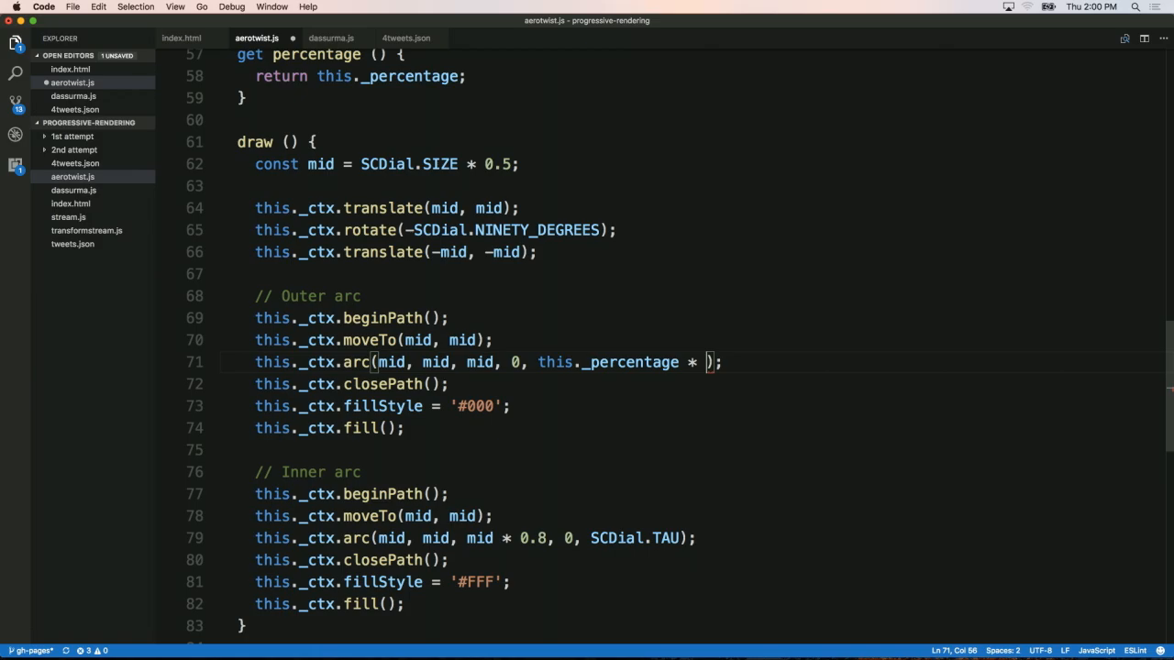
text(SCDial.TAU)
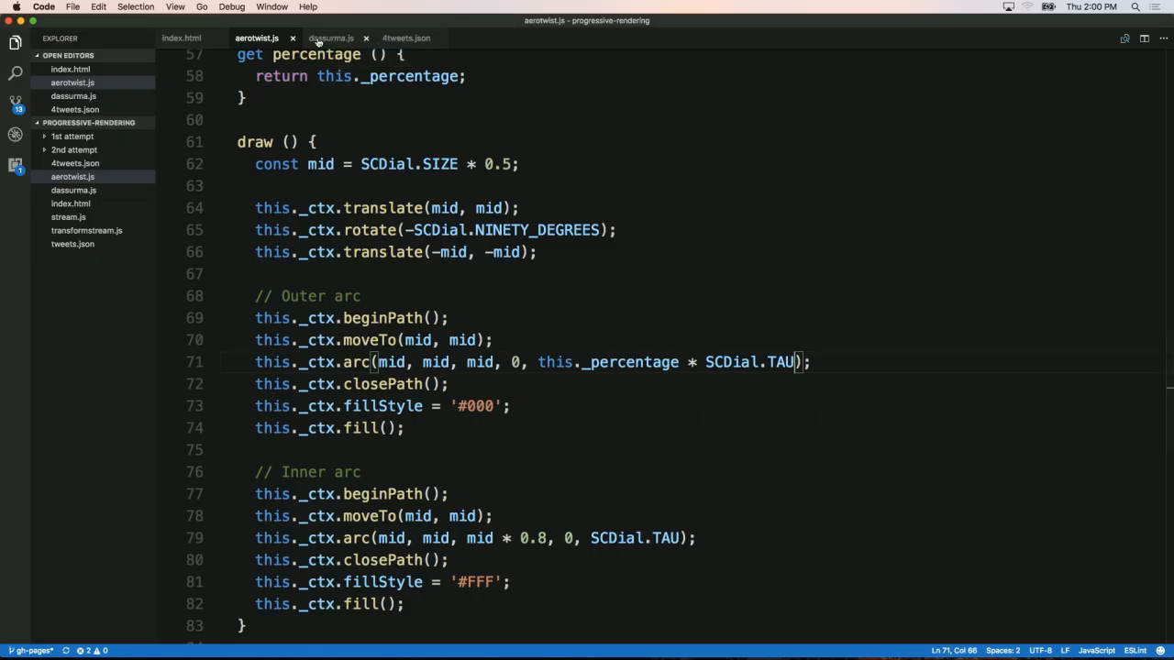
In dasurma.js add const dial = document.querySelector('sc-dial') above the fetch call.
click(330, 37)
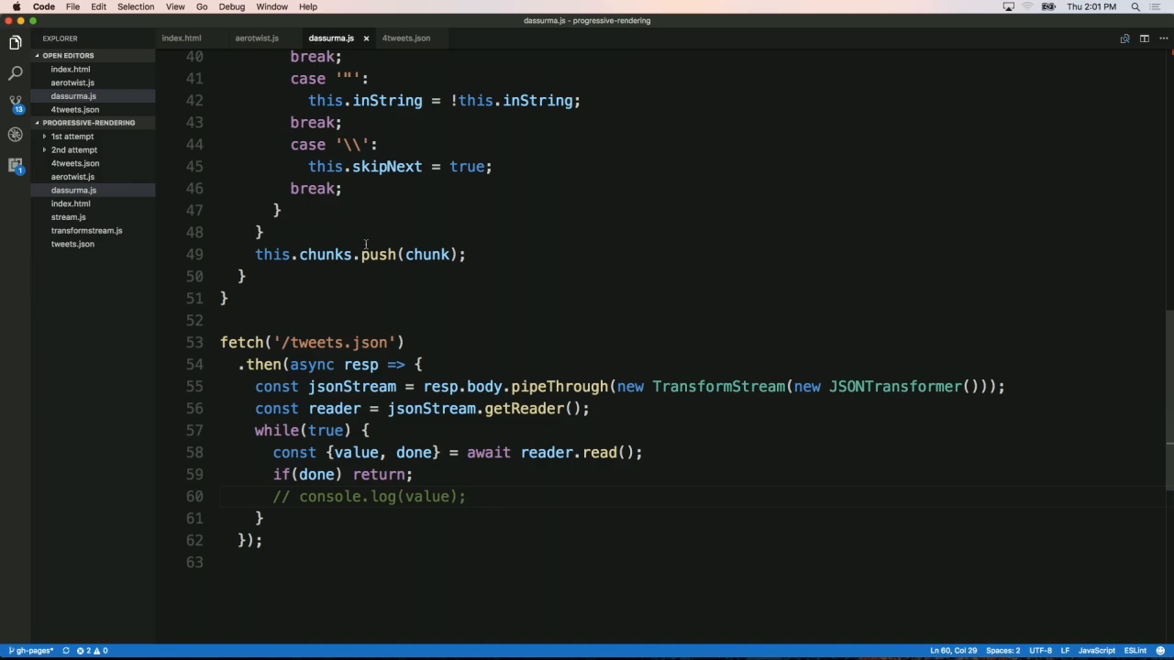
scroll(down, 3)
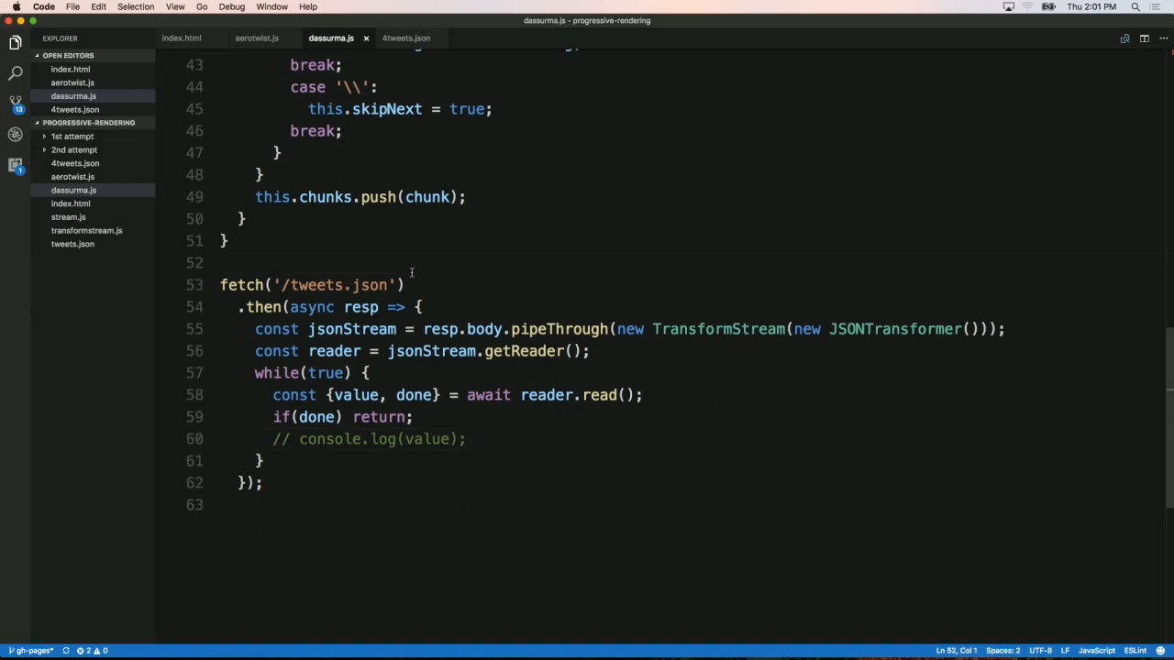
text(const dial)
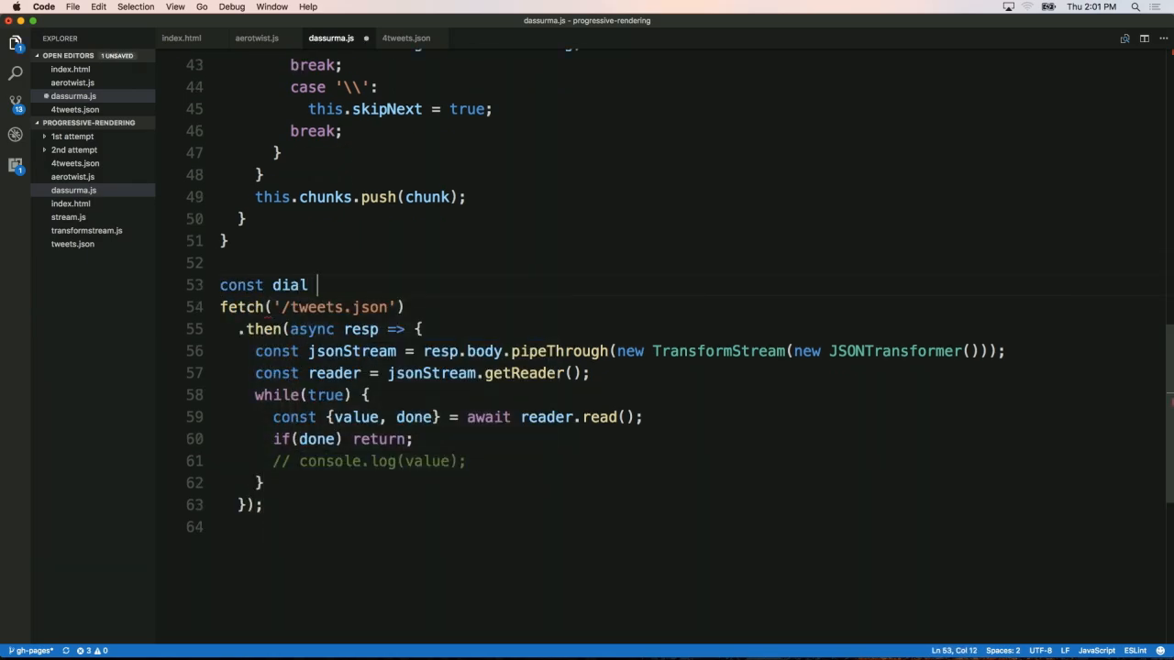
text(= document.qye)
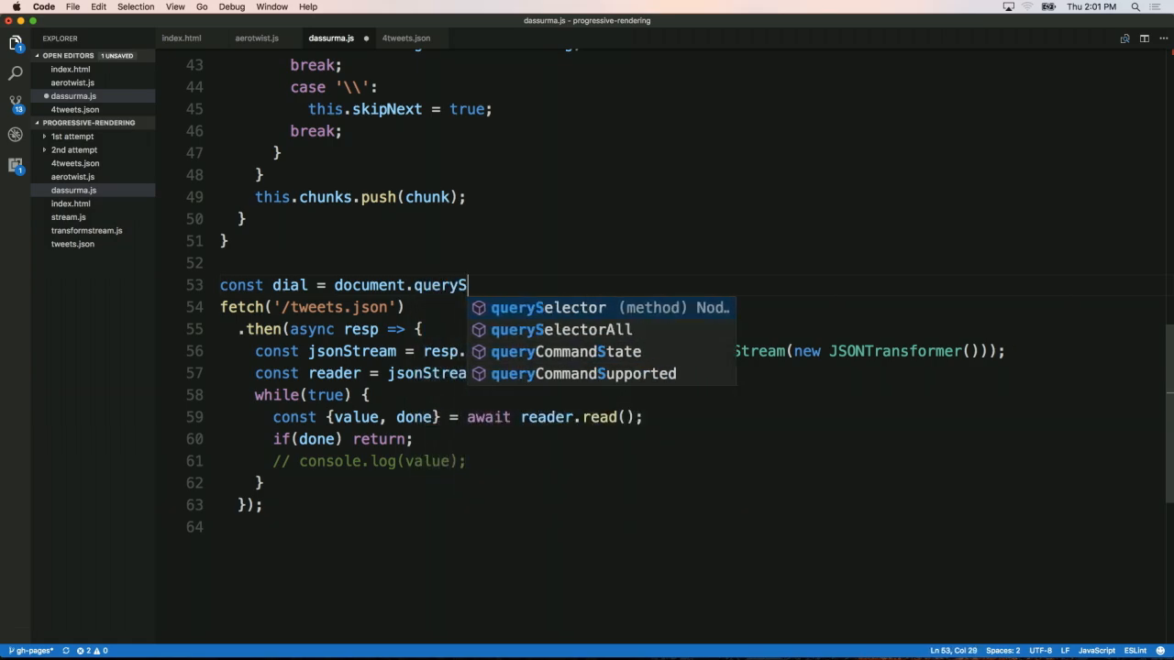
text(elector9)
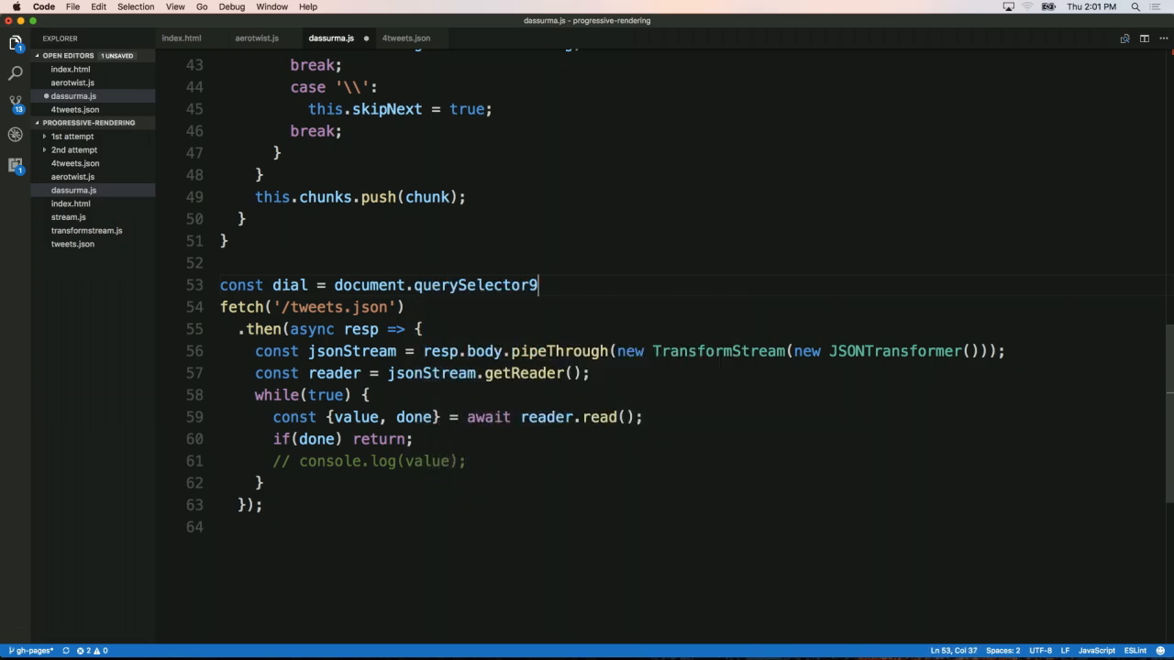
text(('dial'))
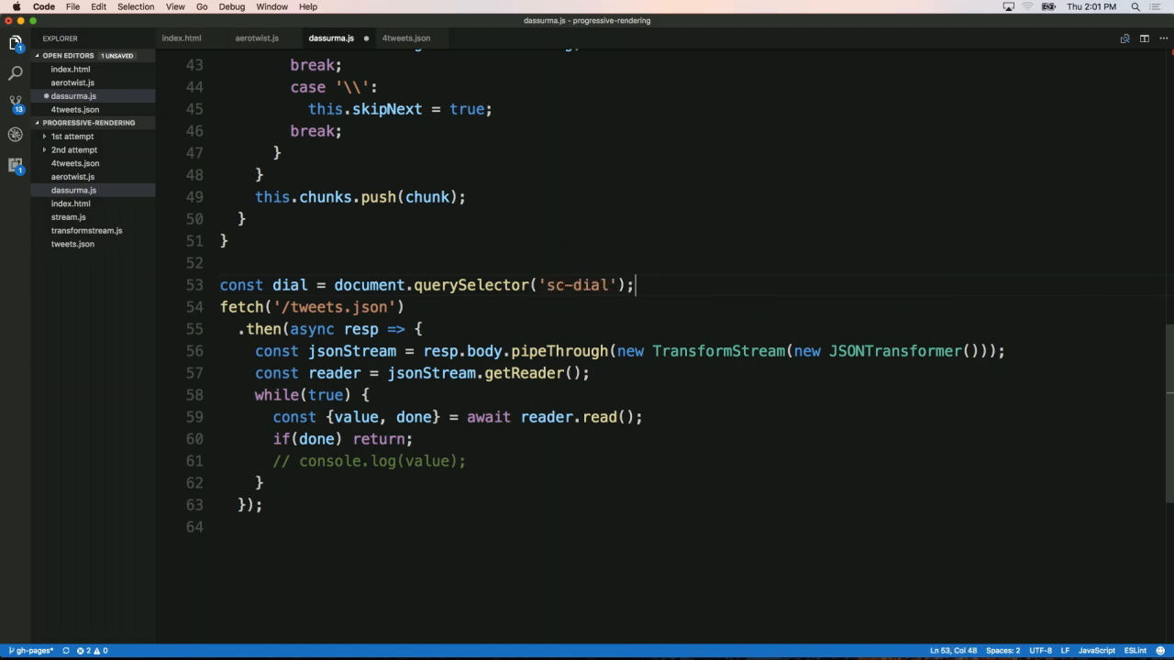
Reuse the dial variable and start editing the done check inside the streaming loop.
double_click(290, 285)
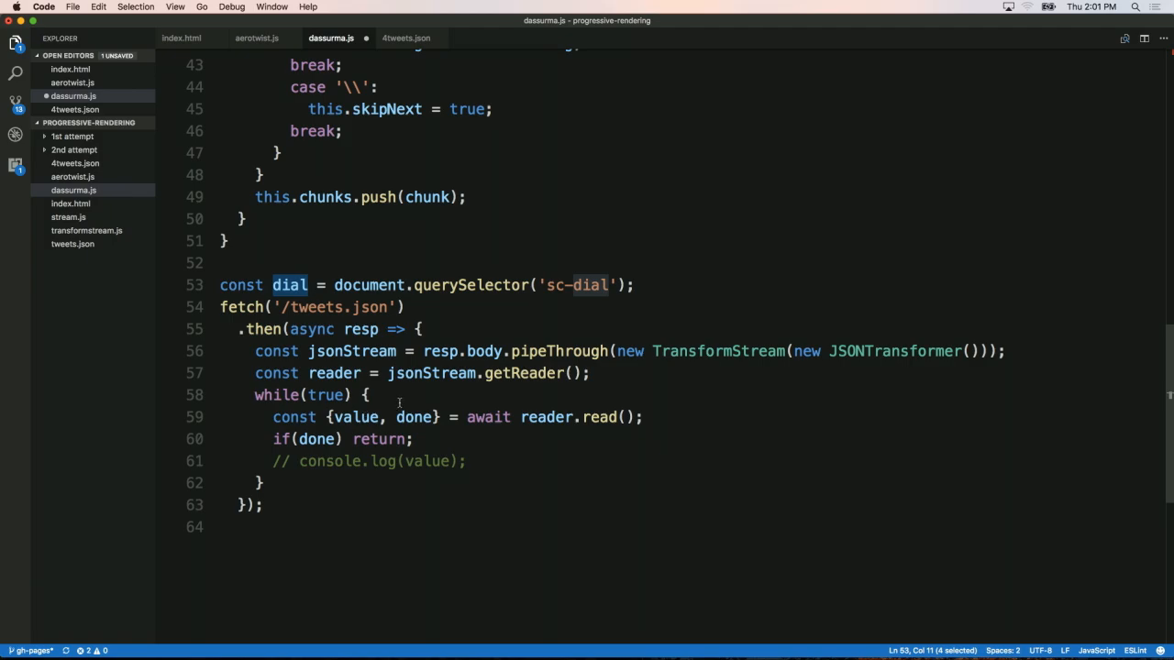
click(352, 439)
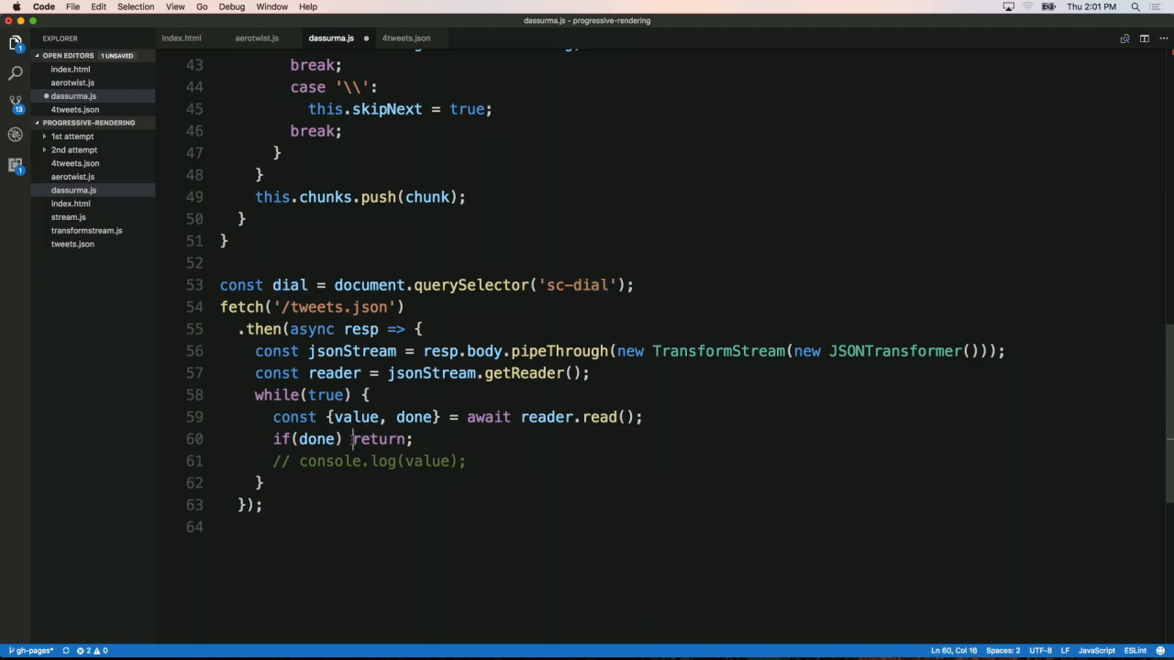
Set dial.percentage when done and parse Content-Length into bytesTotal with parseInt(..., 10).
text(dial.percentage = 1;)
text(const bytesTotal = resp.headers.get('Content-Length)
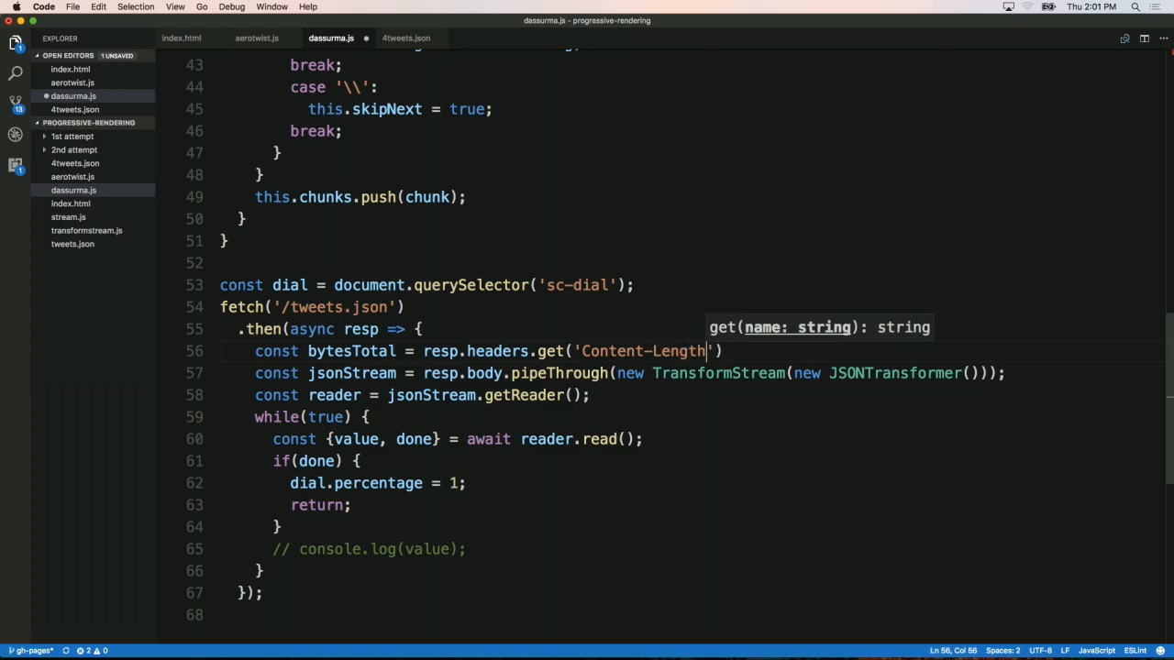
text(, 10);)
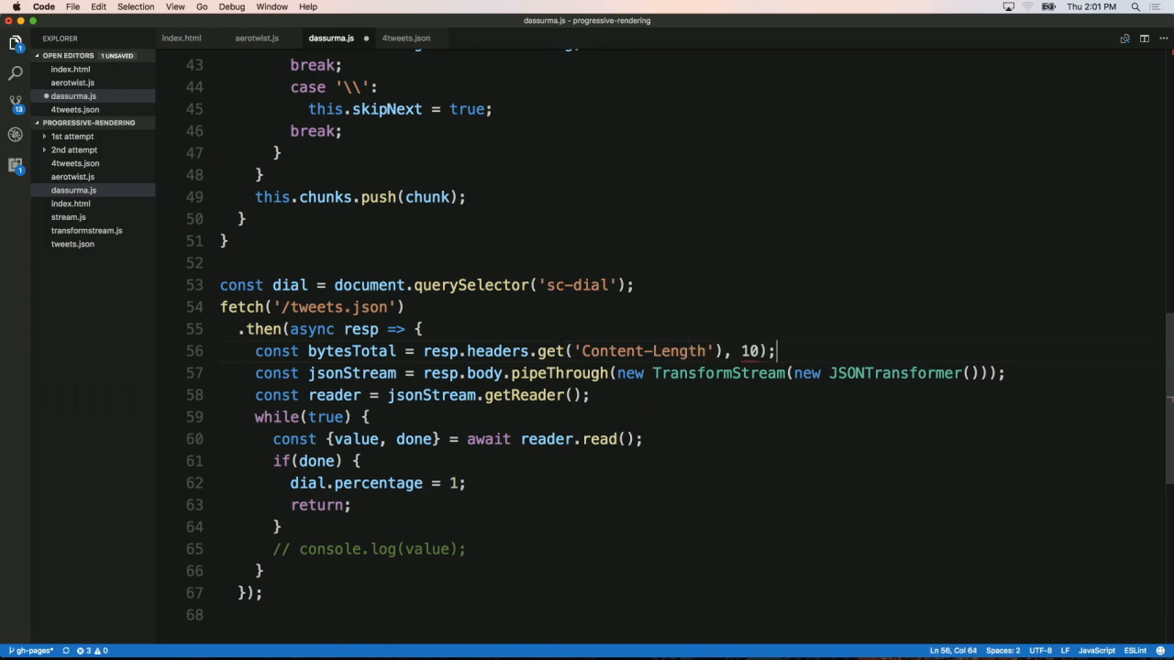
text(parseInt()
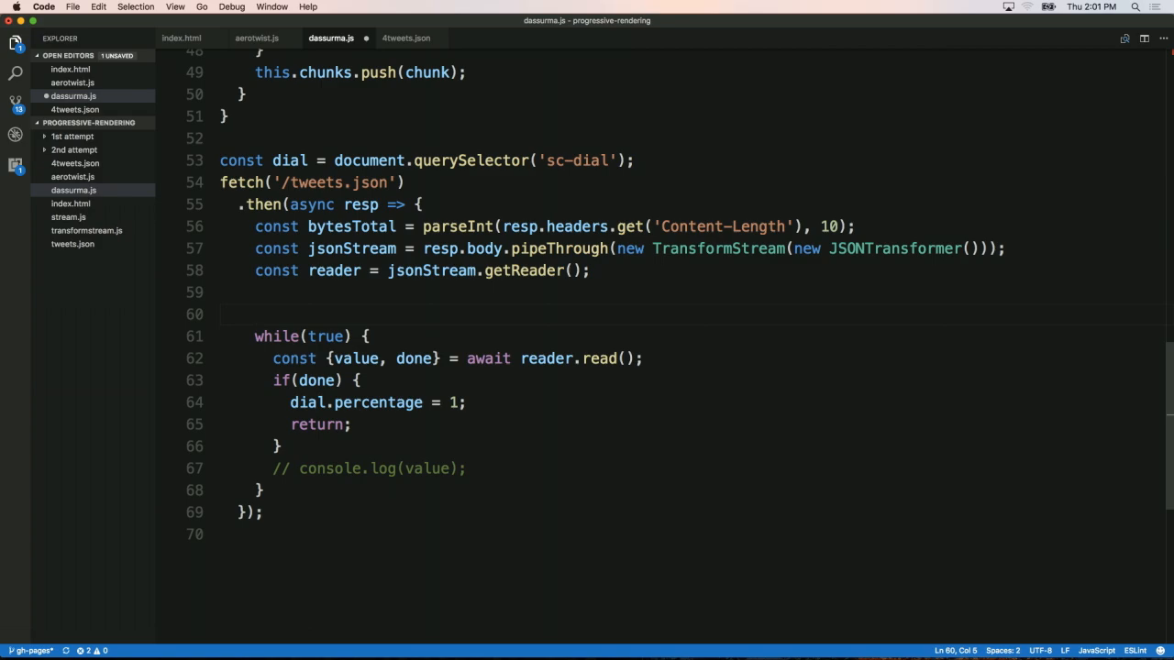
Declare let bytesCounted = 0 and add value.length to it for each chunk.
text(let bytesC)
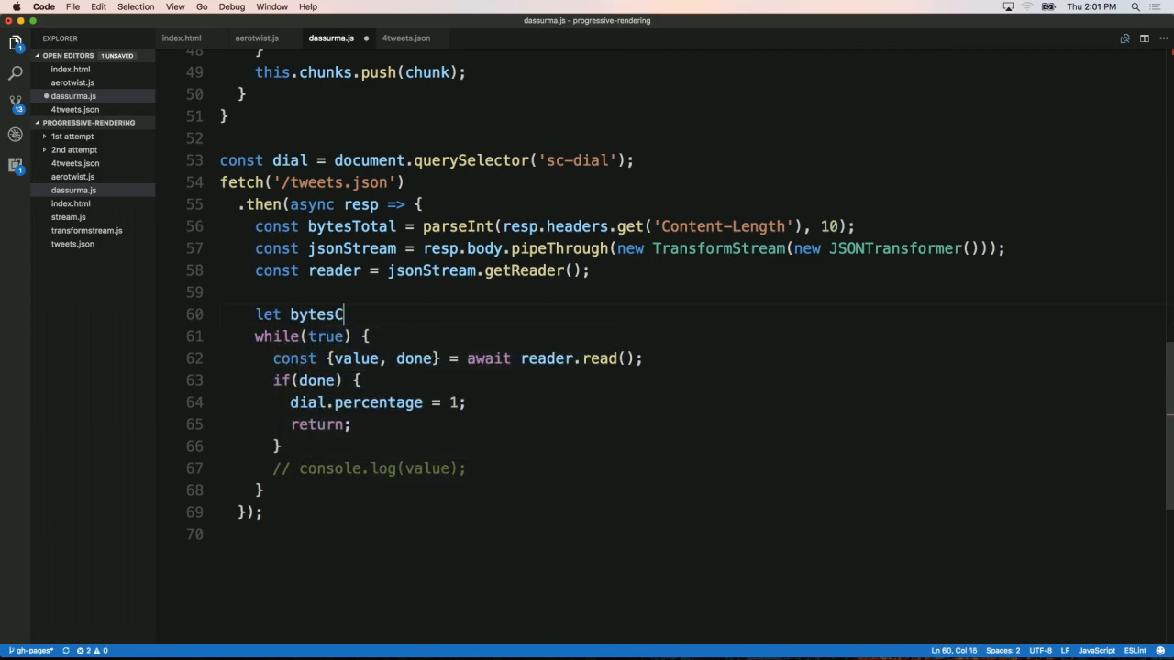
text(ounted = 0;)
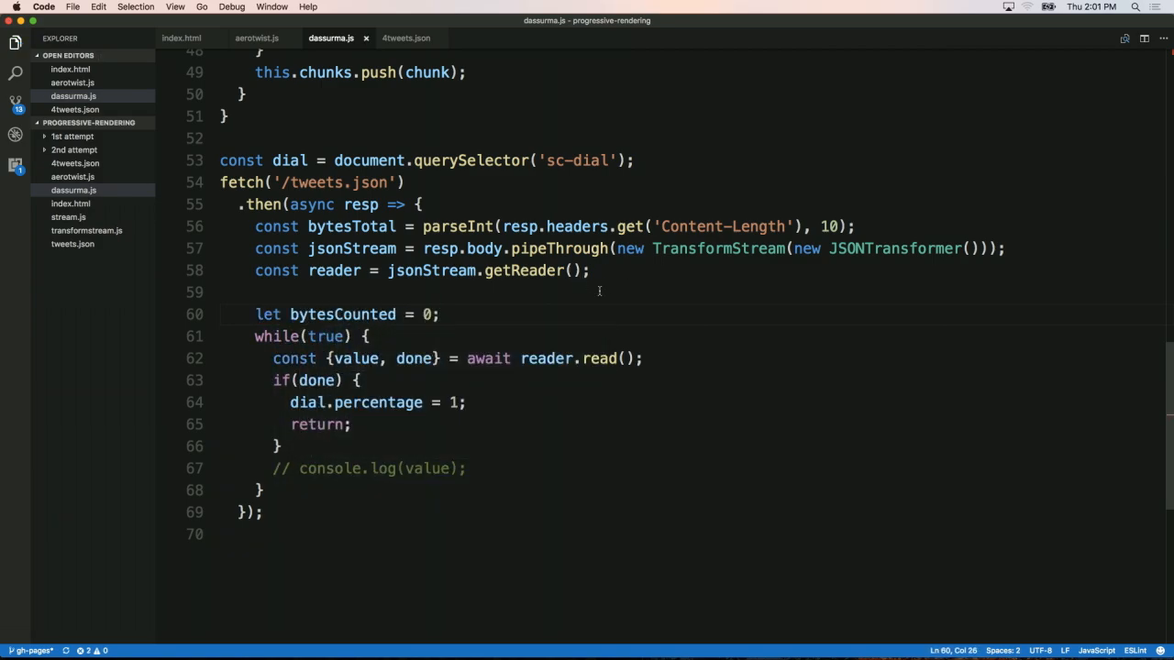
double_click(343, 314)
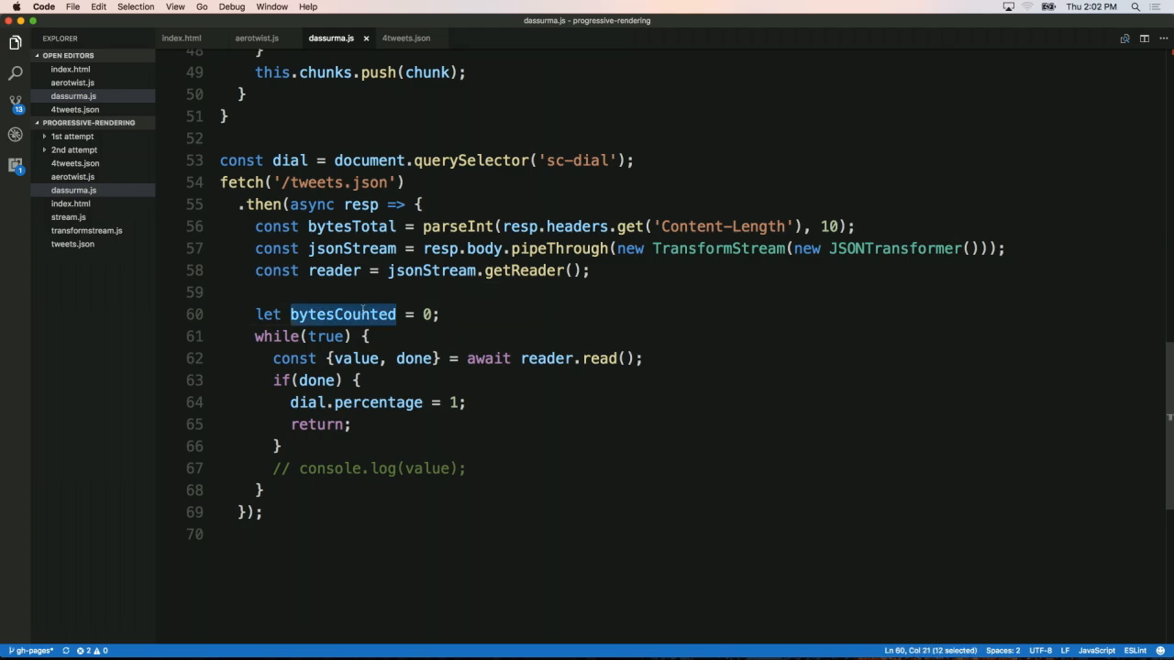
text(bytesCounted)
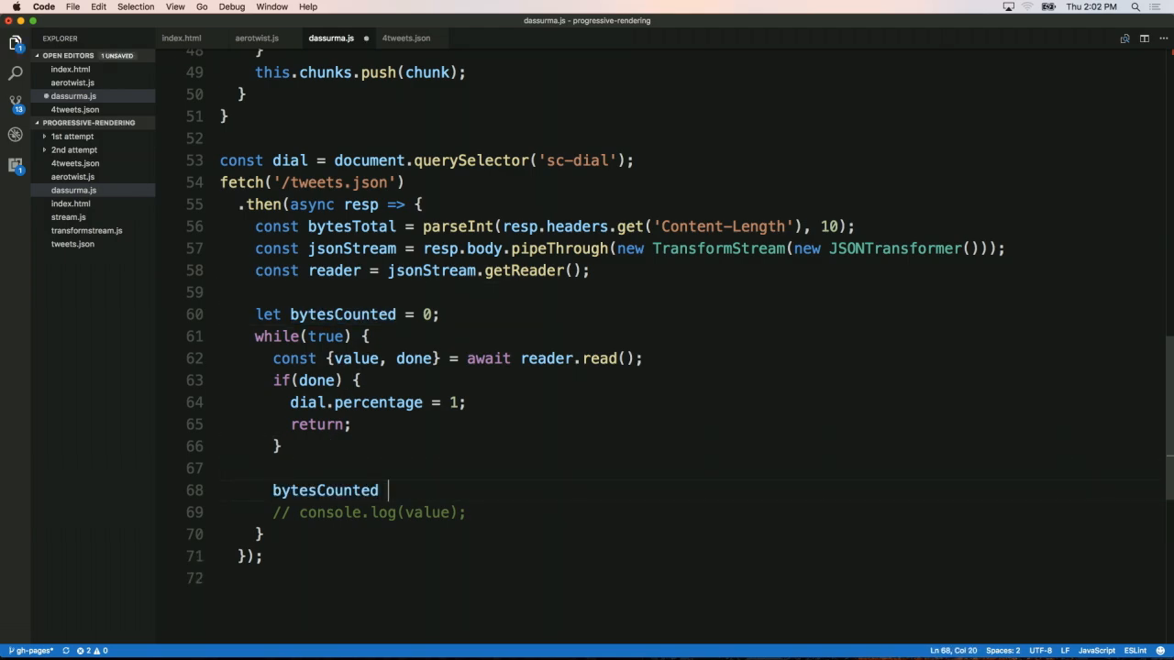
text(+=)
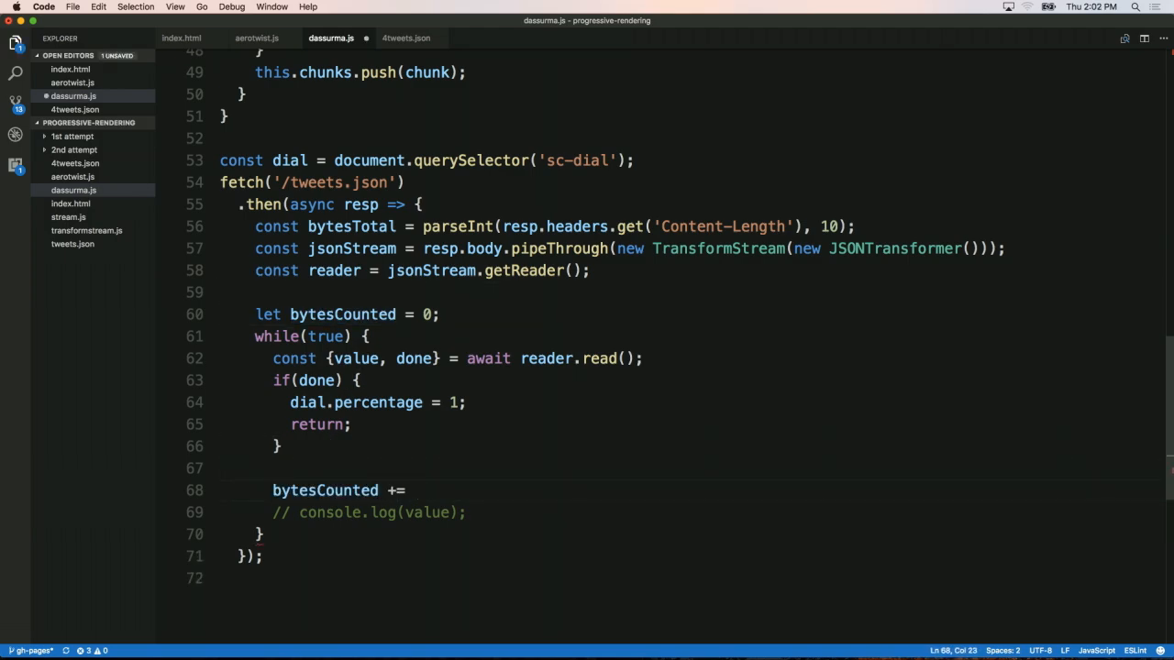
text(value.)
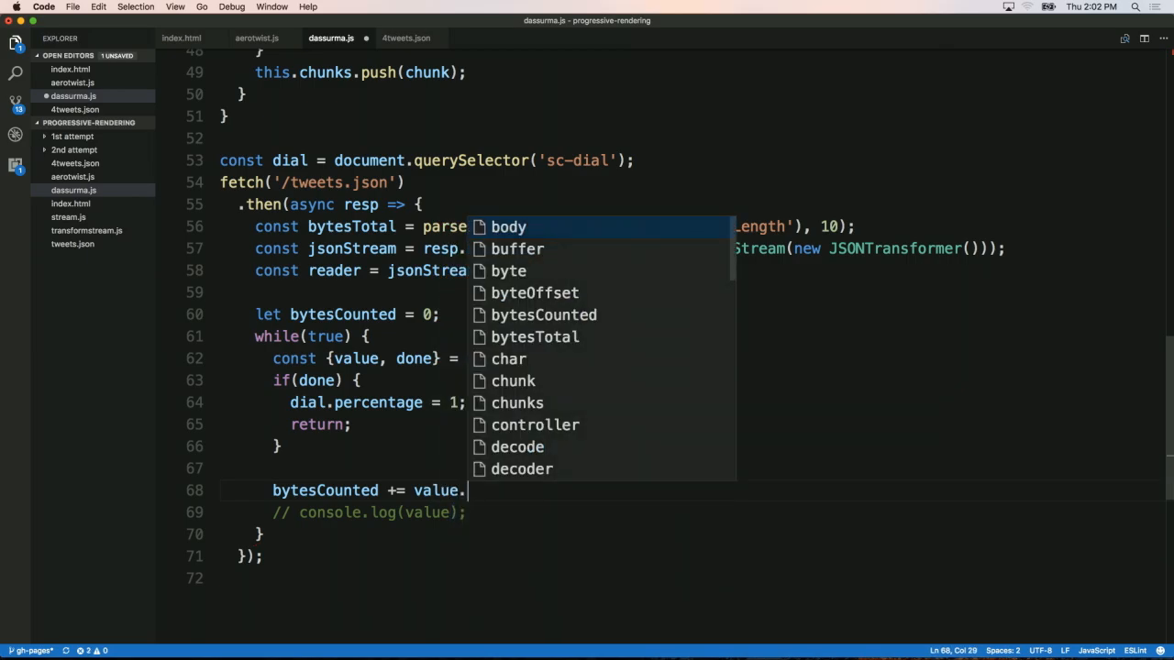
text(length;)
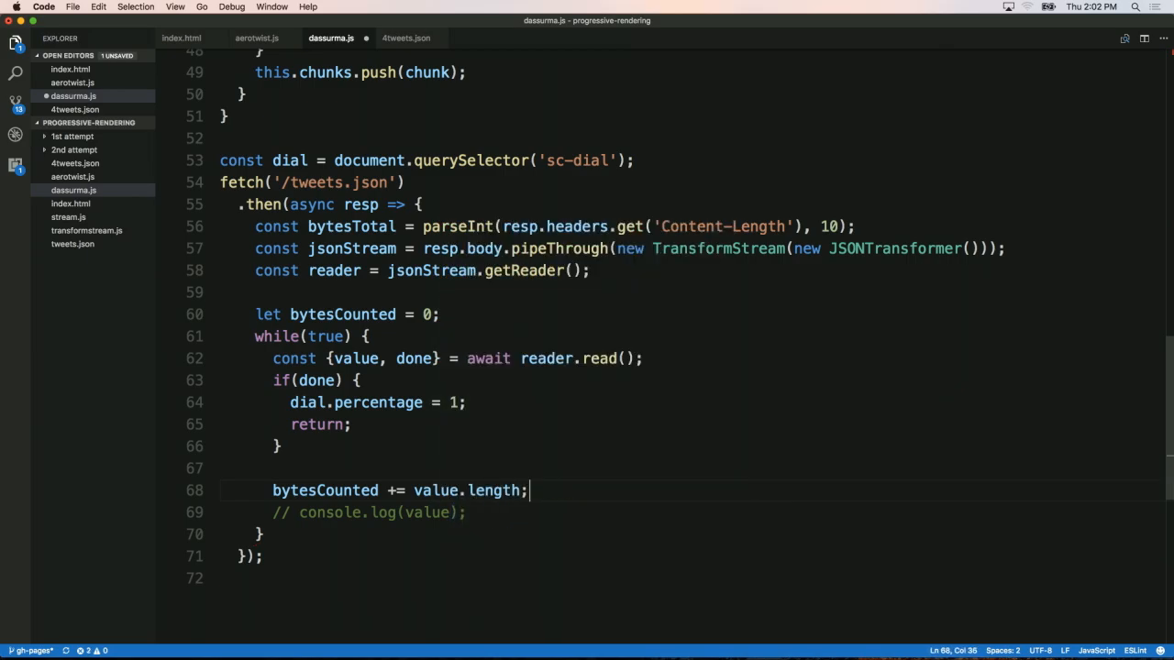
Set dial.percentage to bytesCounted / bytesTotal inside the loop.
text(dial.percentage =)
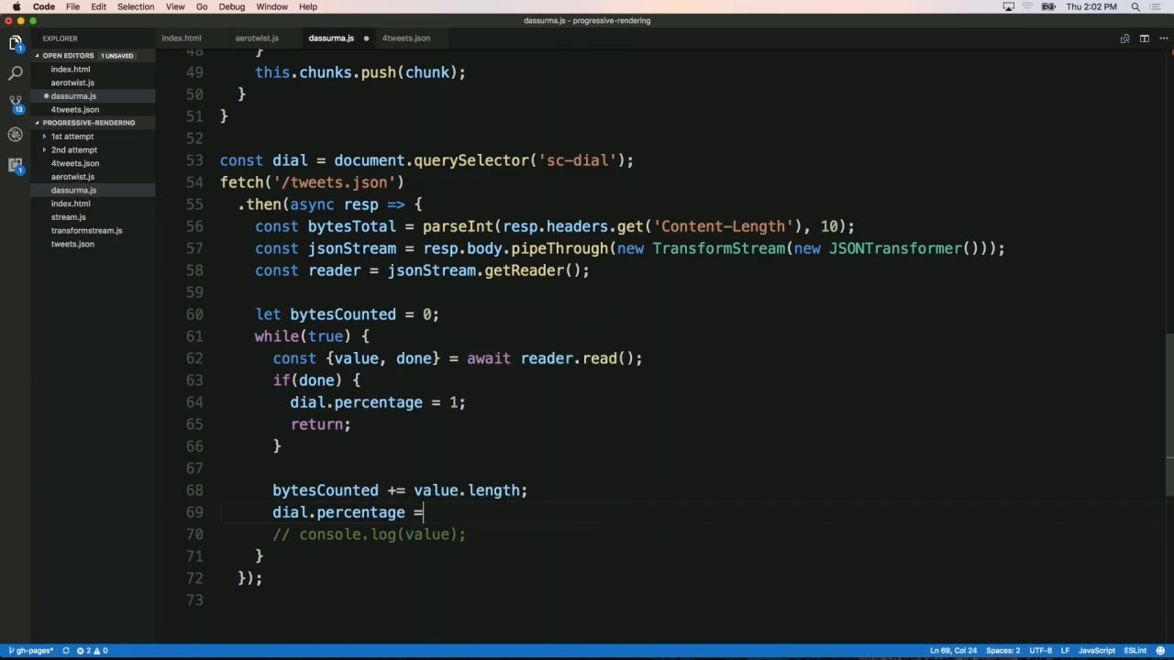
text(bytes)
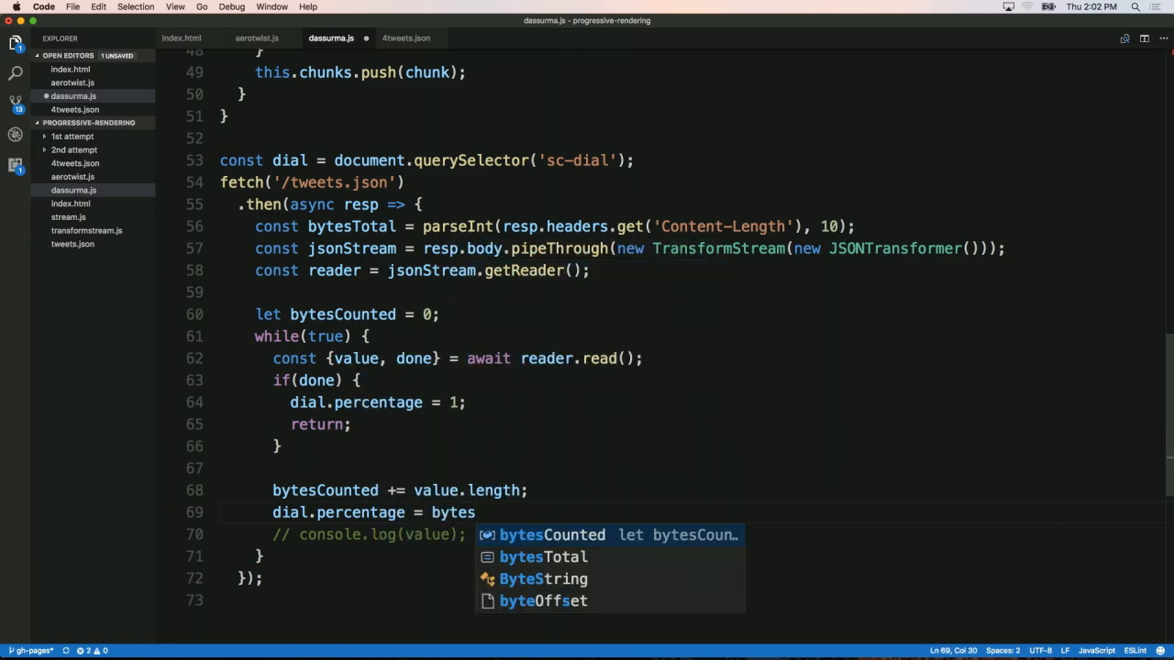
text(Counted / byteS)
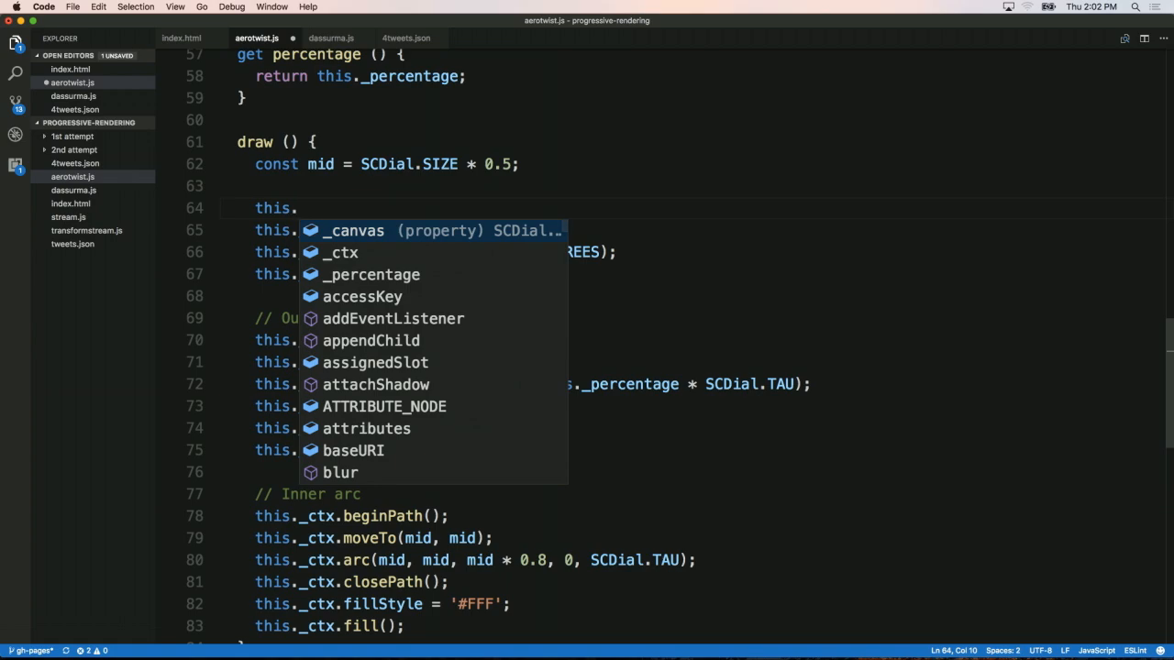
Call this._ctx.save() at the start of draw() before the translate and rotate.
text(_ctx.)
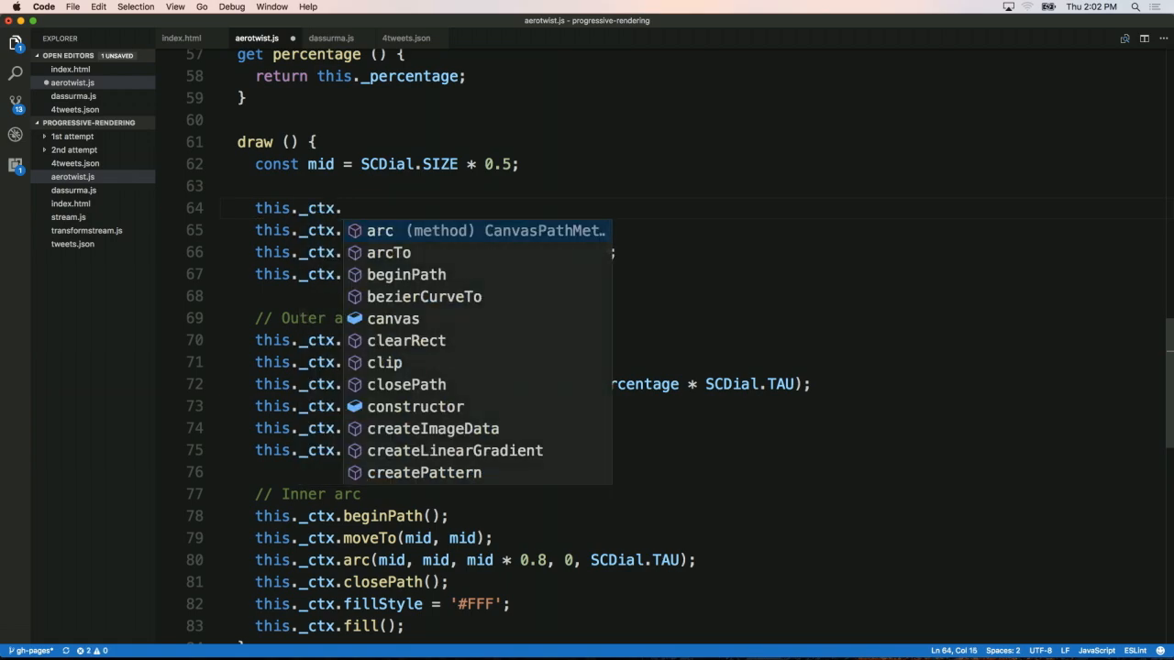
text(save();)
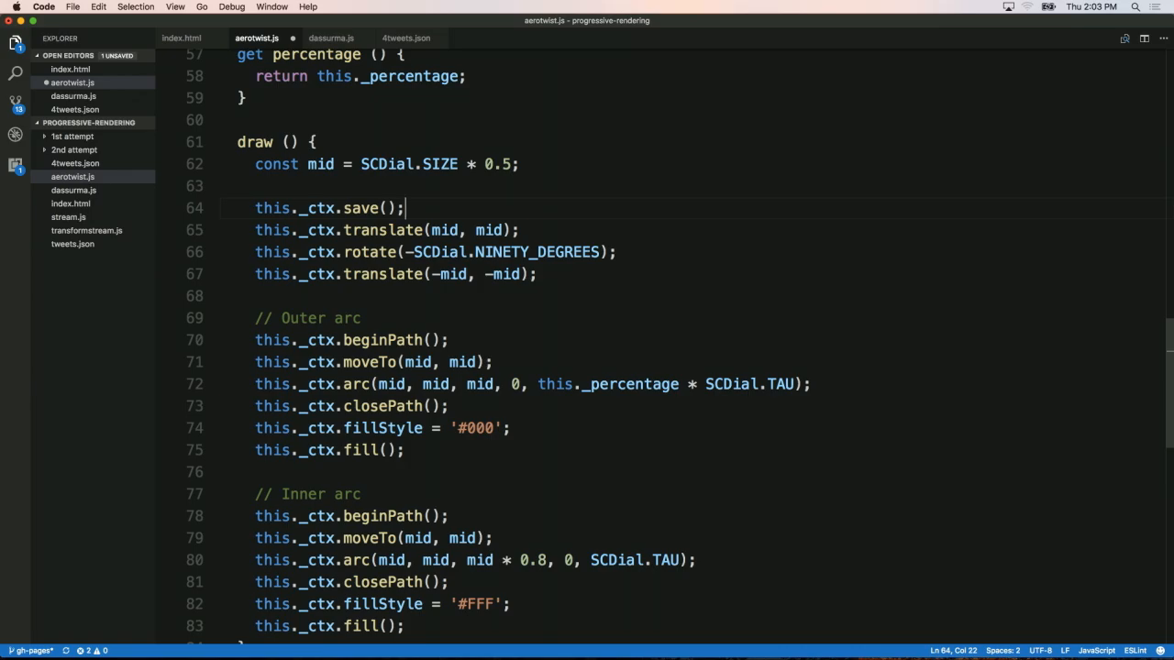
Call this._ctx.restore() after the inner arc's fill().
scroll(down, 3)
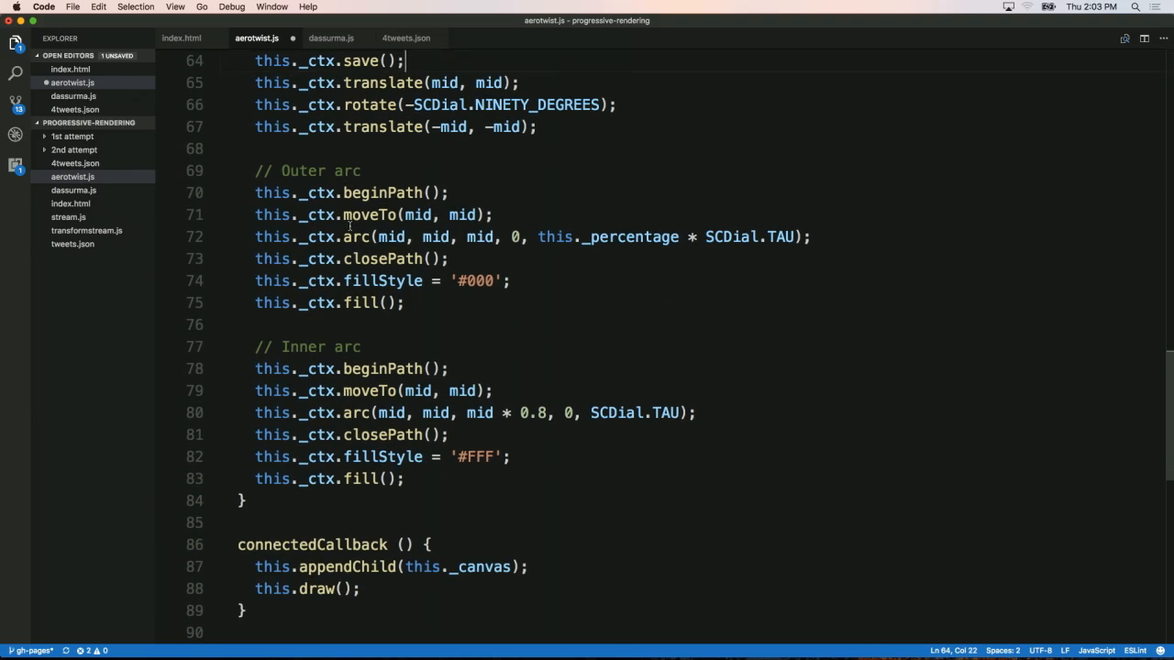
scroll(down, 3)
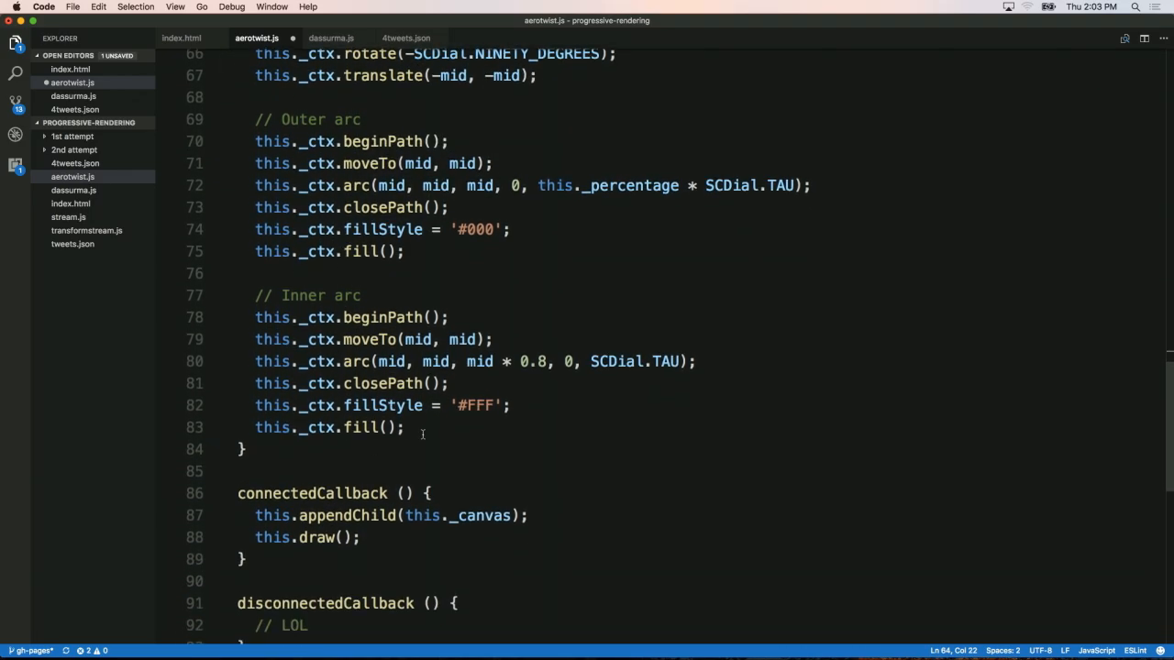
text(this._ctx.restore()
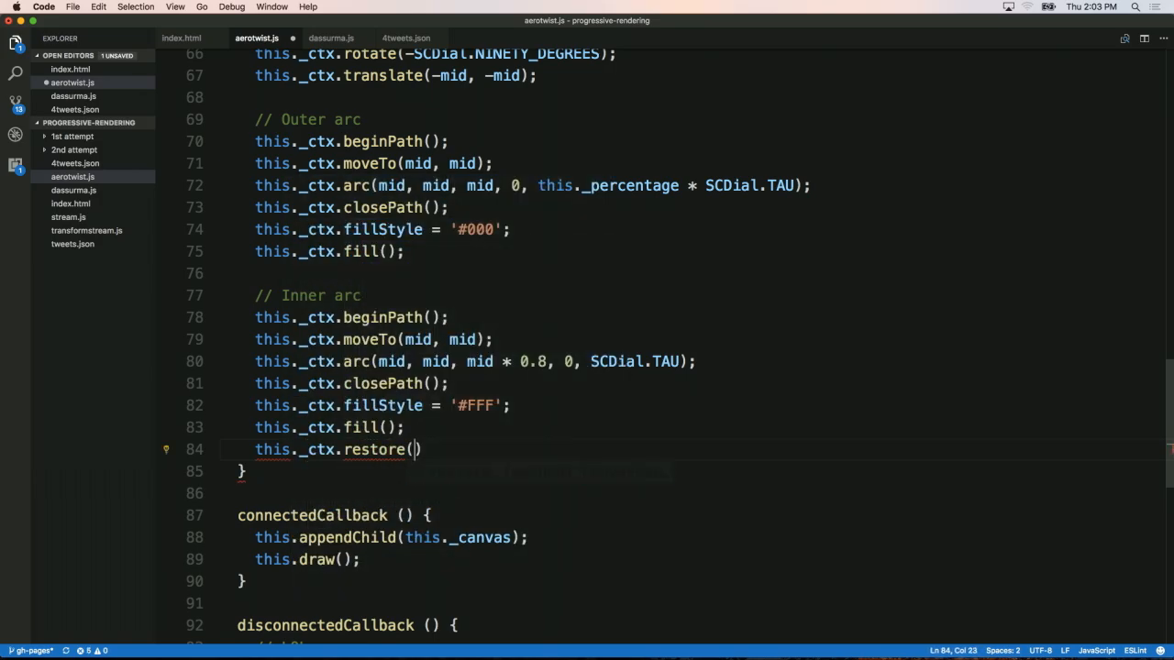
text(;)
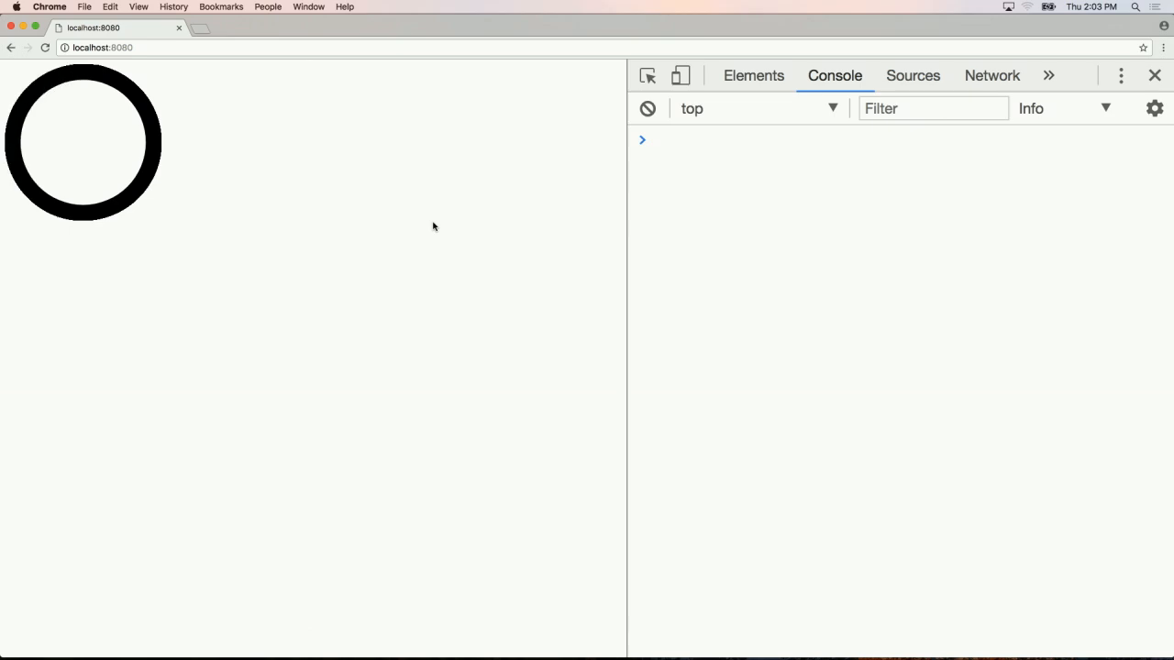
mouse_move(139, 101)
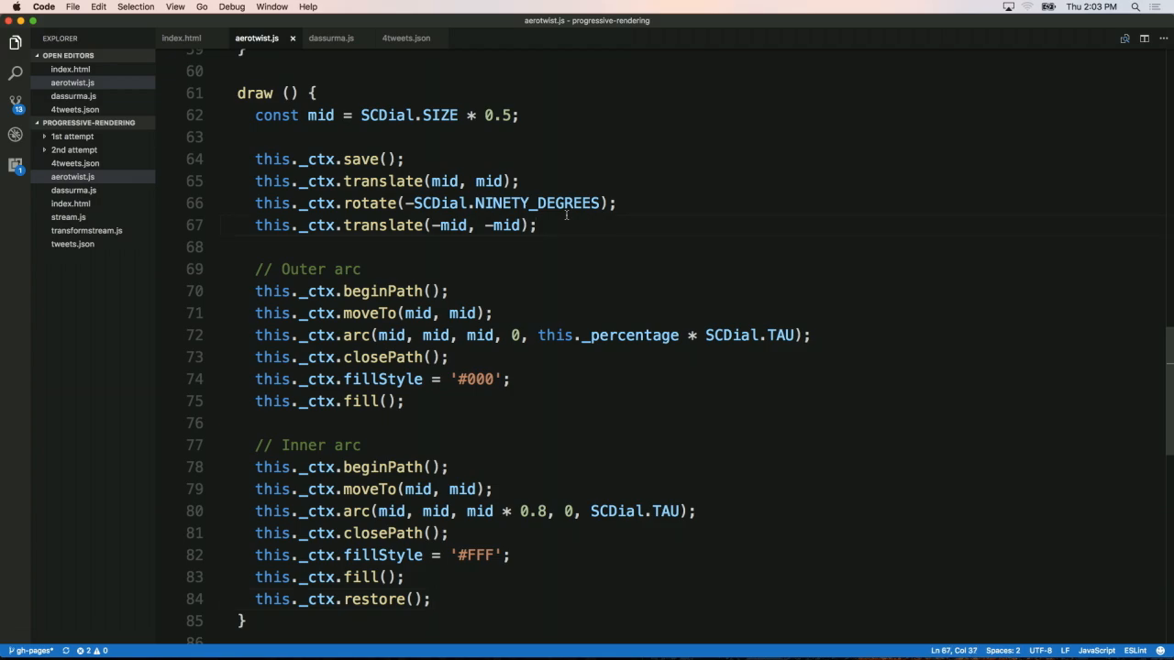
Clear the canvas with this._ctx.clearRect(0, 0, SCDial.SIZE, SCDial.SIZE) before the outer arc.
text(this._ctx.)
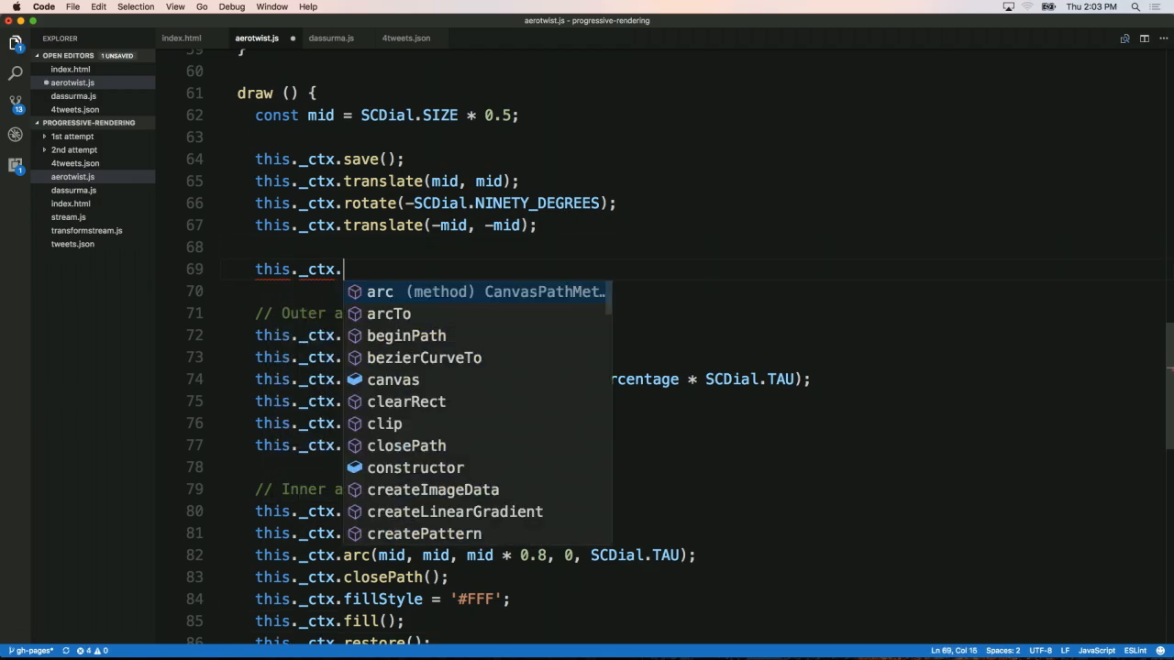
text(clearRect)
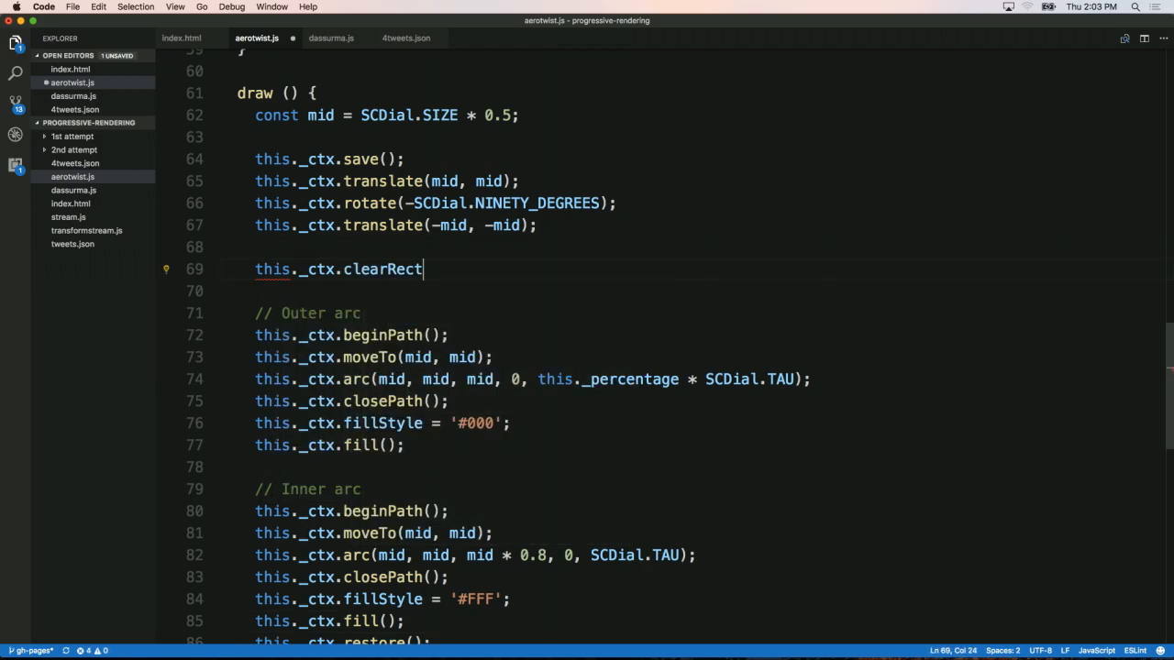
text((0, 0,)
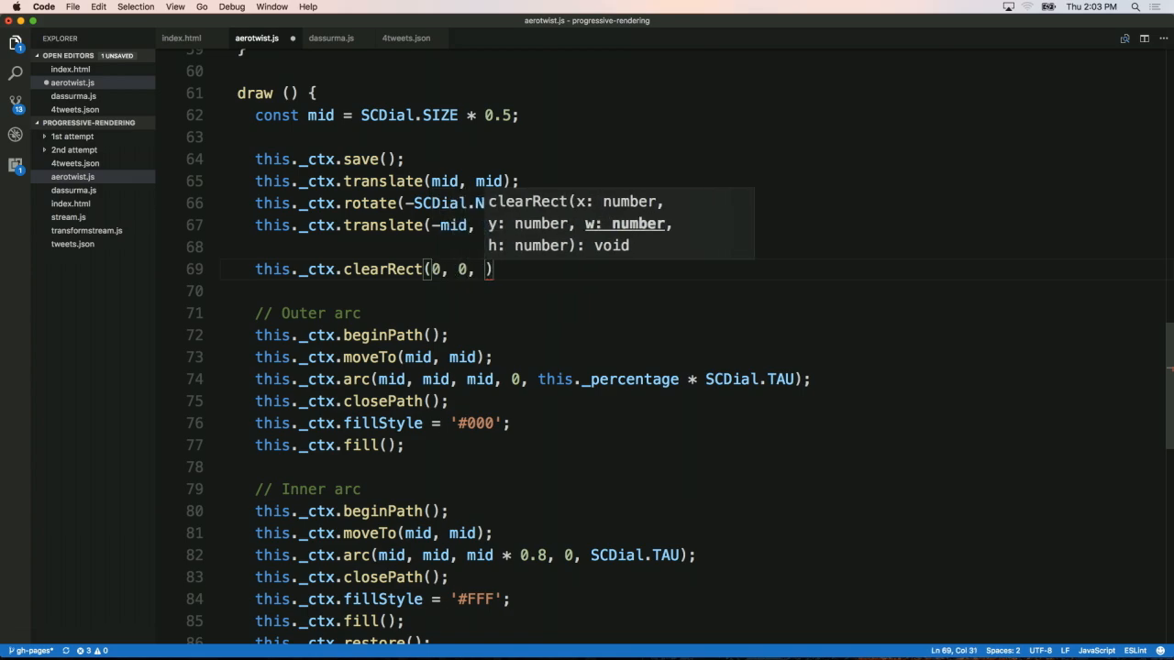
text(SCDial)
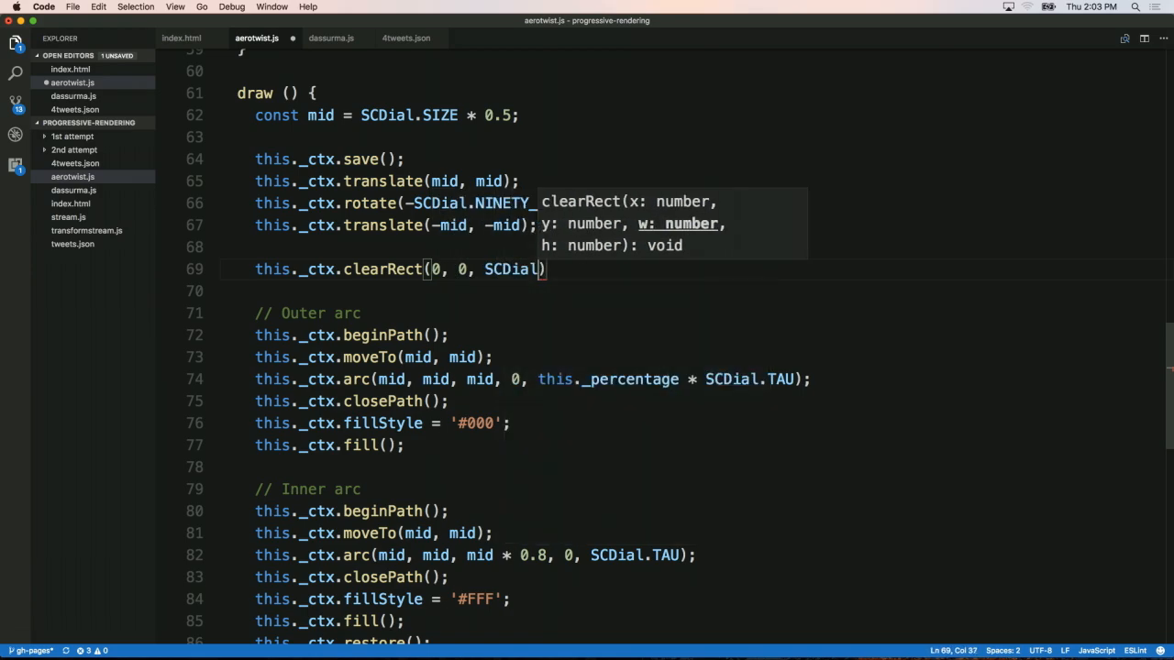
text(.SIZE,)
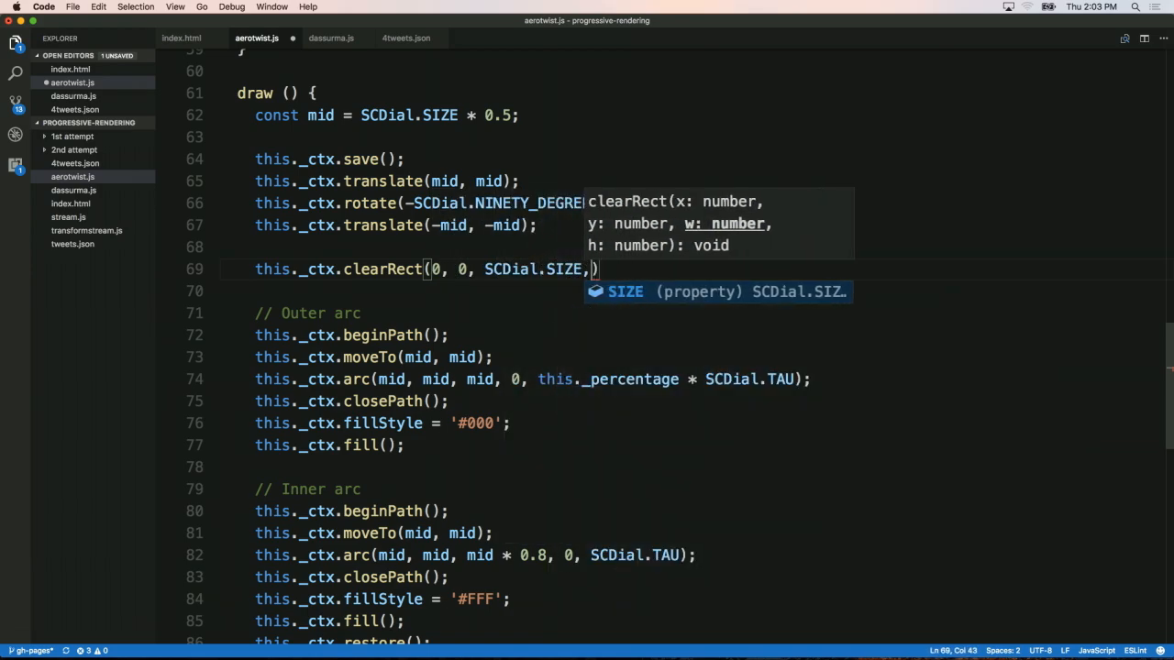
text(SCDial.SIZE)
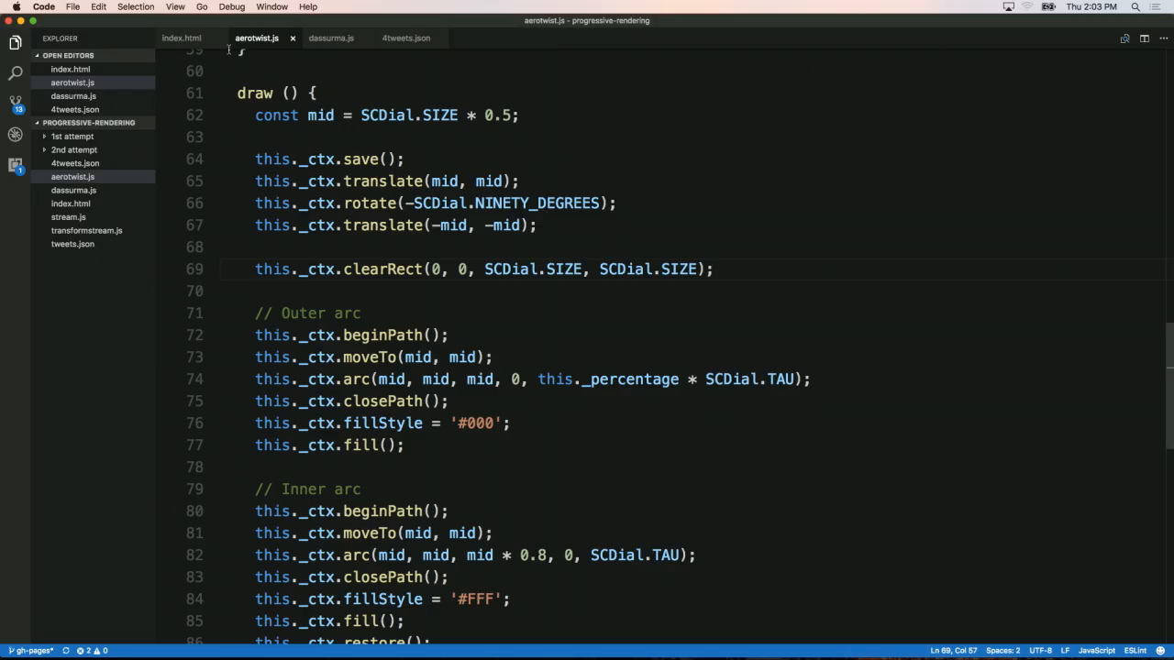
click(179, 37)
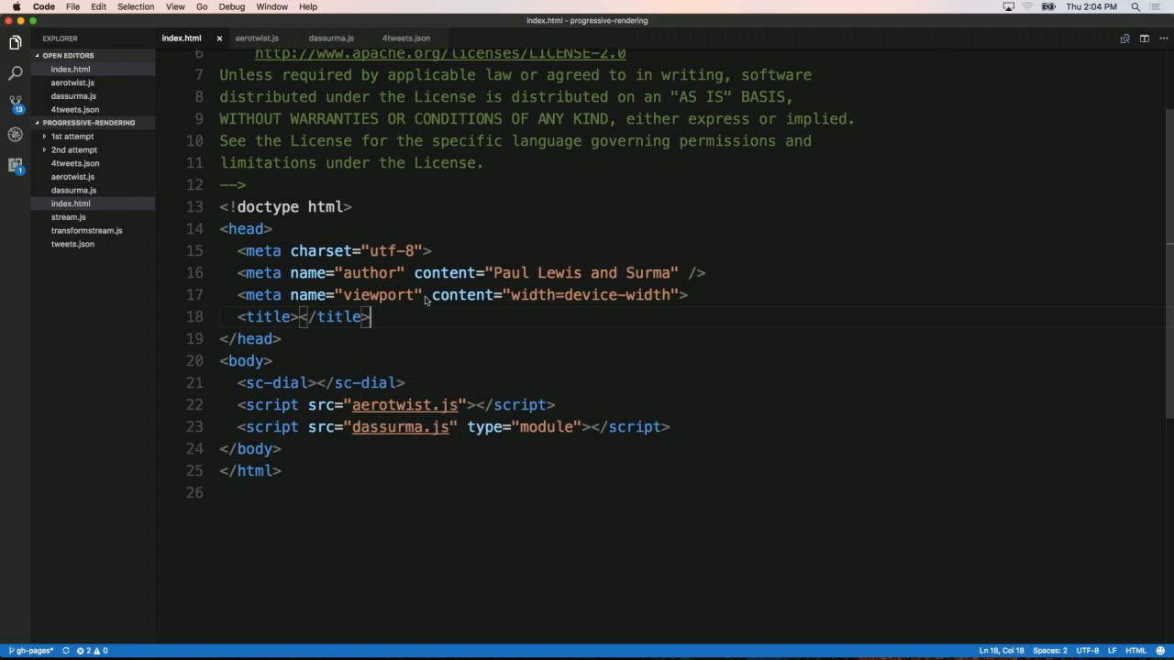
Add a style block giving html and body 100% width and height with zero margin and padding.
text(<style>)
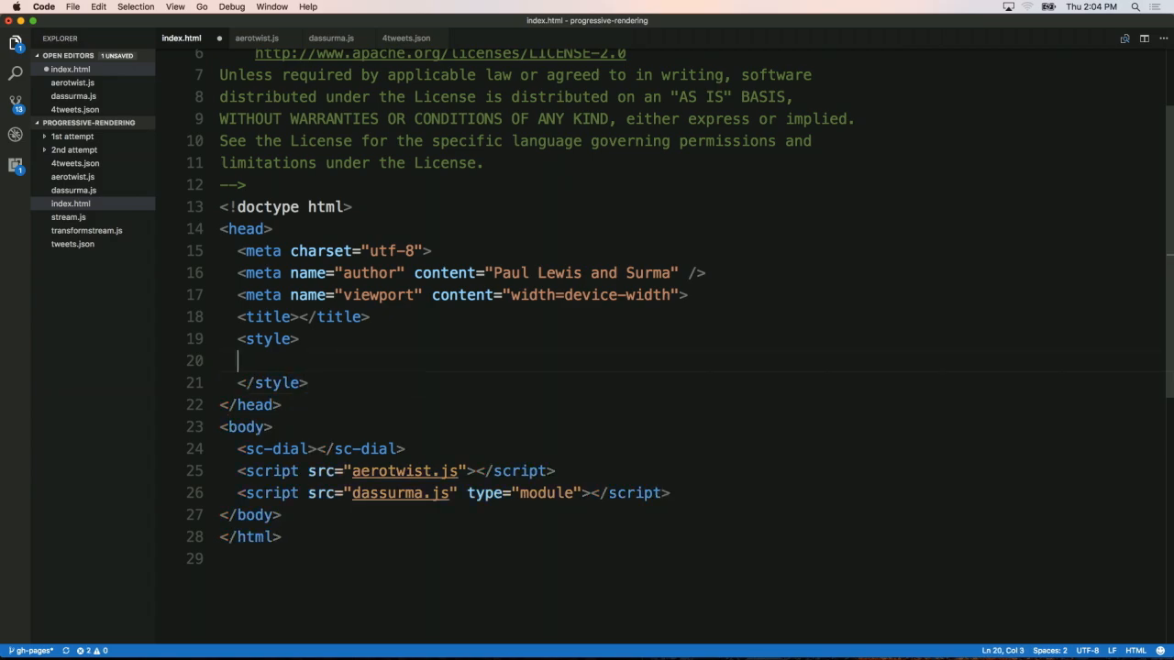
text(html, bod)
text(height:)
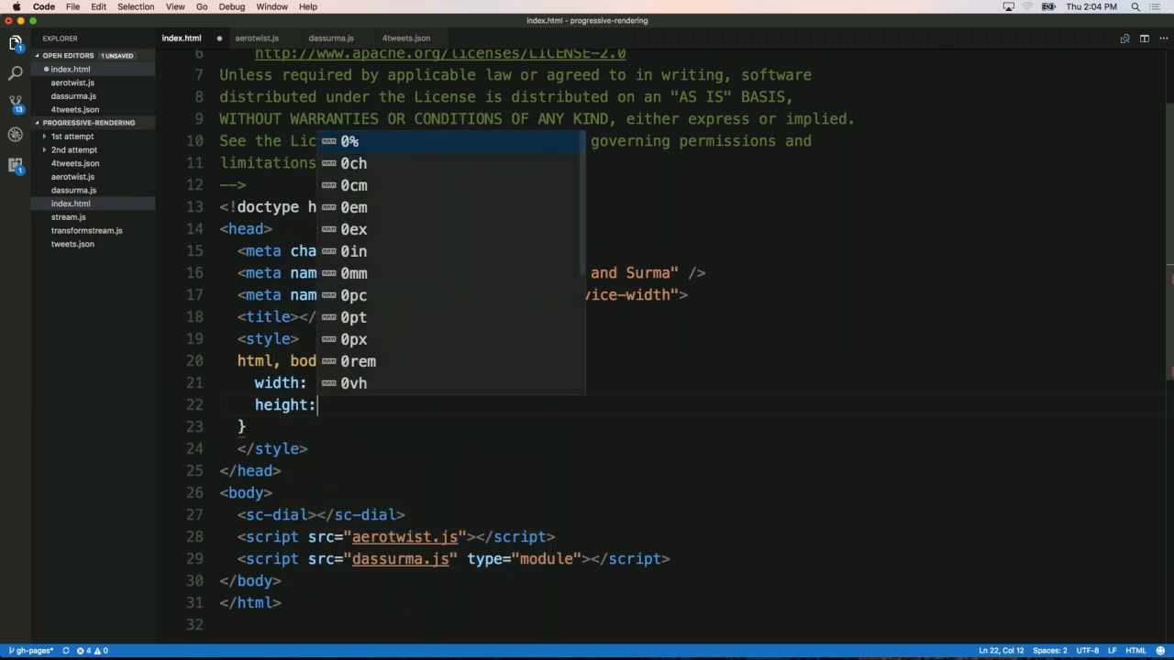
text(100%)
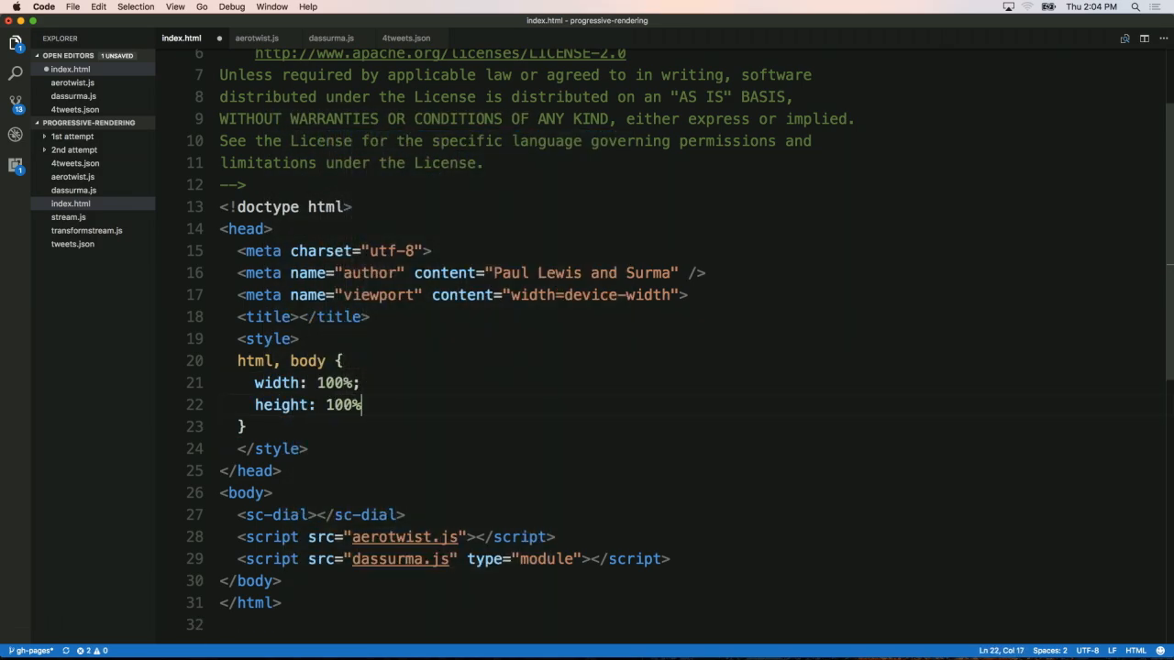
text(margin:)
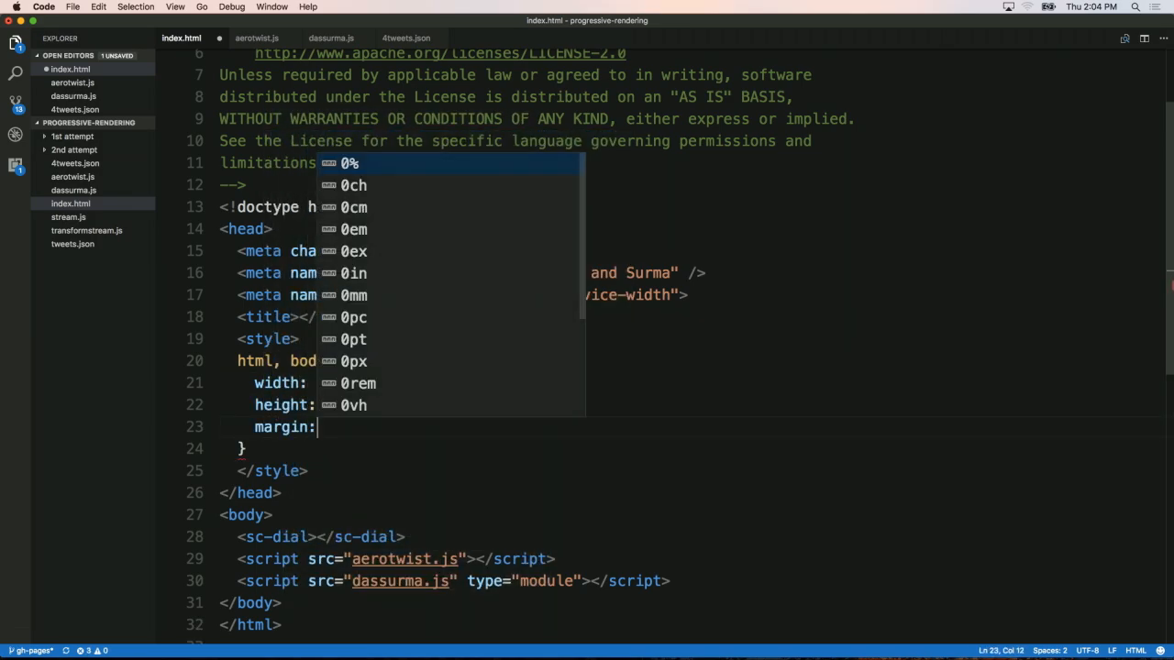
text(par)
text(b)
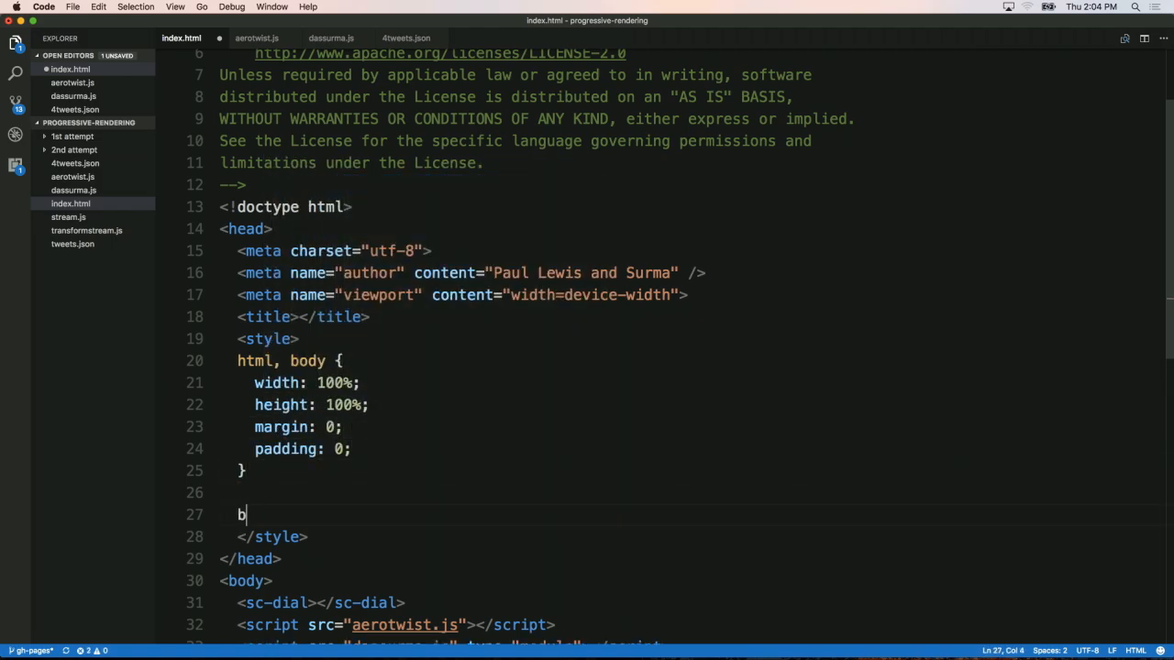
Add a body rule with display flex and centred align-items and justify-content.
text(ody {)
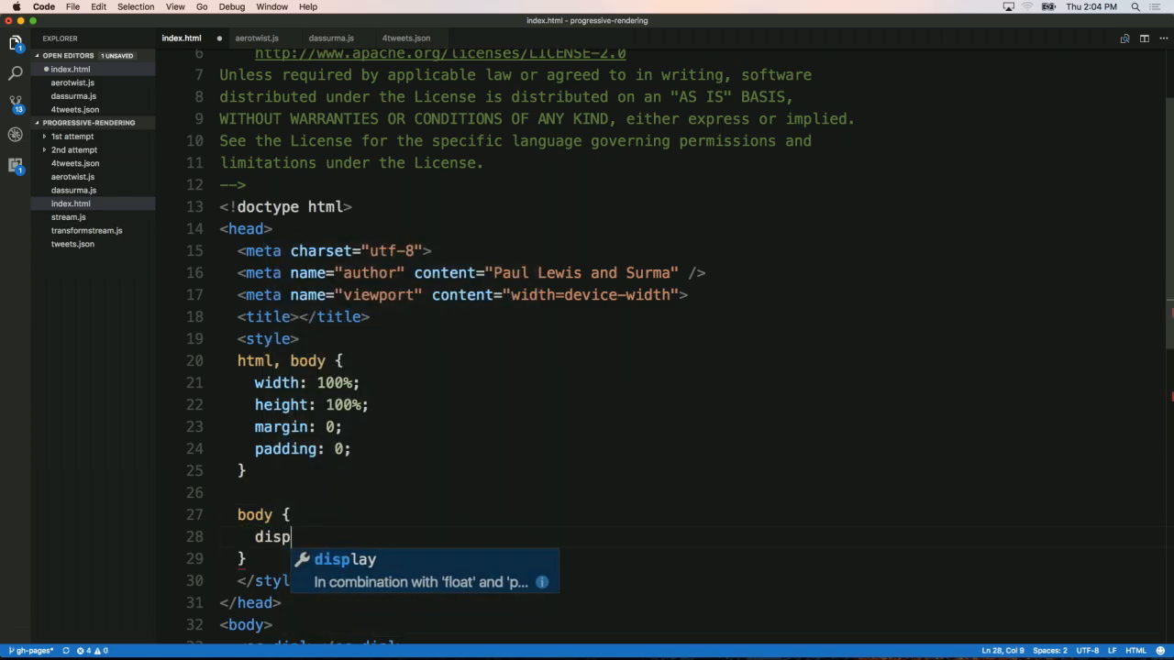
text(lay: flex;)
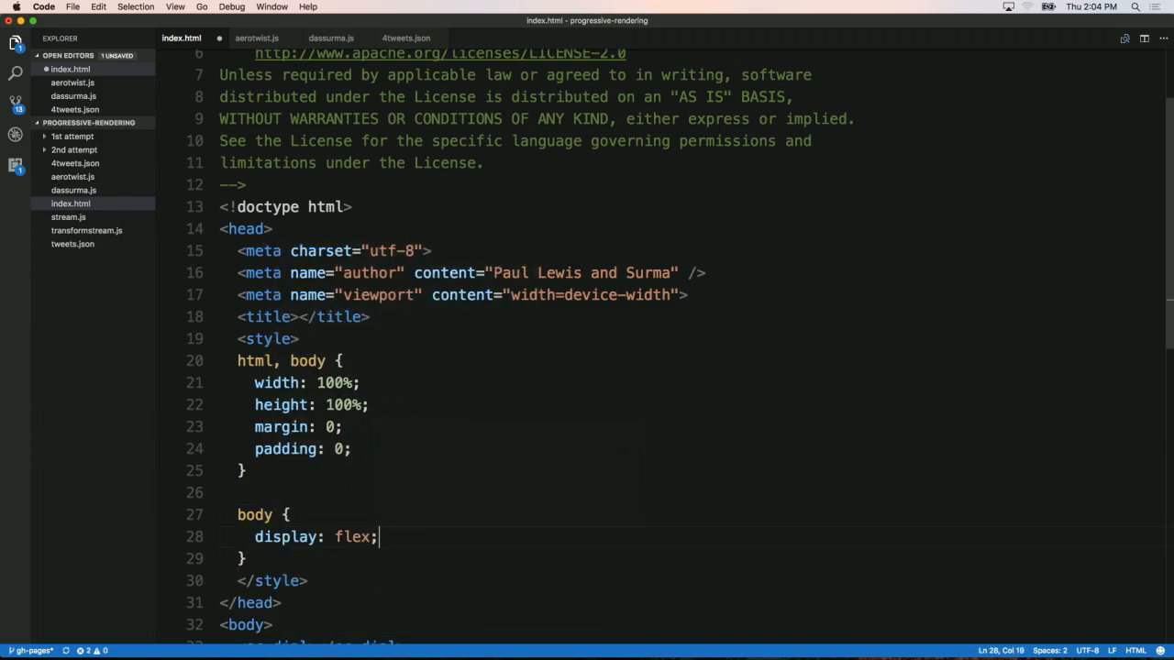
text(align-items:)
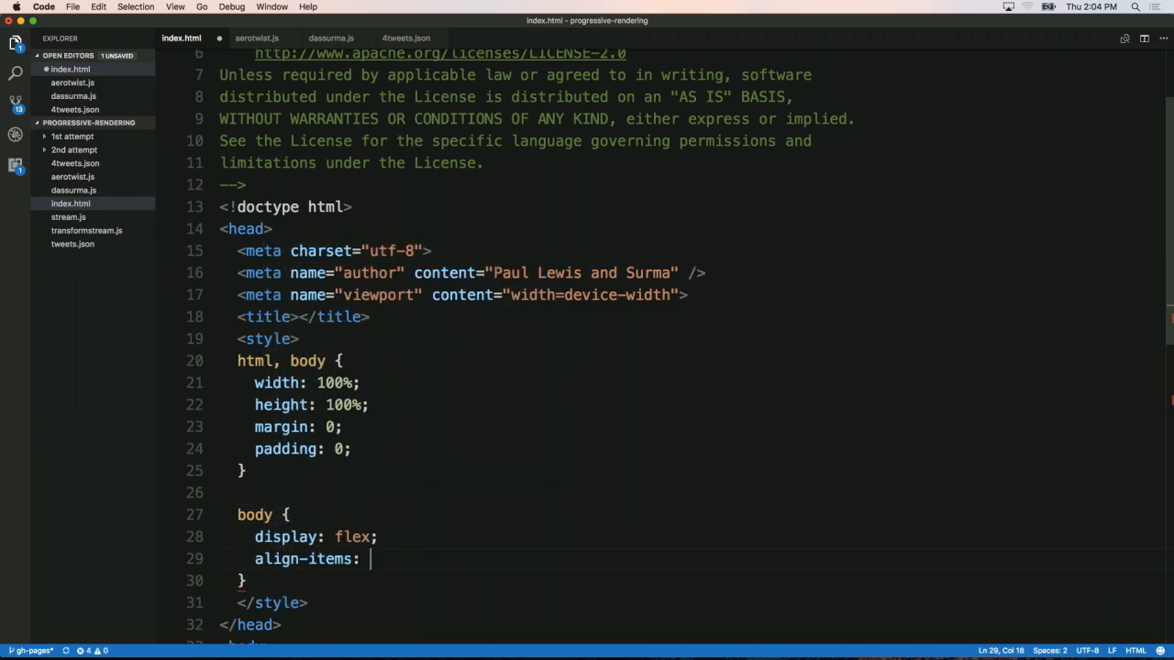
text(just)
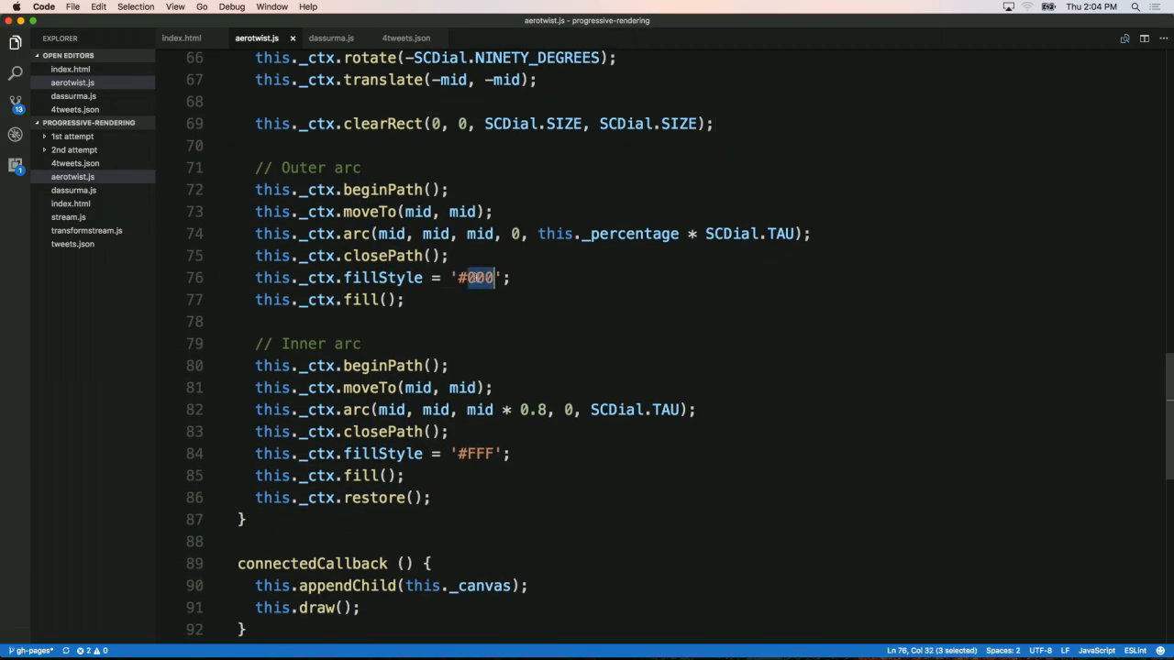
Set the outer arc fillStyle to `rgb(${Math.round(this._percentage * 255)}, 0, 128)`.
text(rgb()
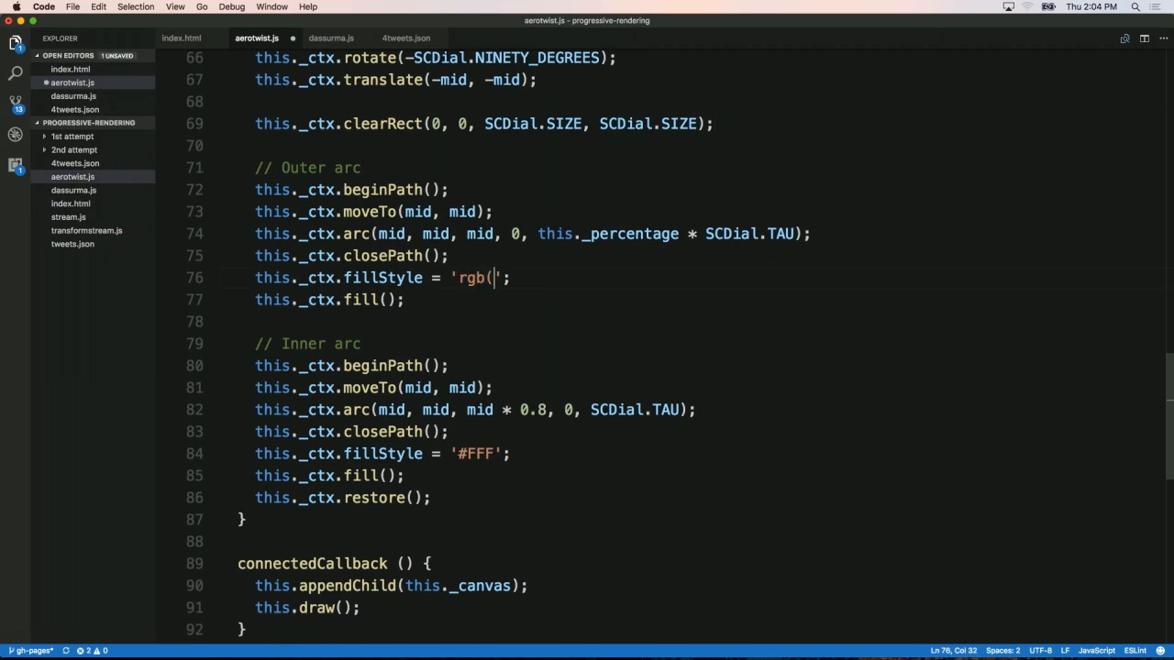
text(0, 0, 128)
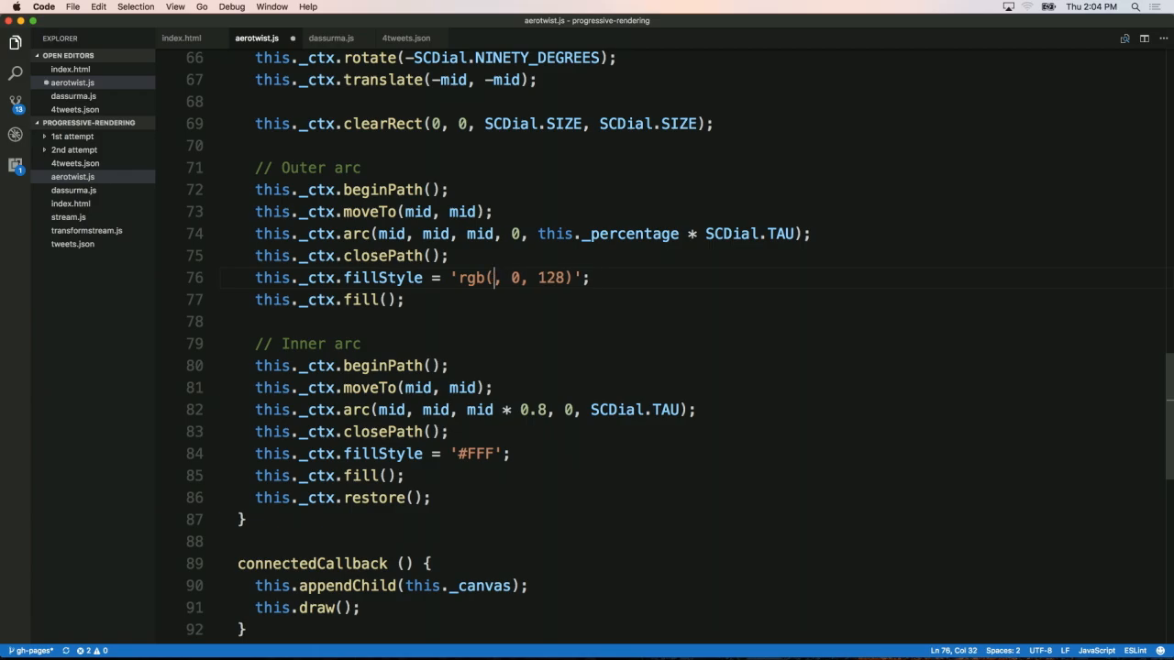
key(backspace)
text(`)
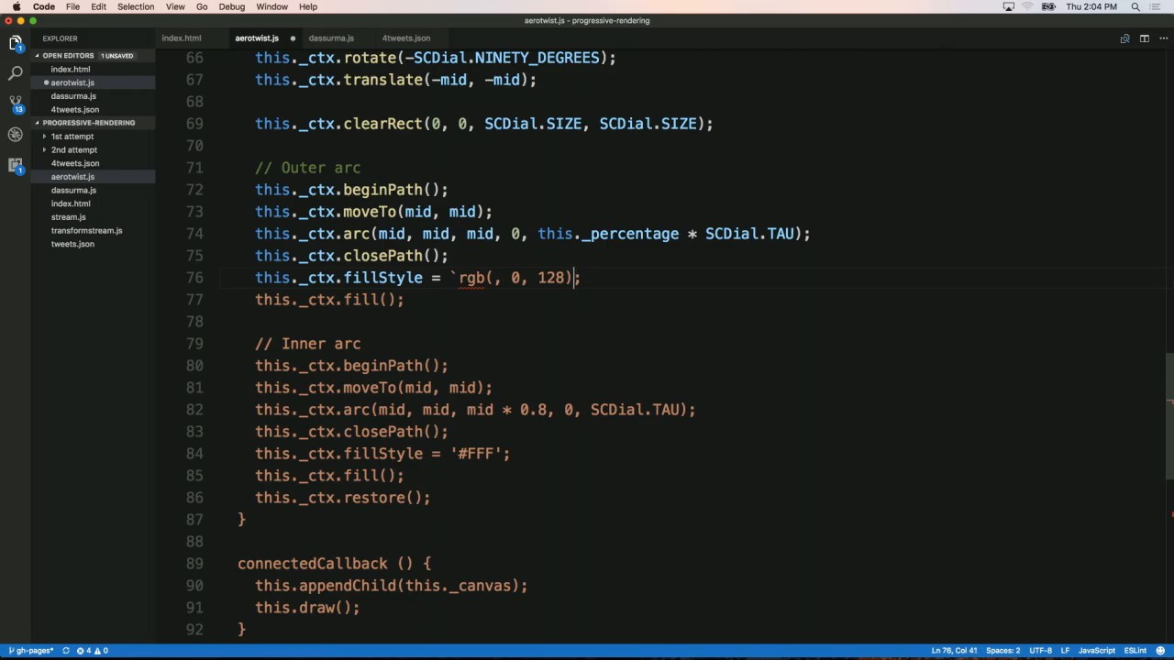
text(R)
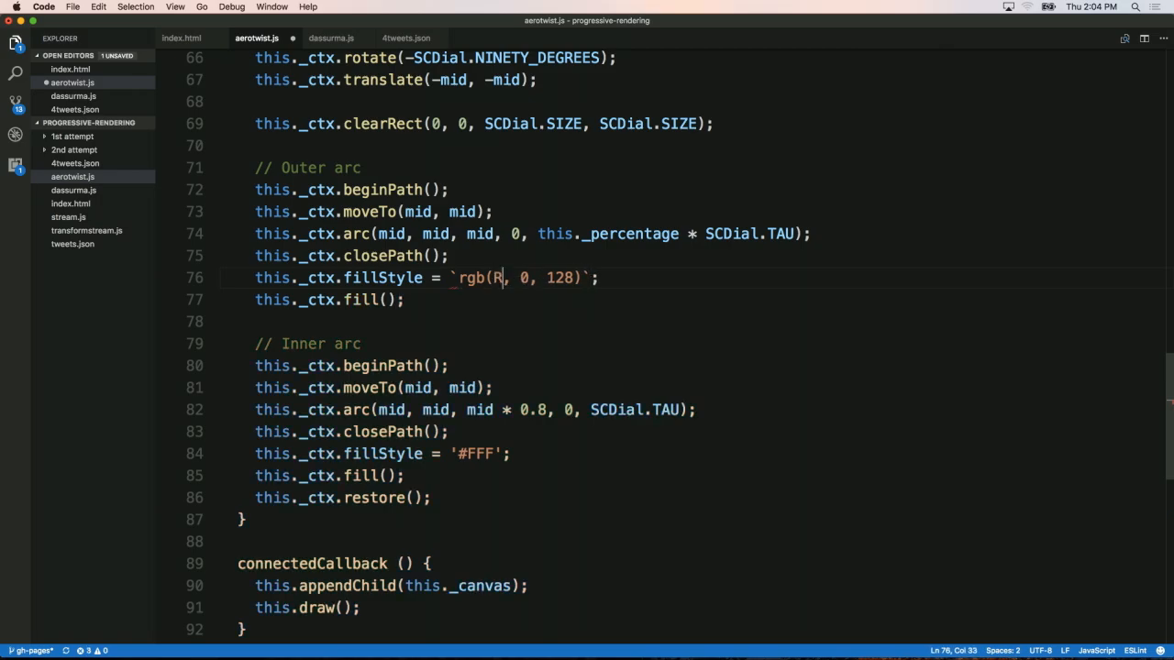
text(${this._per)
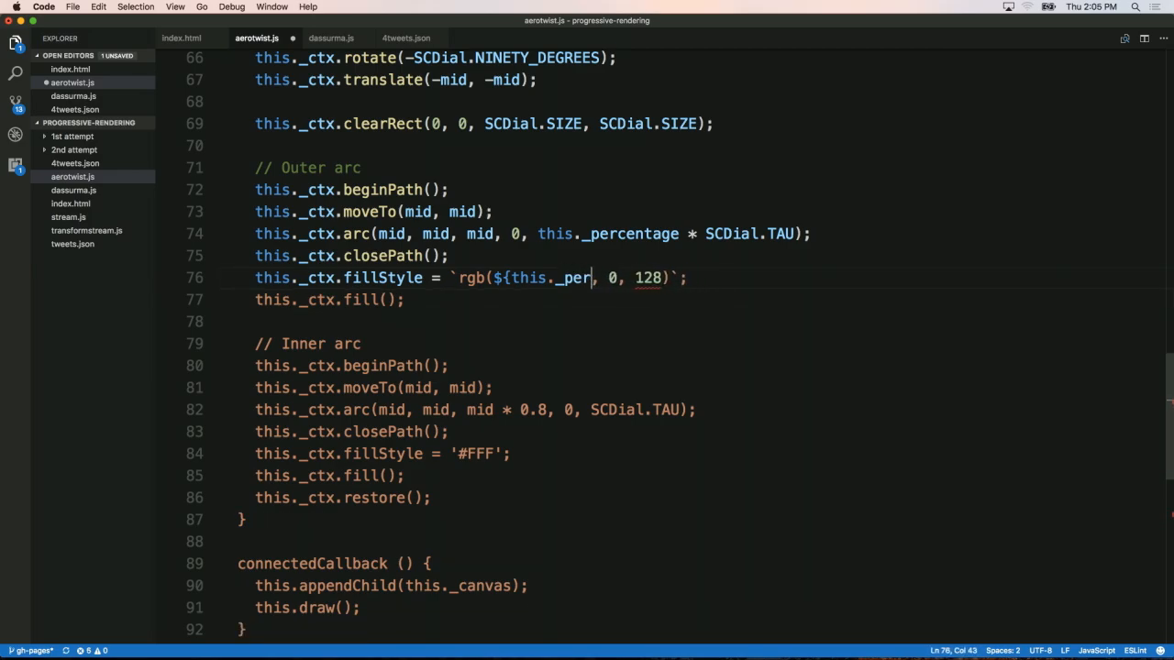
text(centage)
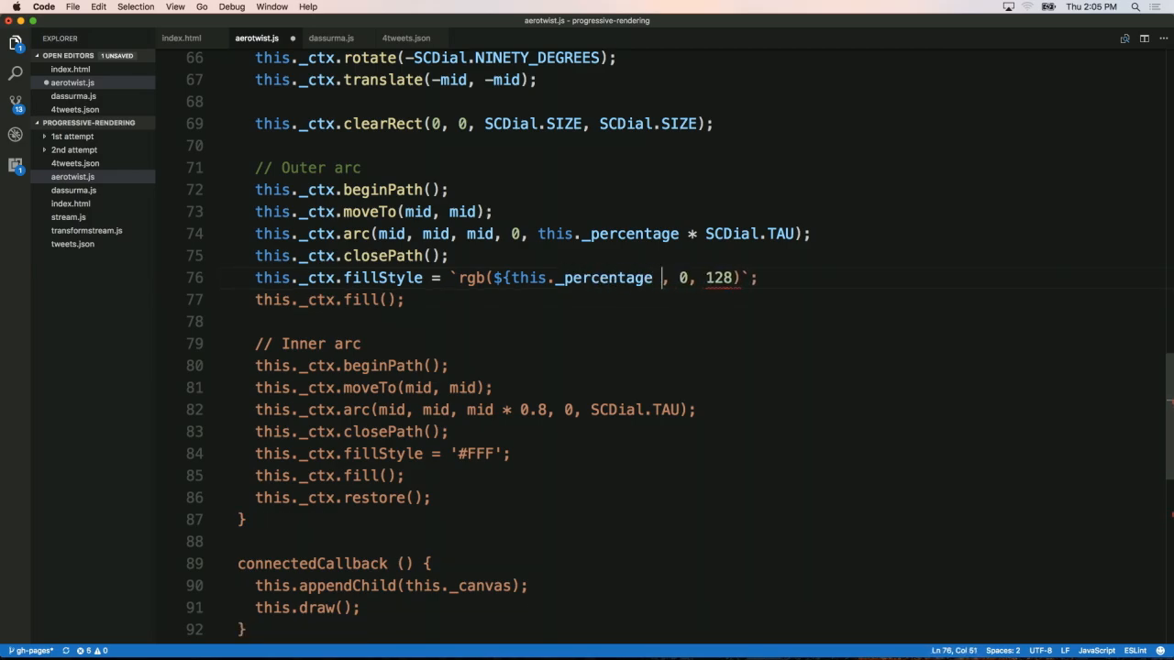
text(* 255)
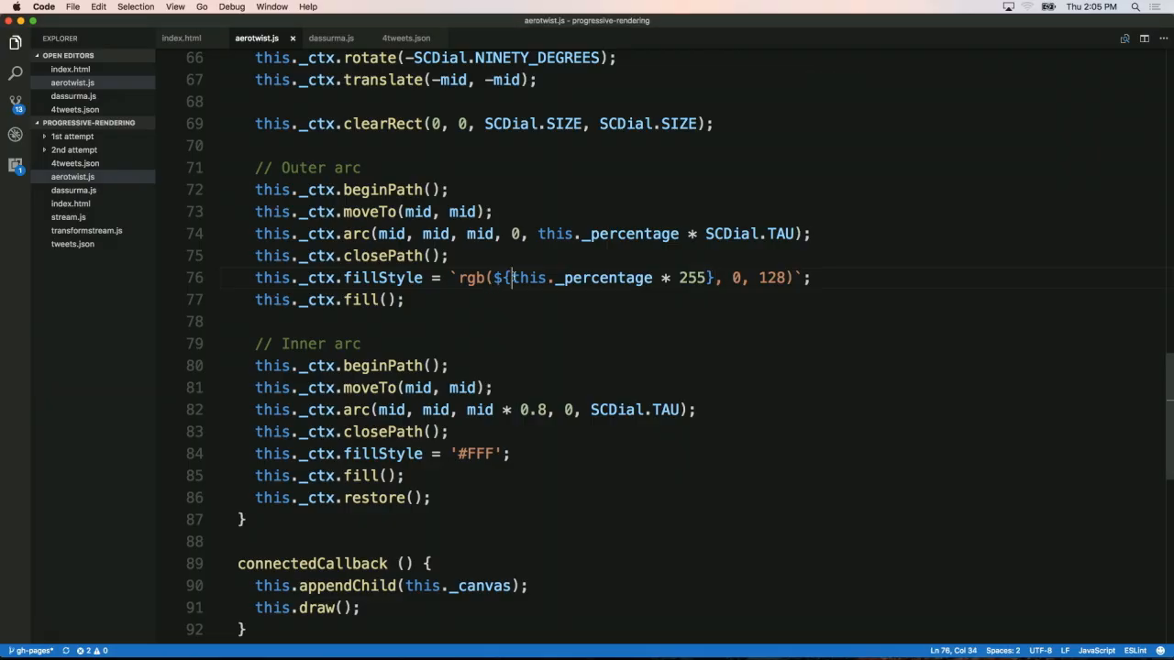
text(Math.round)
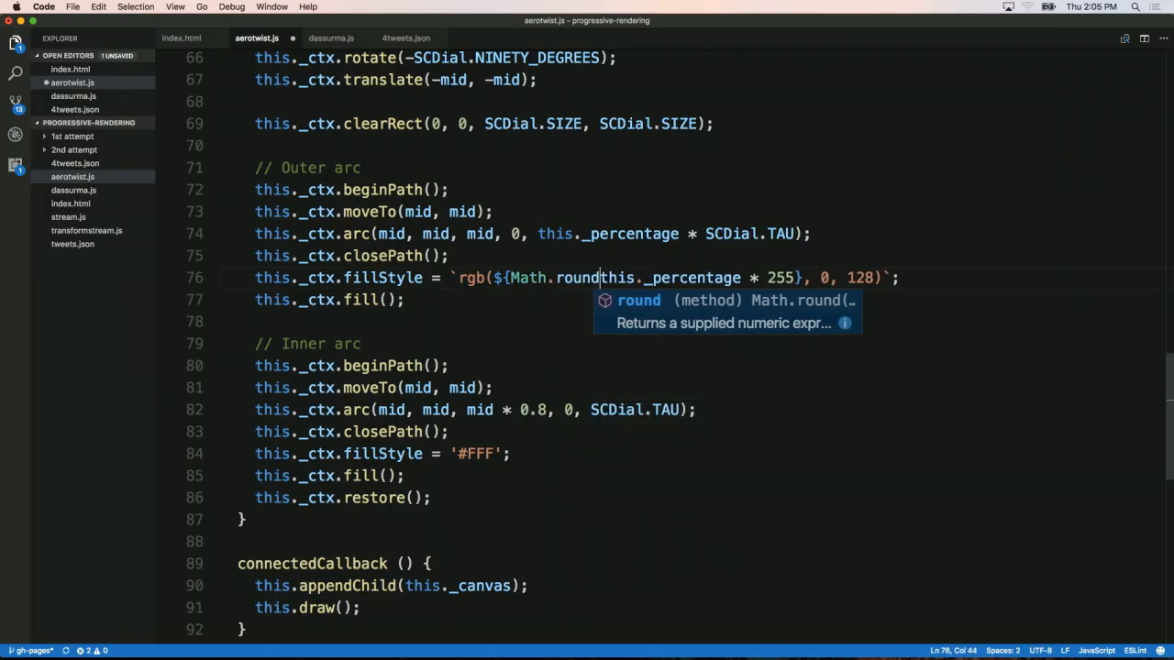
text(()
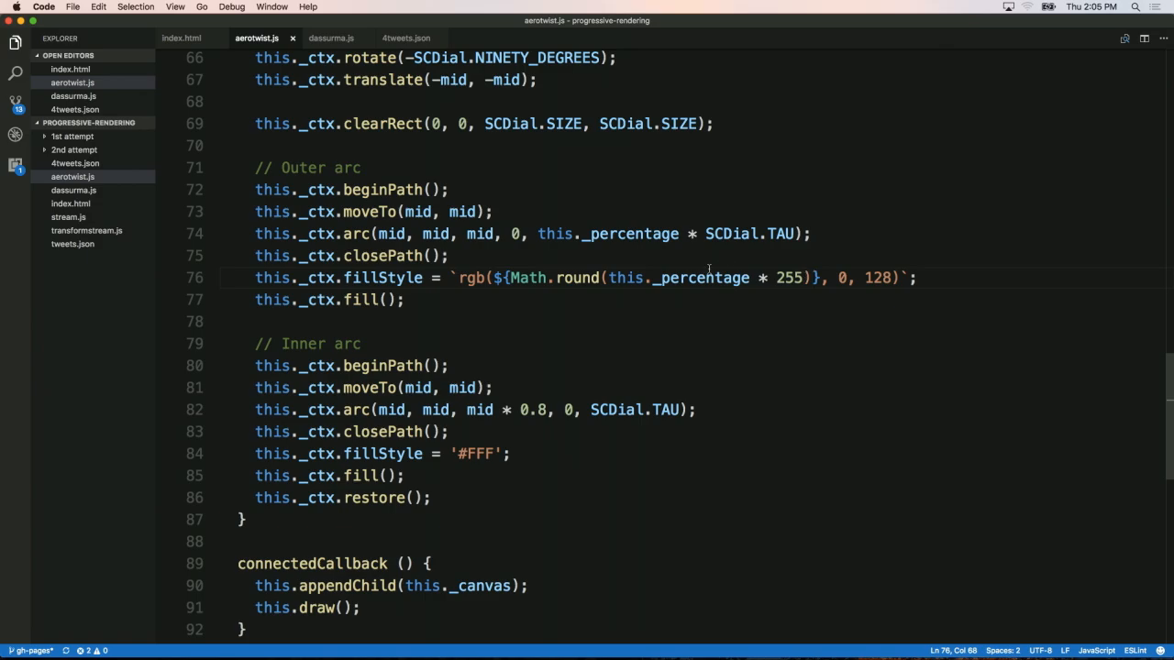
scroll(down, 3)
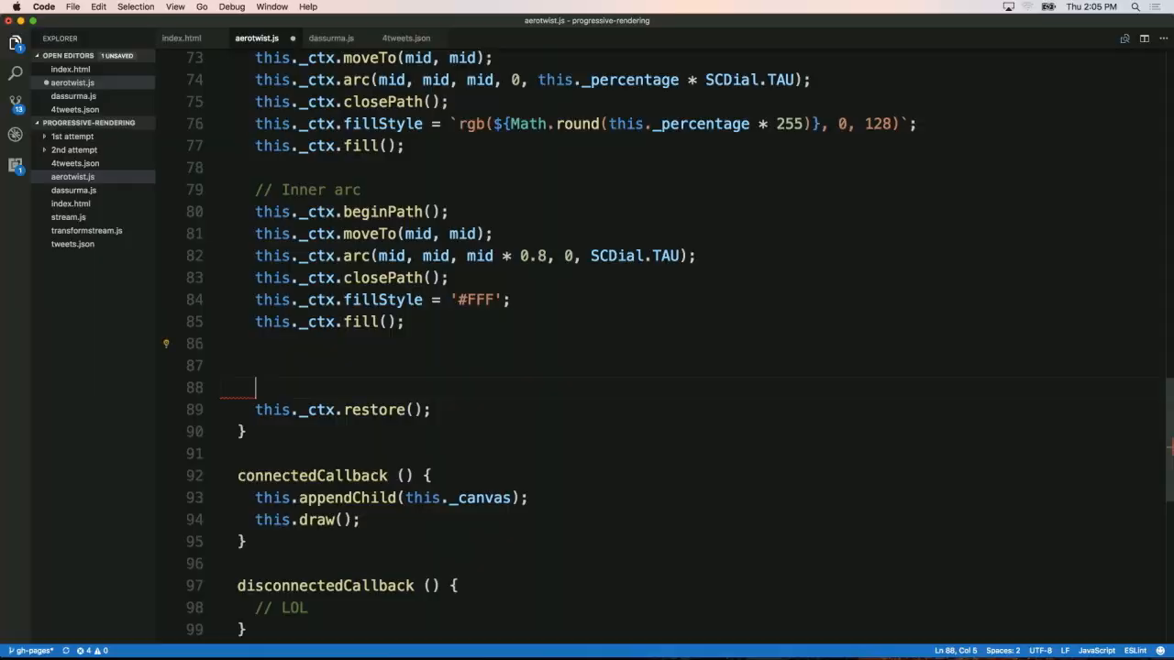
Start a // Label block setting the context fillStyle to dark grey.
text(// Lb)
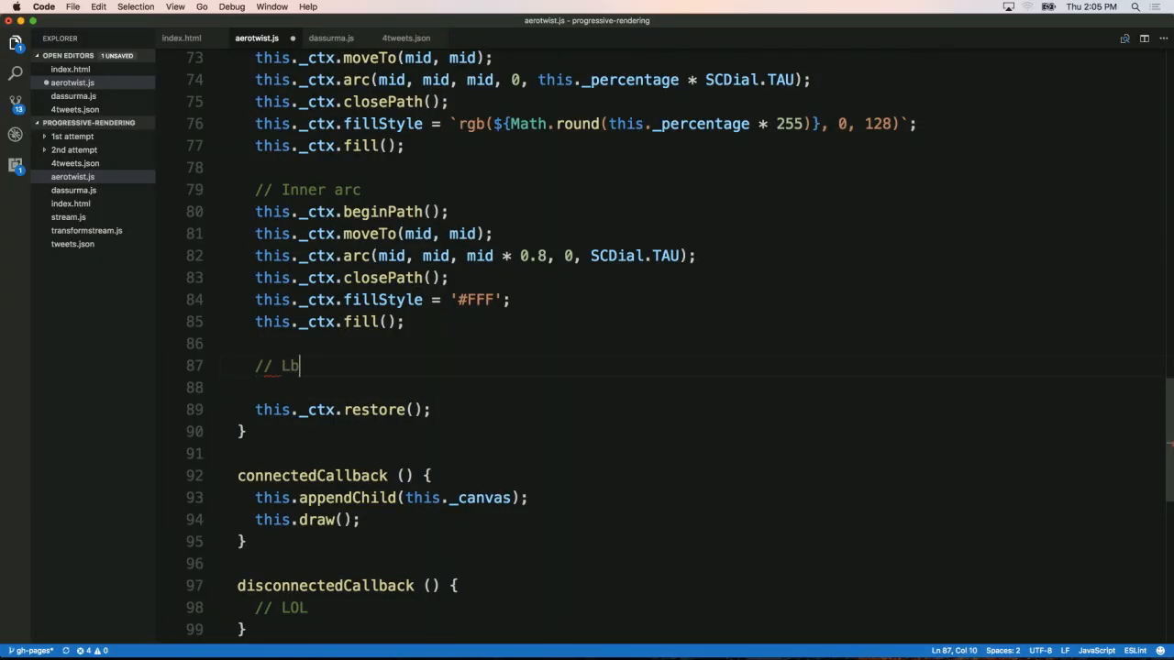
key(Enter)
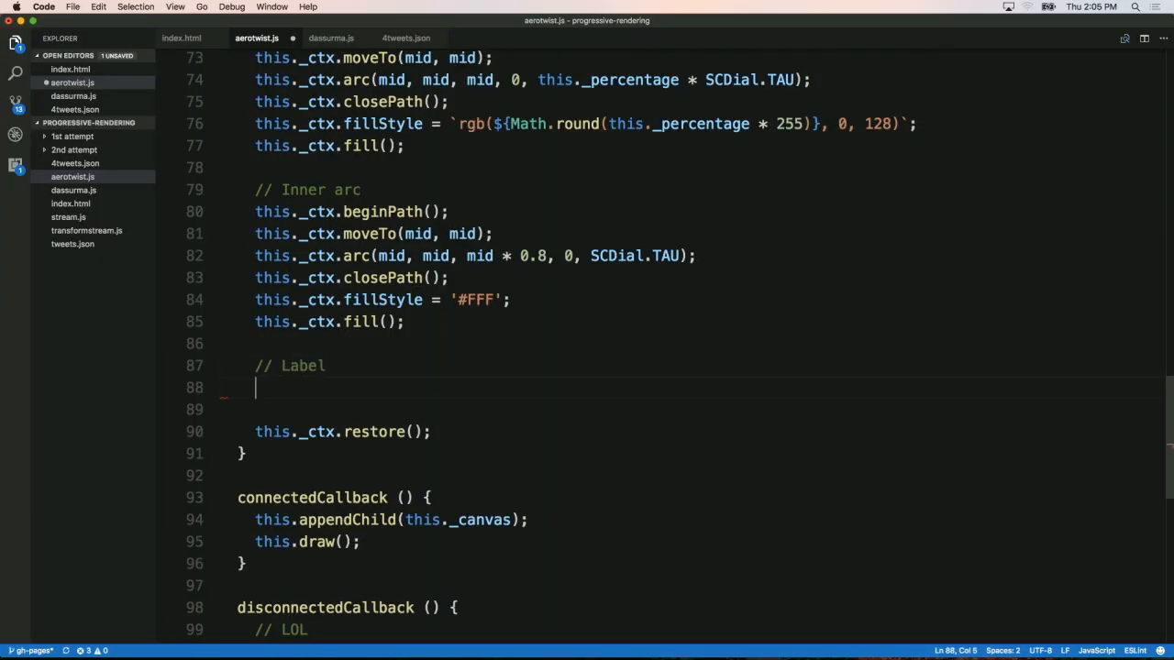
text(this._ctx.)
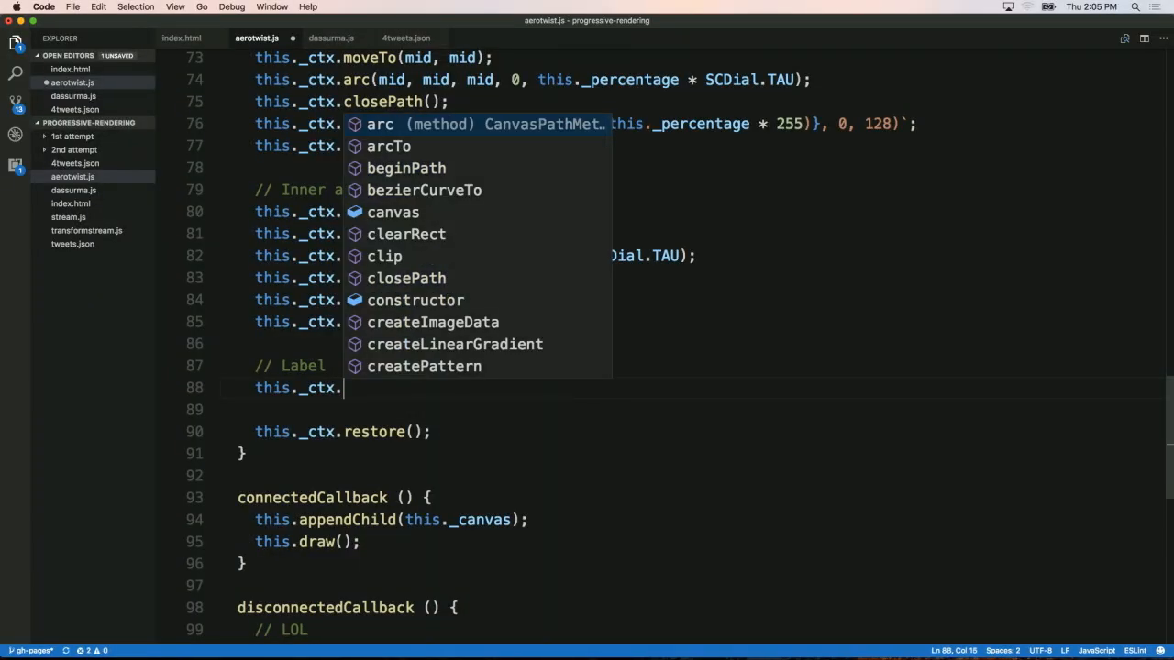
text(fill)
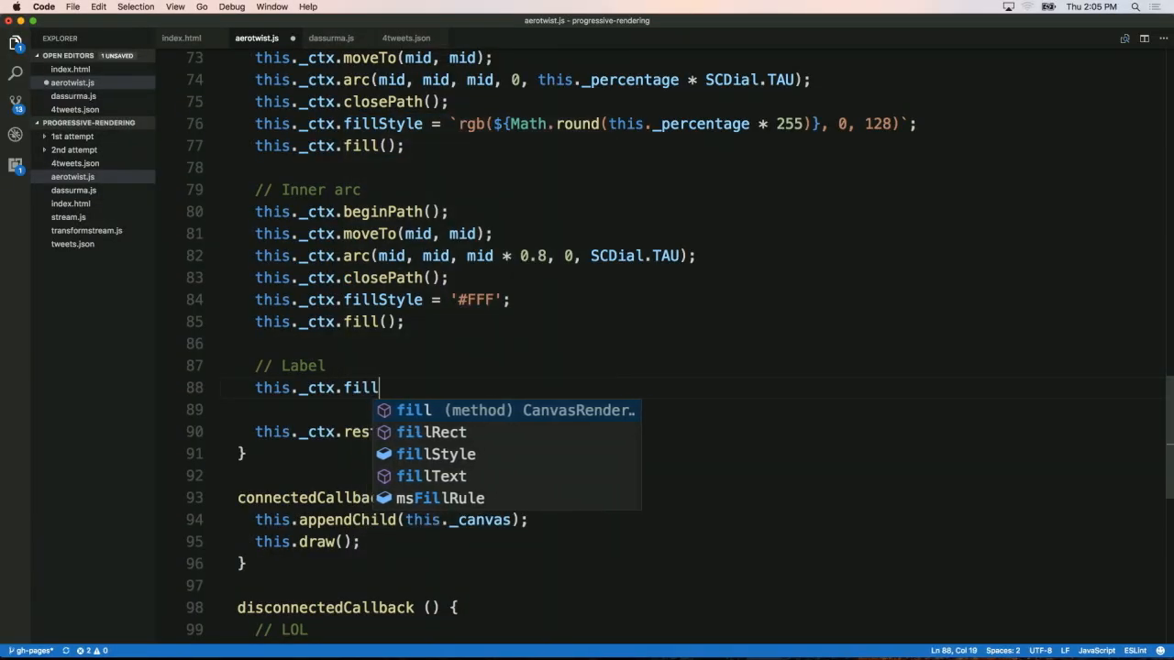
text(Text())
text(this._ctx.fillStyle = '£)
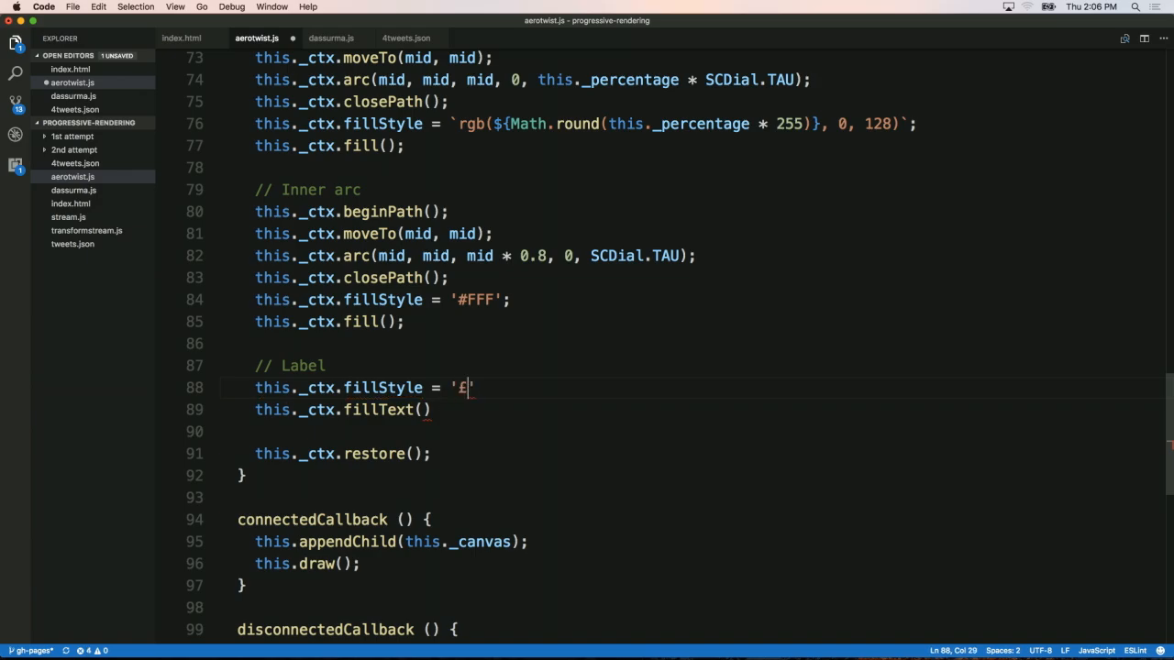
text(#777';)
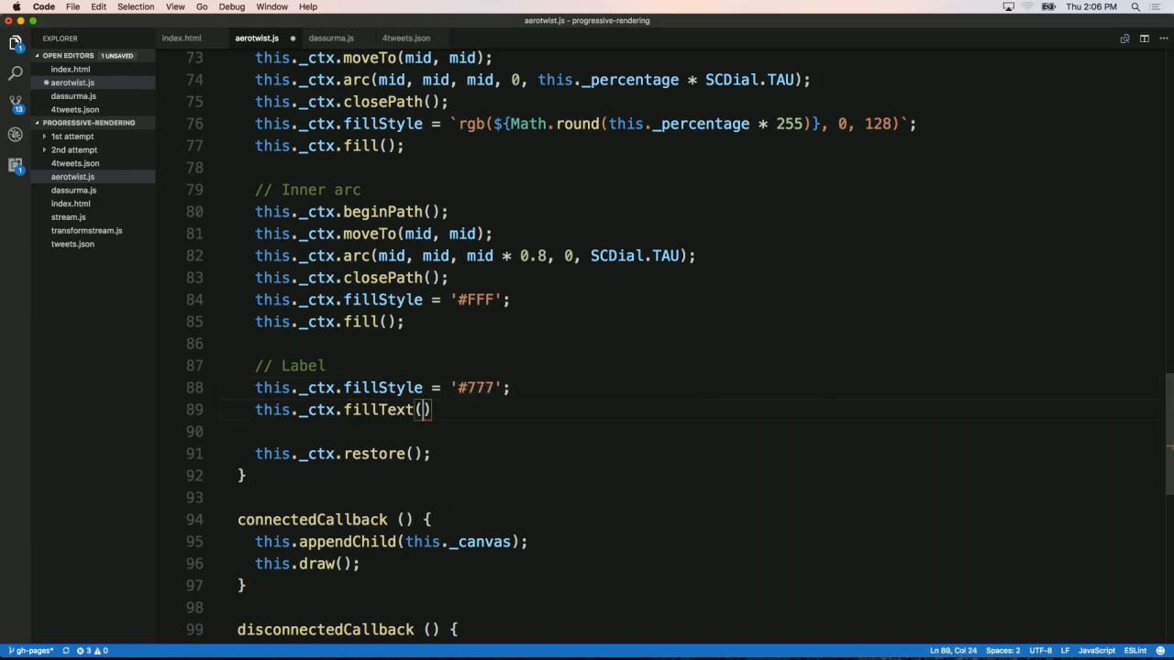
Call fillText with this._percentage * 100 drawn at mid, mid.
text(this)
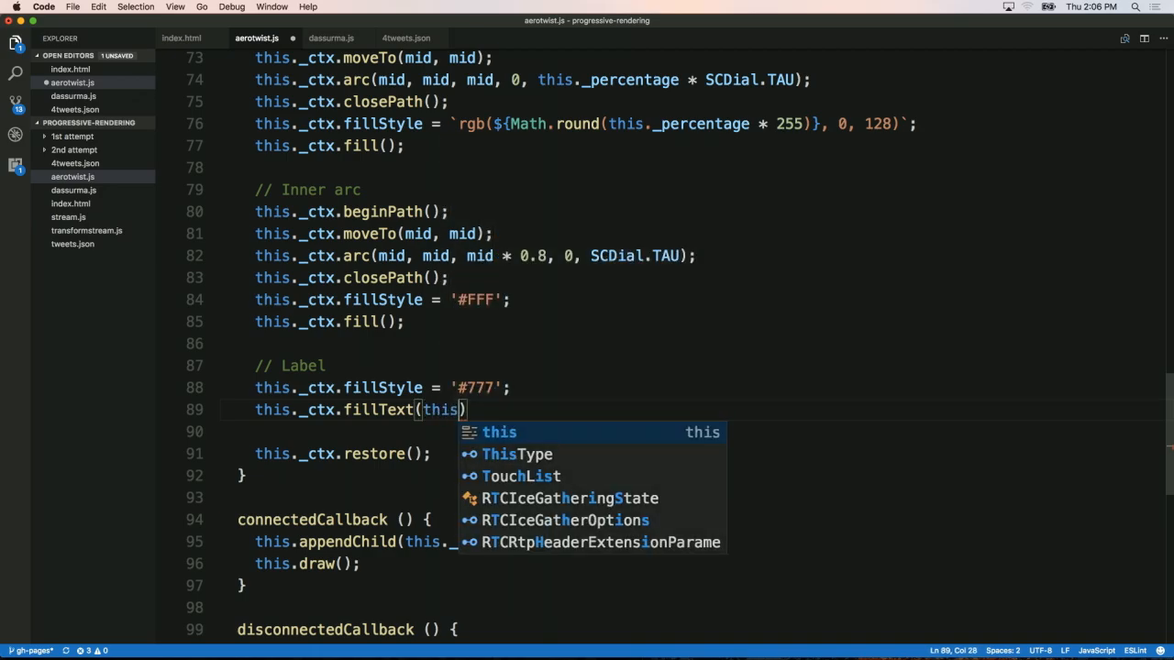
text(._percentage)
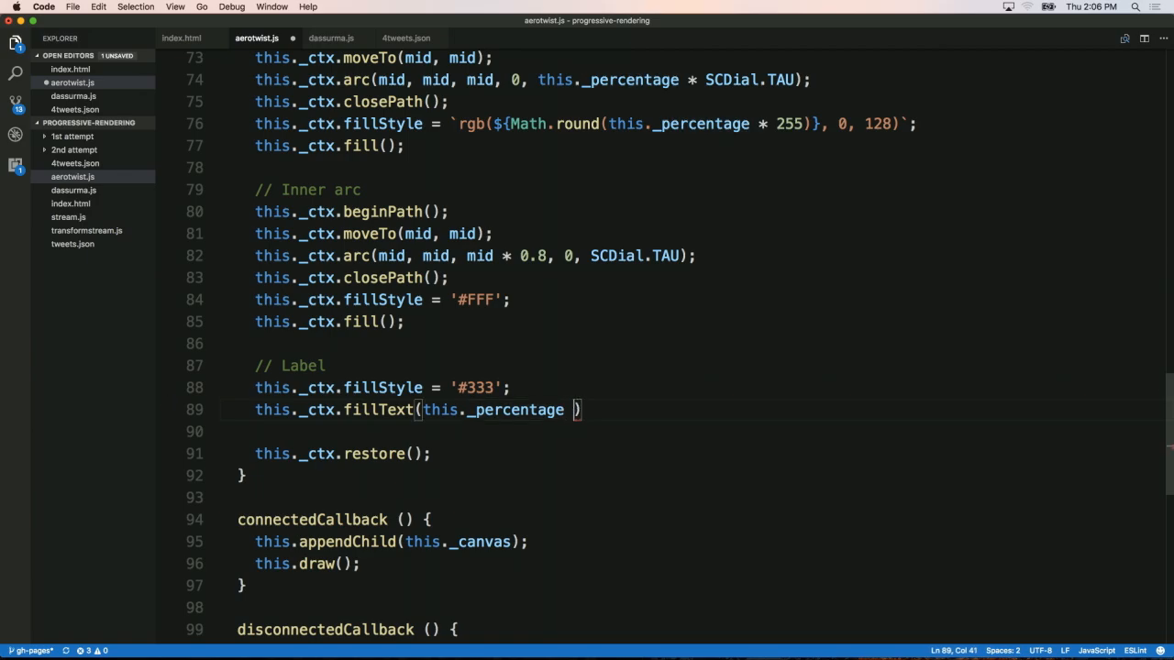
text(* 100)
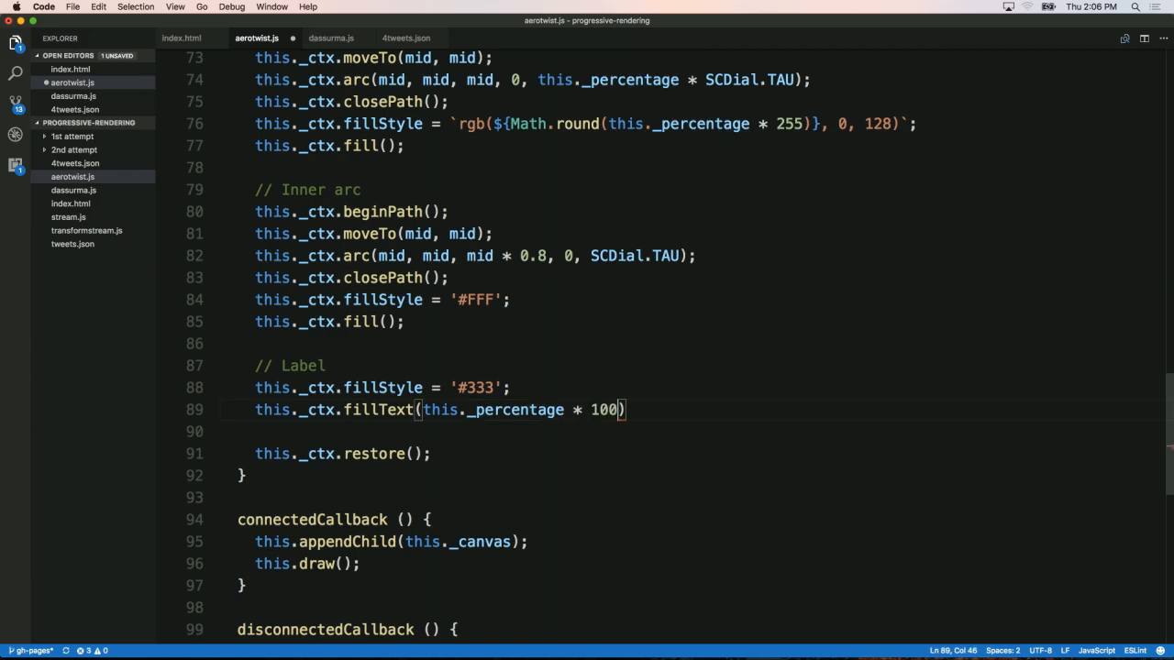
text(, mid, mid)
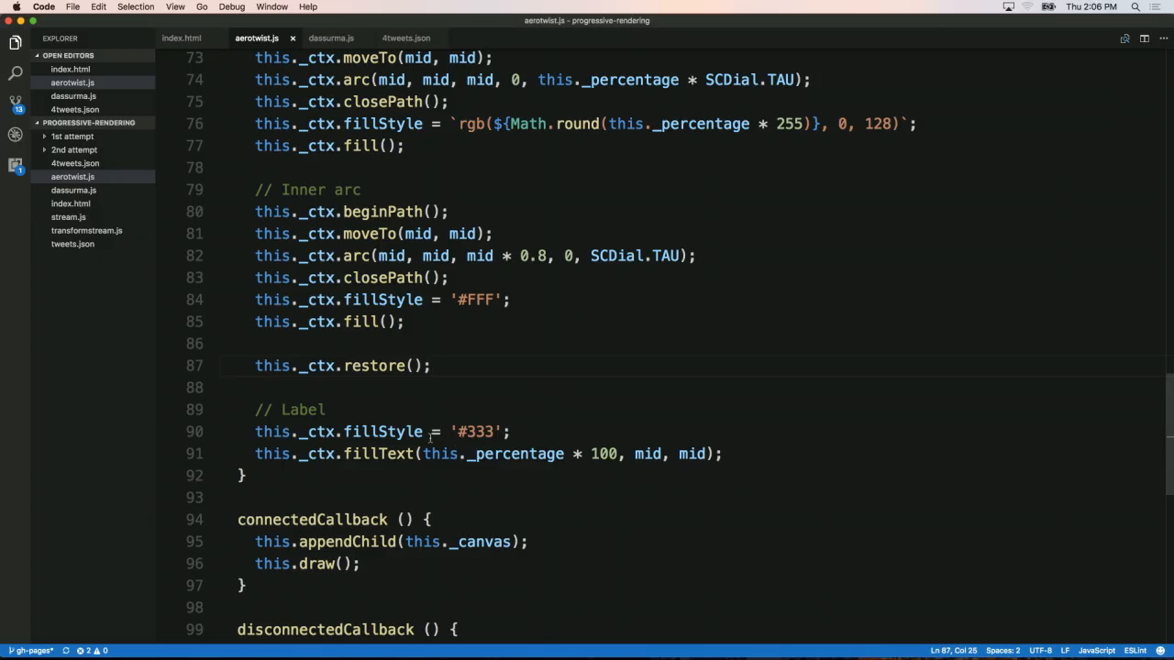
Wrap the label's percentage value in Math.round().
text(Math)
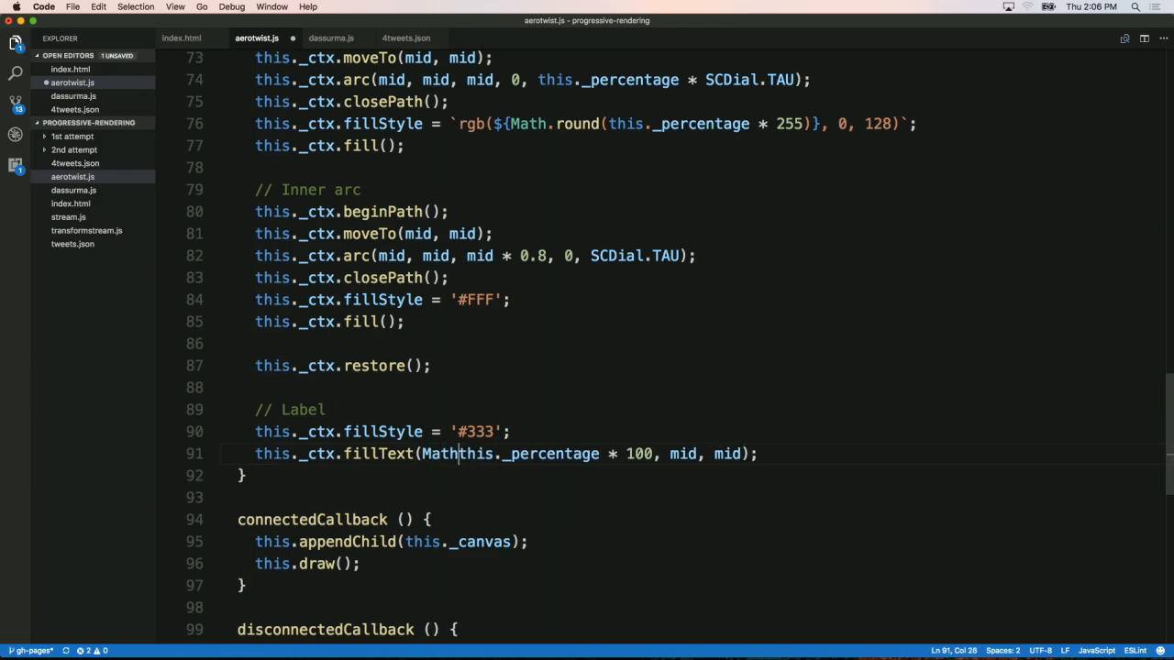
text(.round()
text(this._ctx.font)
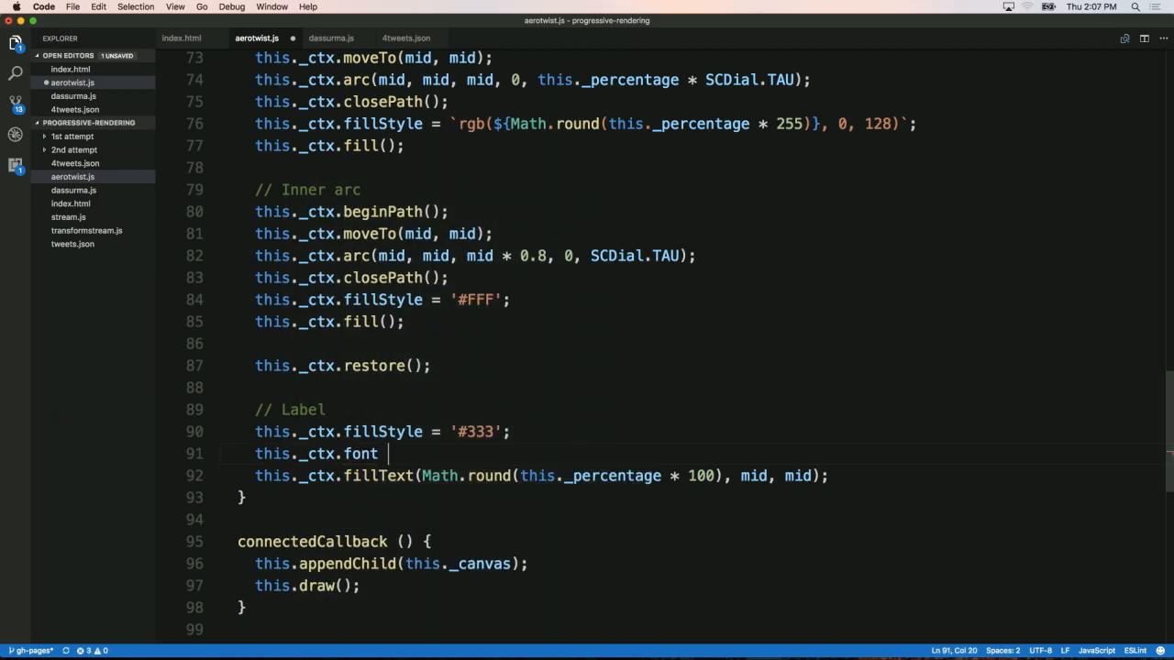
Set the label font to `${SCDial.SIZE * 0.25}px Arial`.
text(=)
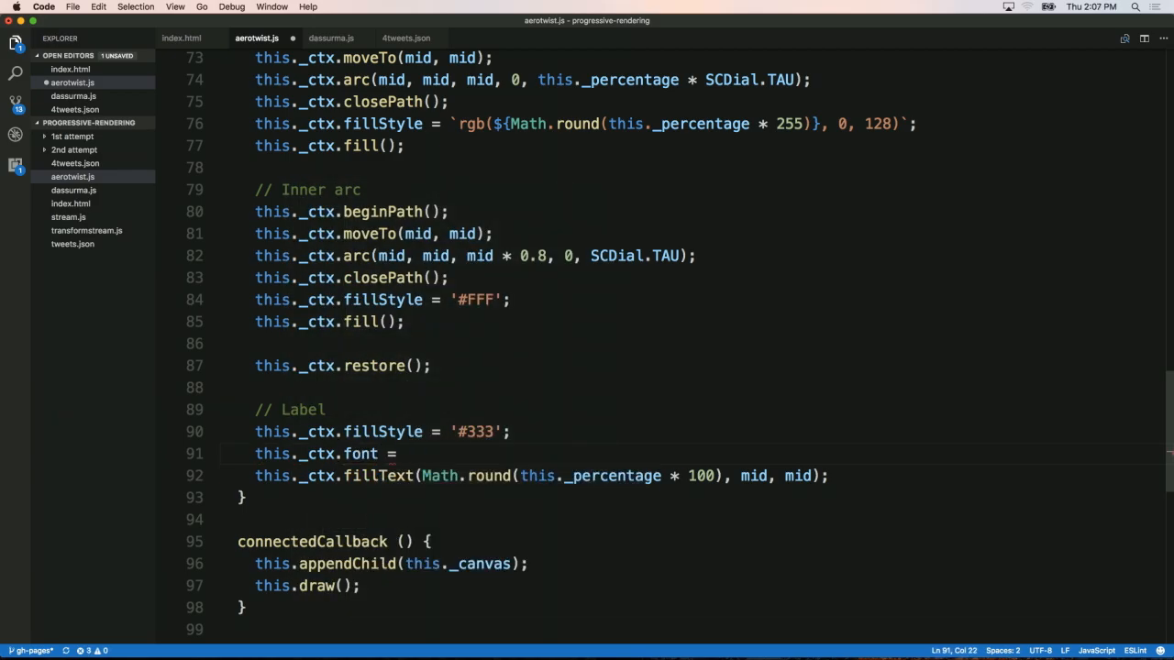
text(`${)
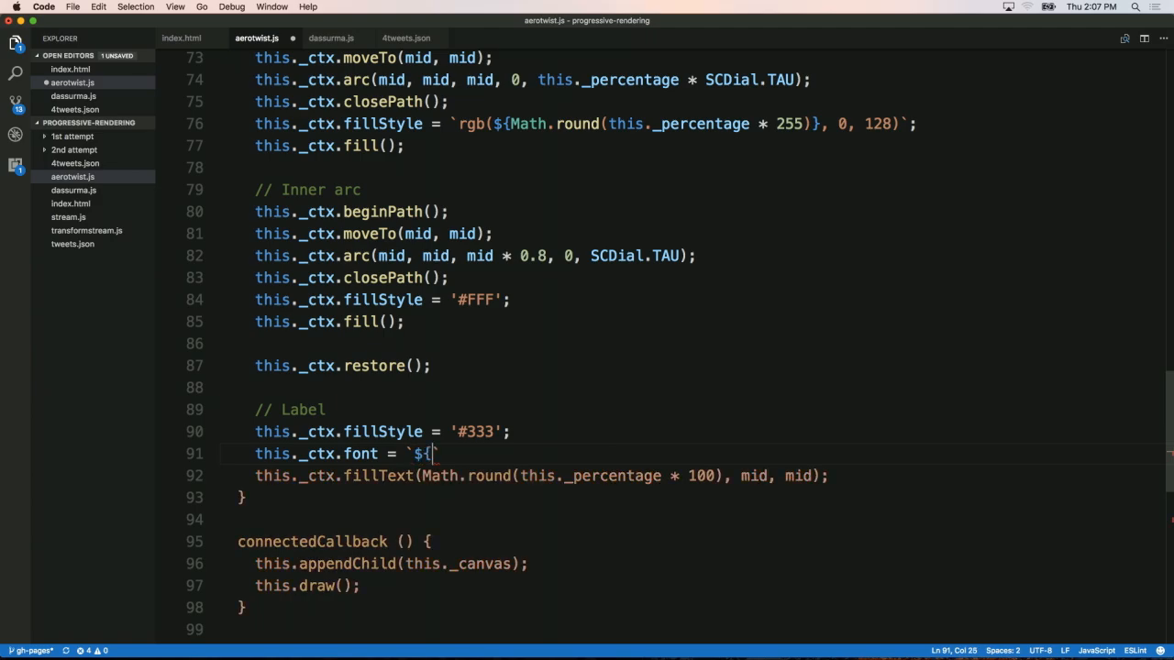
text(SCDial.SIZE *)
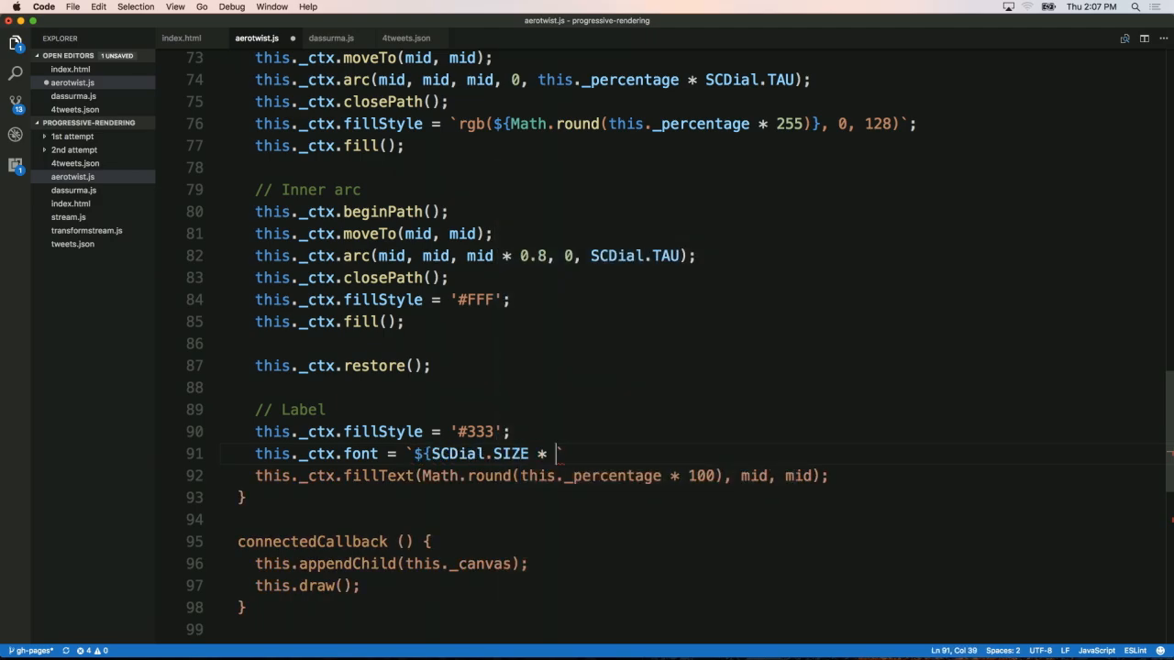
text(0.2)
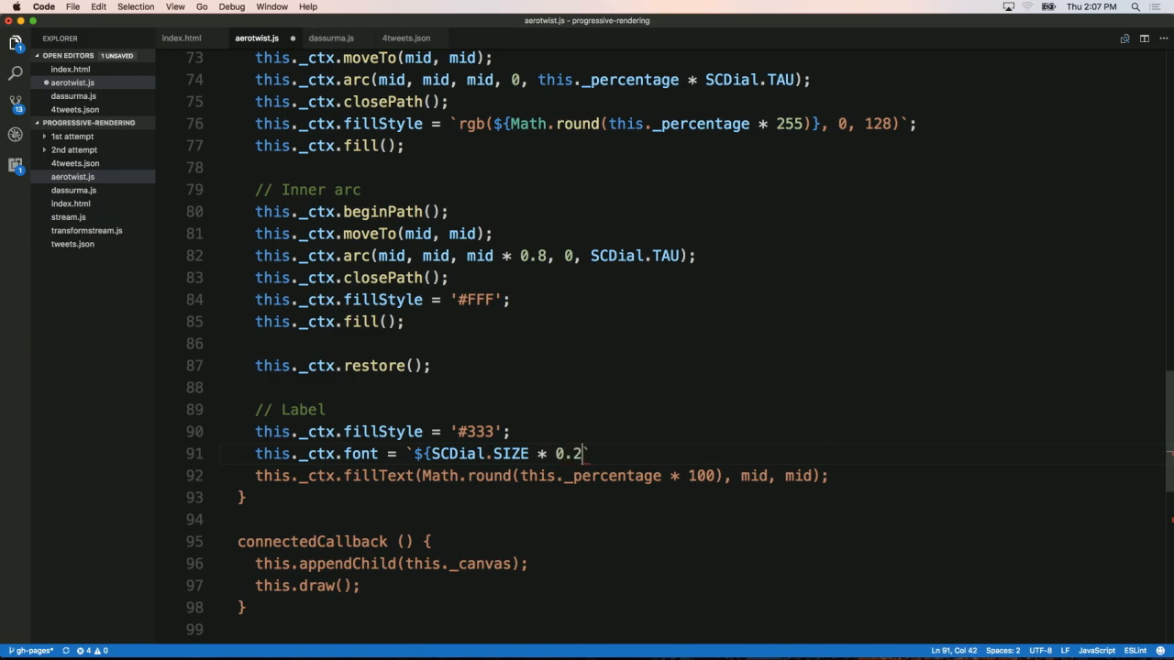
text(5})
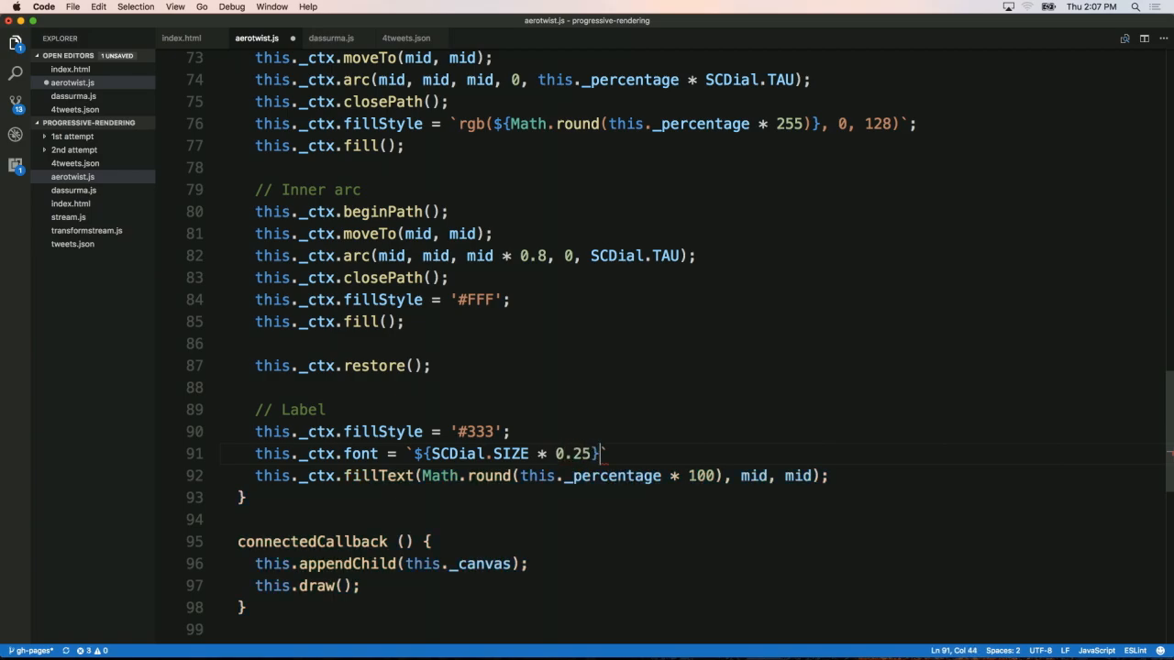
text(px AR)
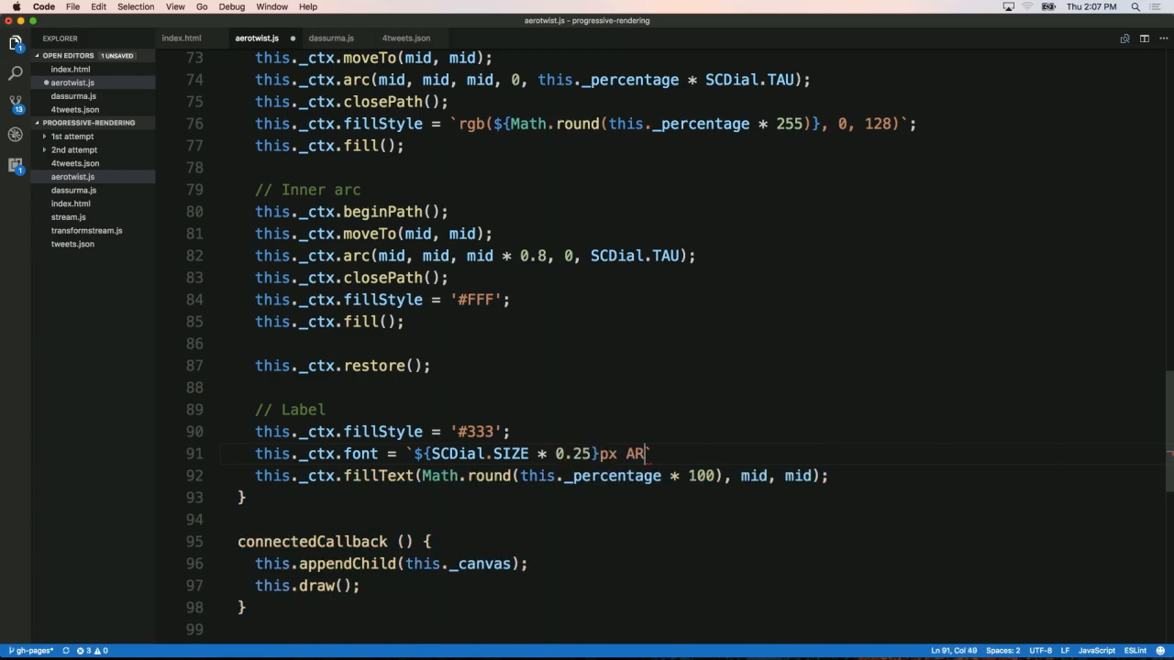
text(ial`;)
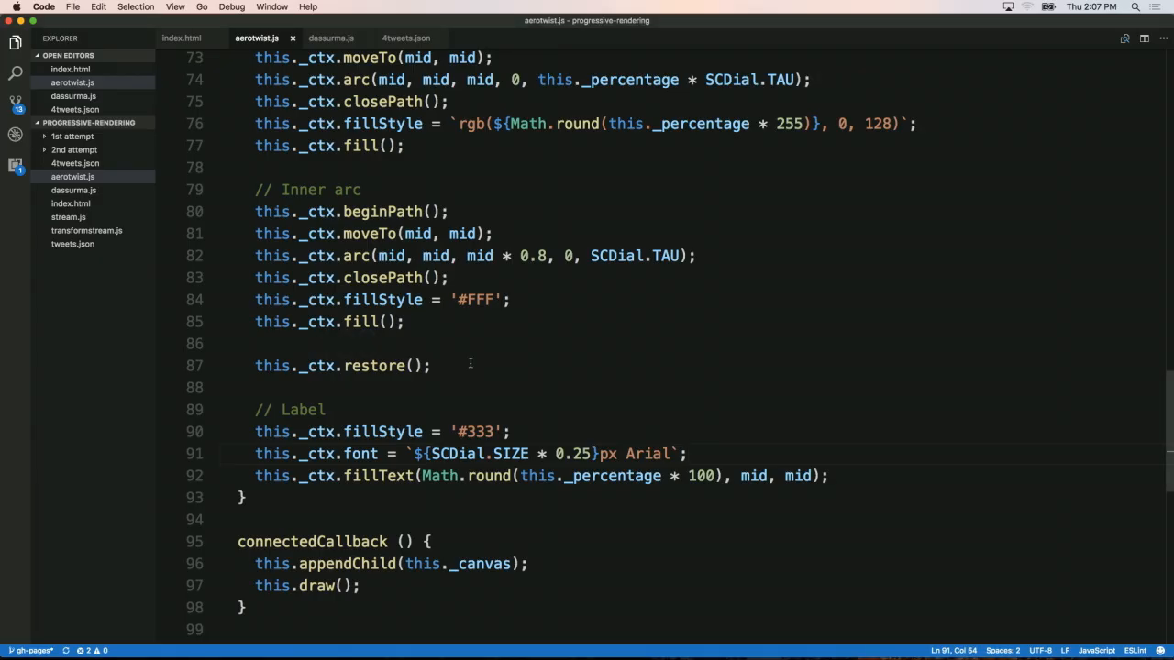
Set textAlign 'center' and textBaseline 'middle' before the label's fillText.
text(this._c)
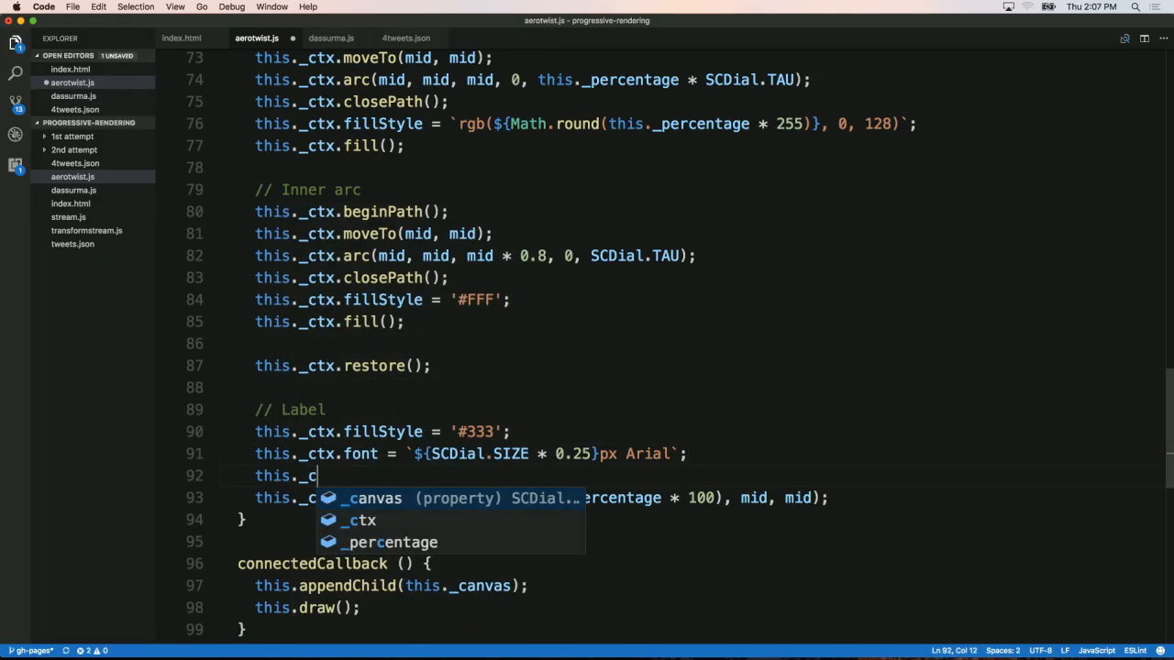
text(ext)
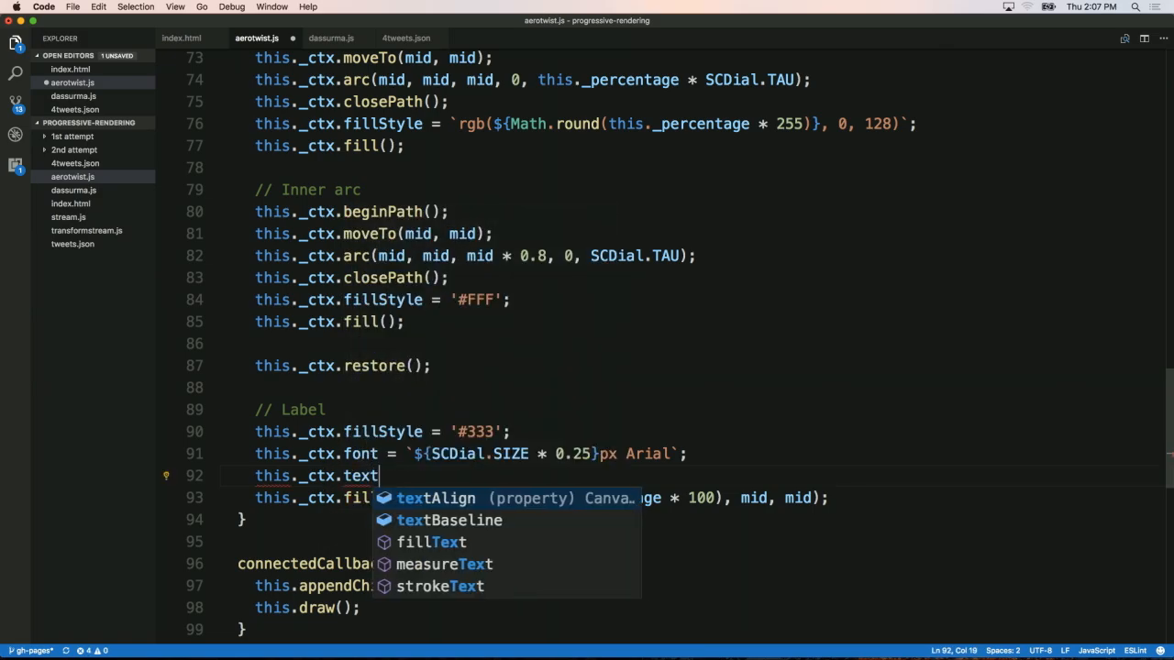
text(Align = 'ce)
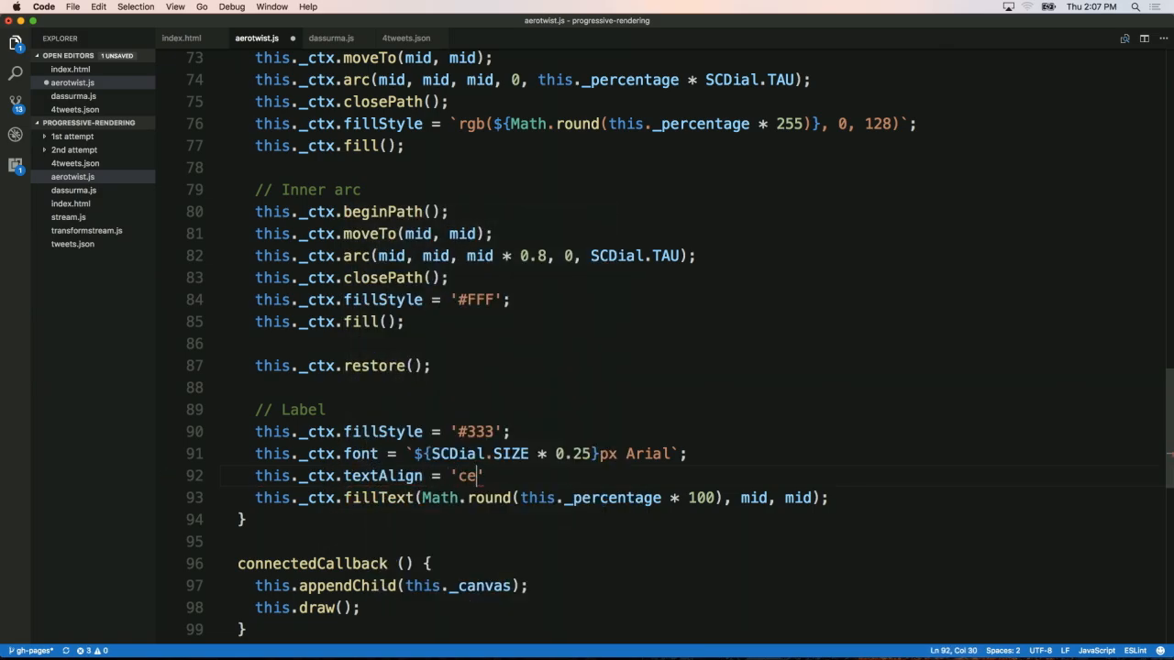
text(nter';)
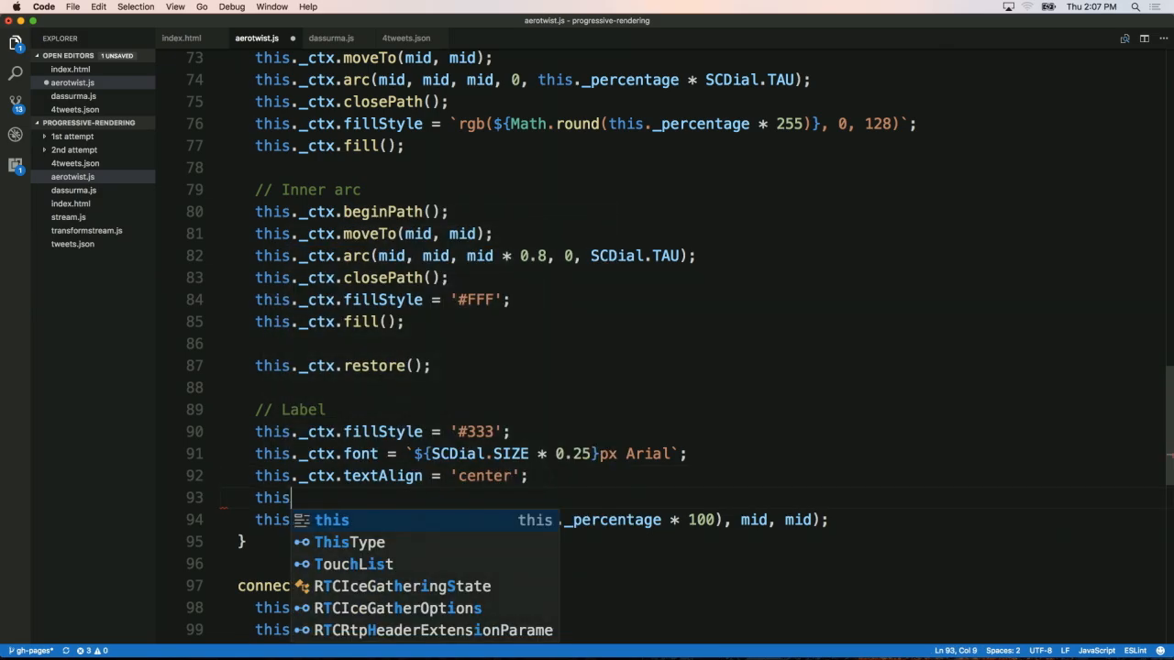
text(._ctx.text)
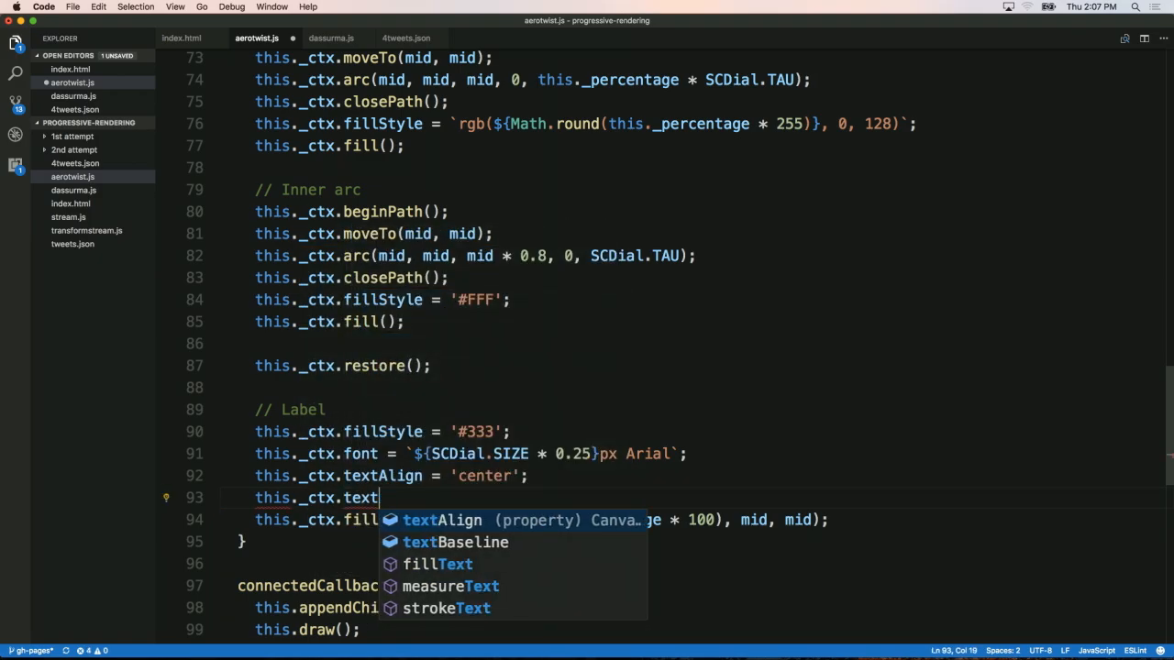
text(Baseline = 'middle';)
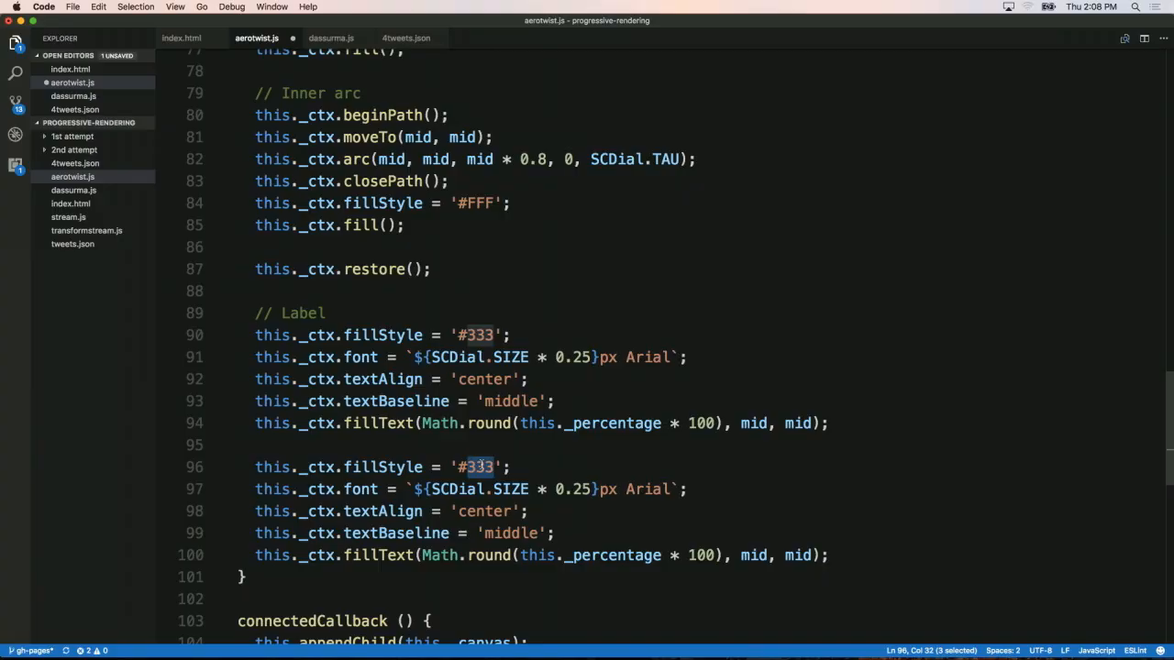
Style the duplicated PERCENT label '#777' at SIZE * 0.06 and move the number's y to mid - 20.
text(777)
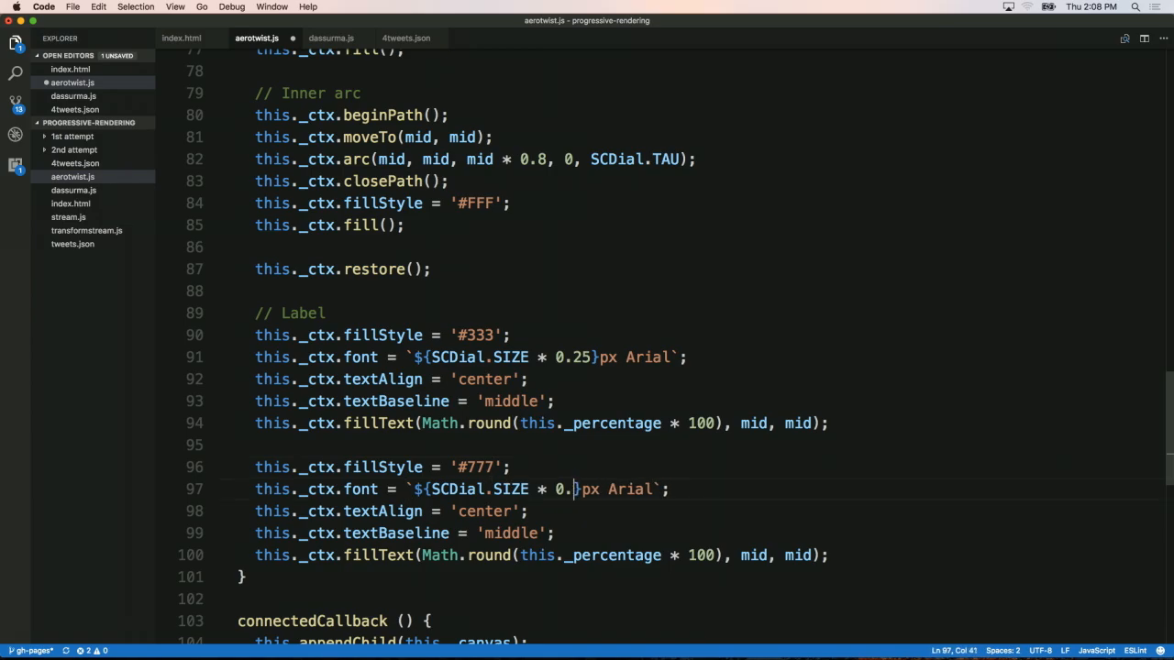
text(6)
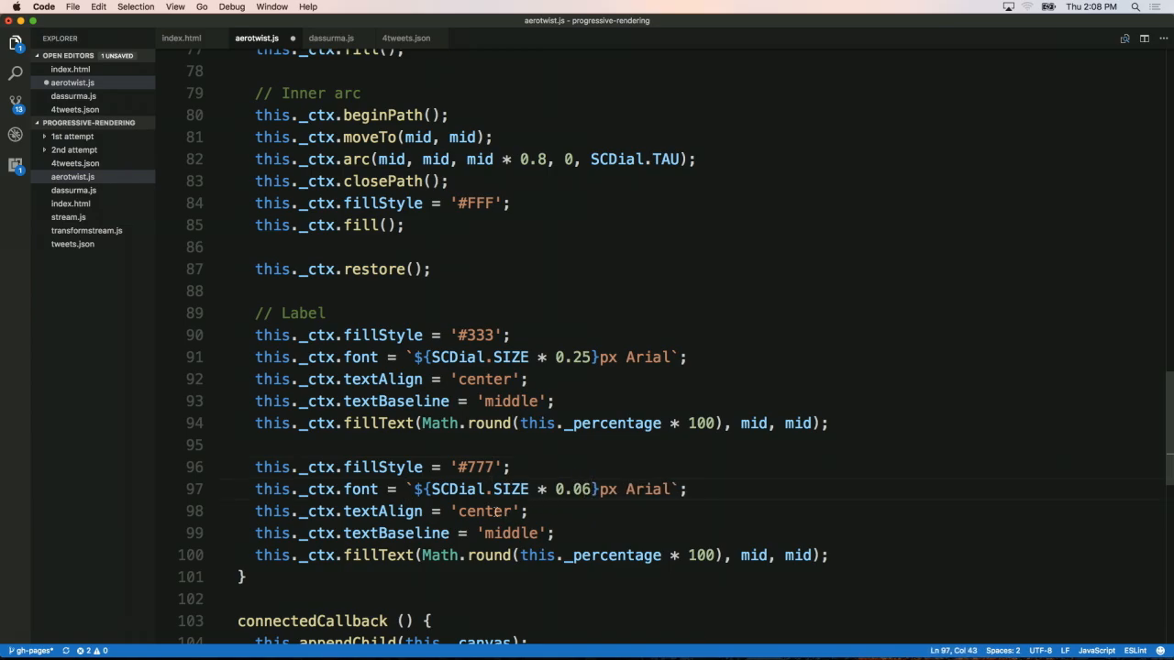
click(554, 532)
text(this._ctx.fillText('PERCENT)
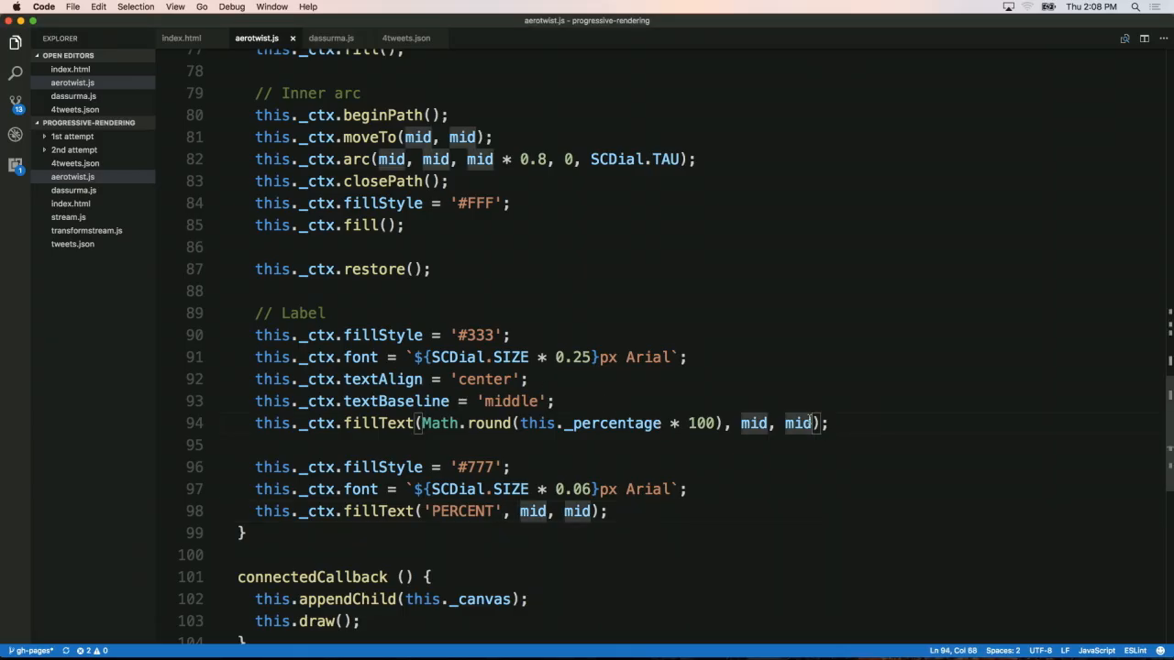
text(- 20)
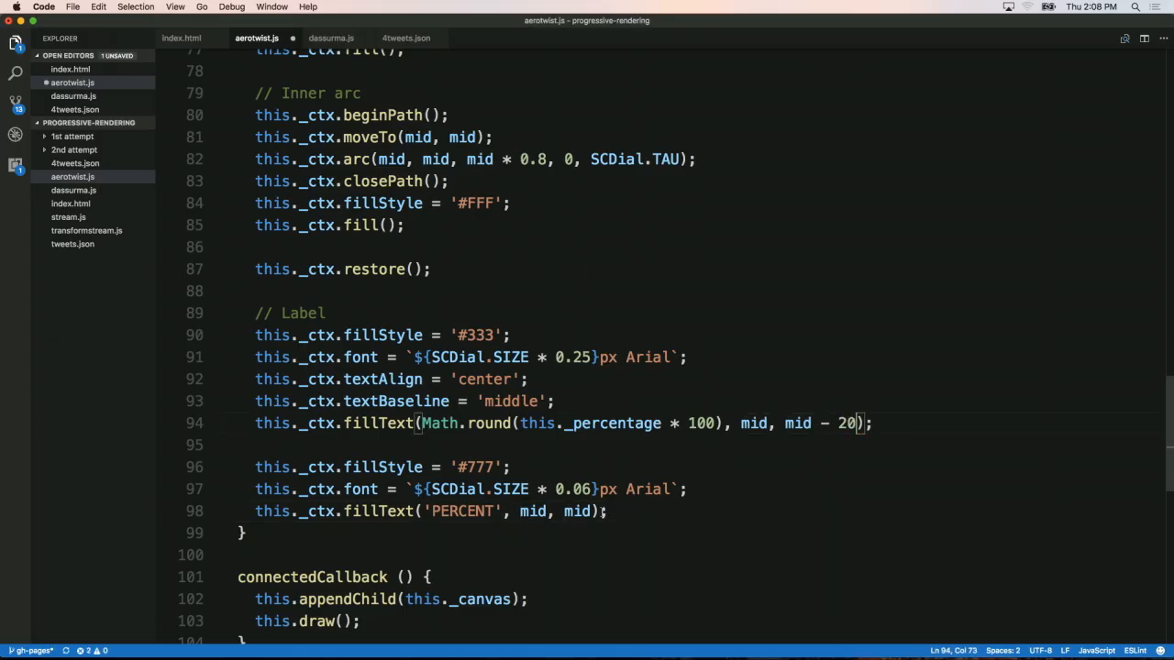